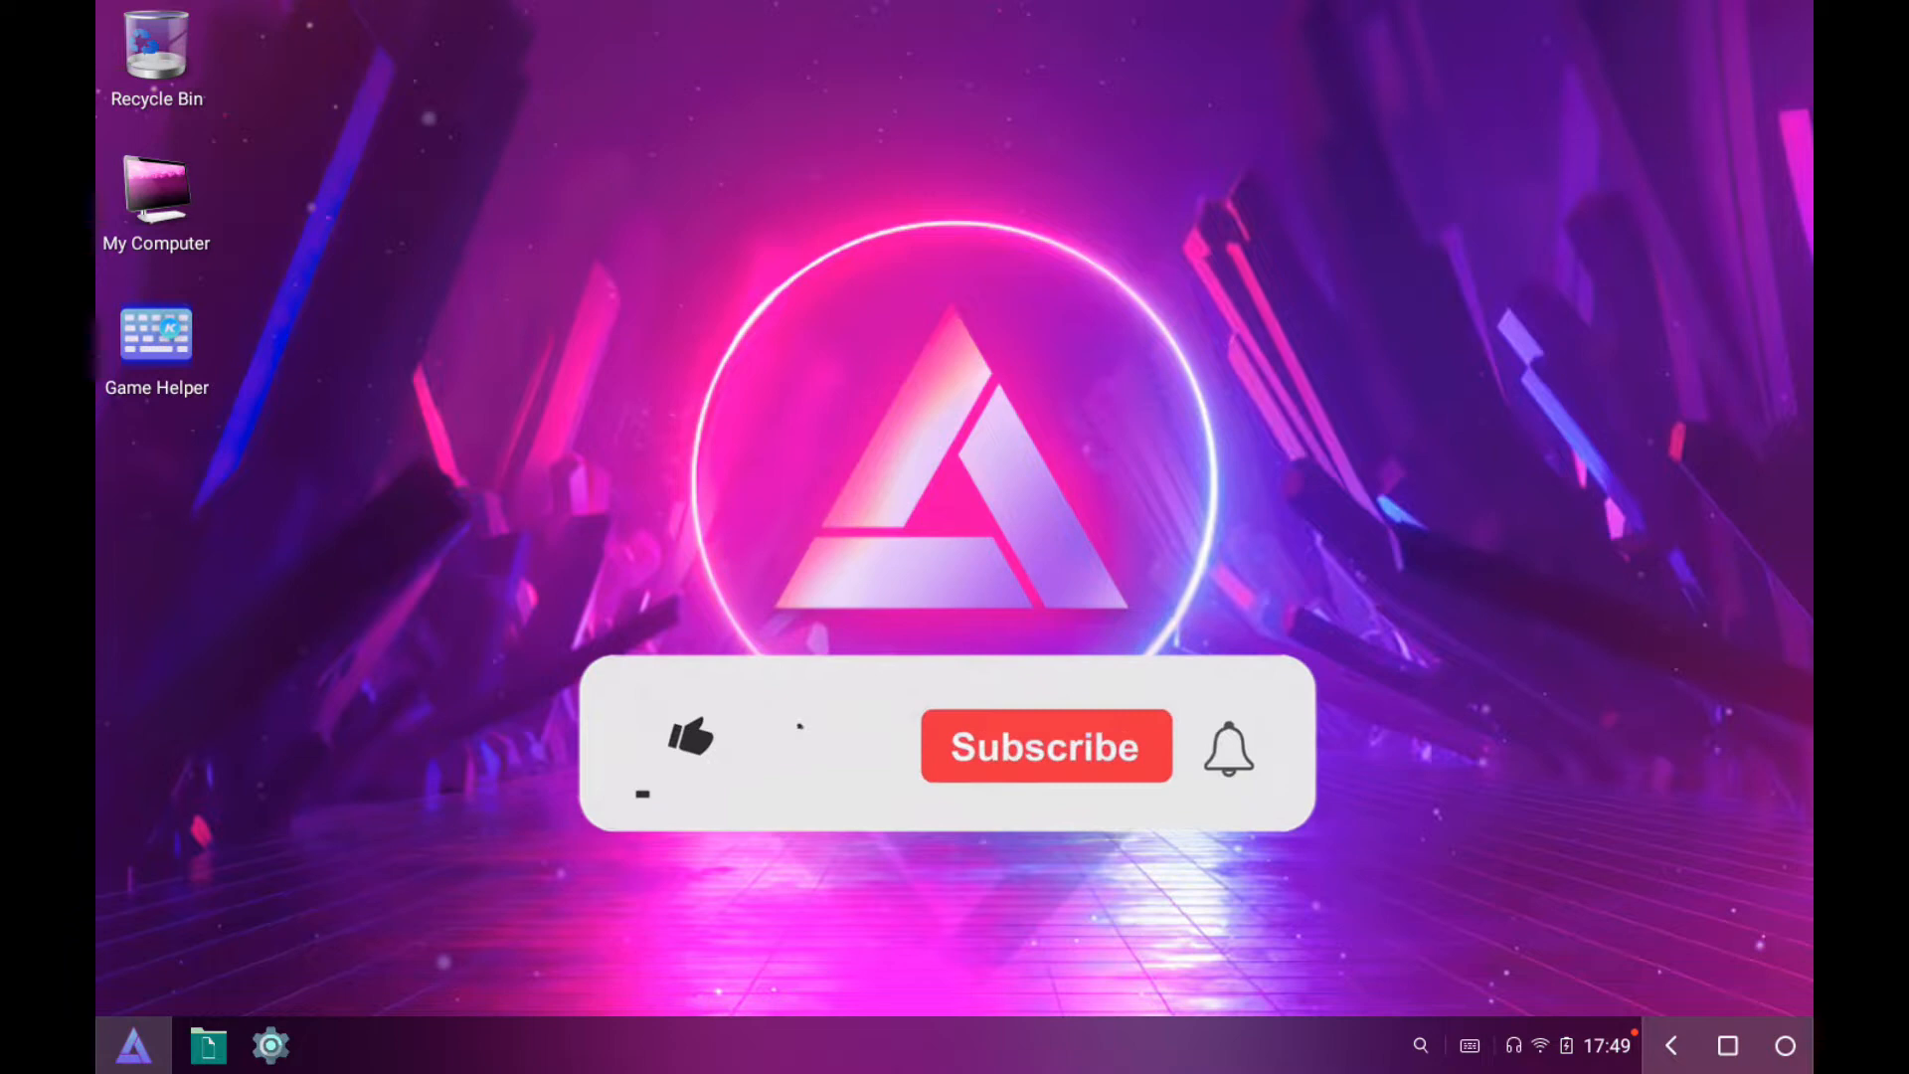
# Open the Download folder in CZ File Manager.
pyautogui.click(688, 737)
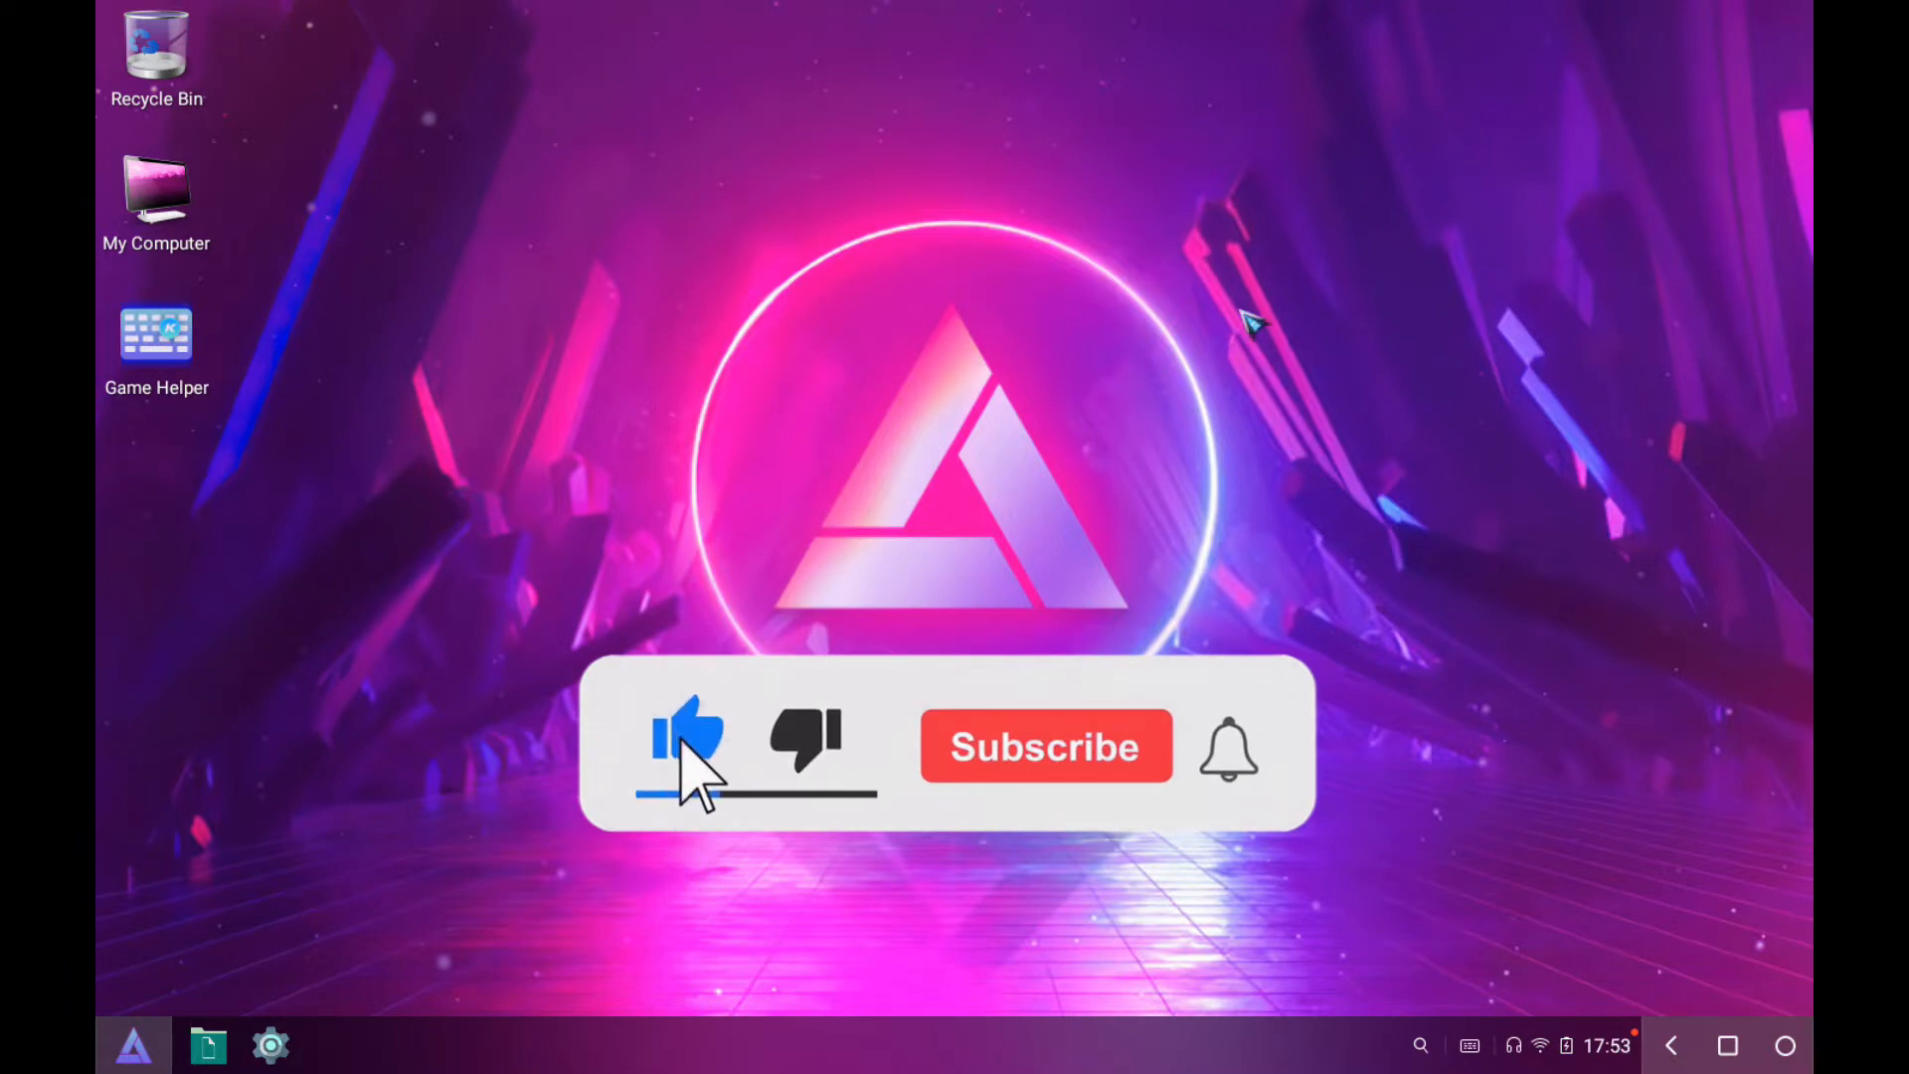
pyautogui.click(1043, 745)
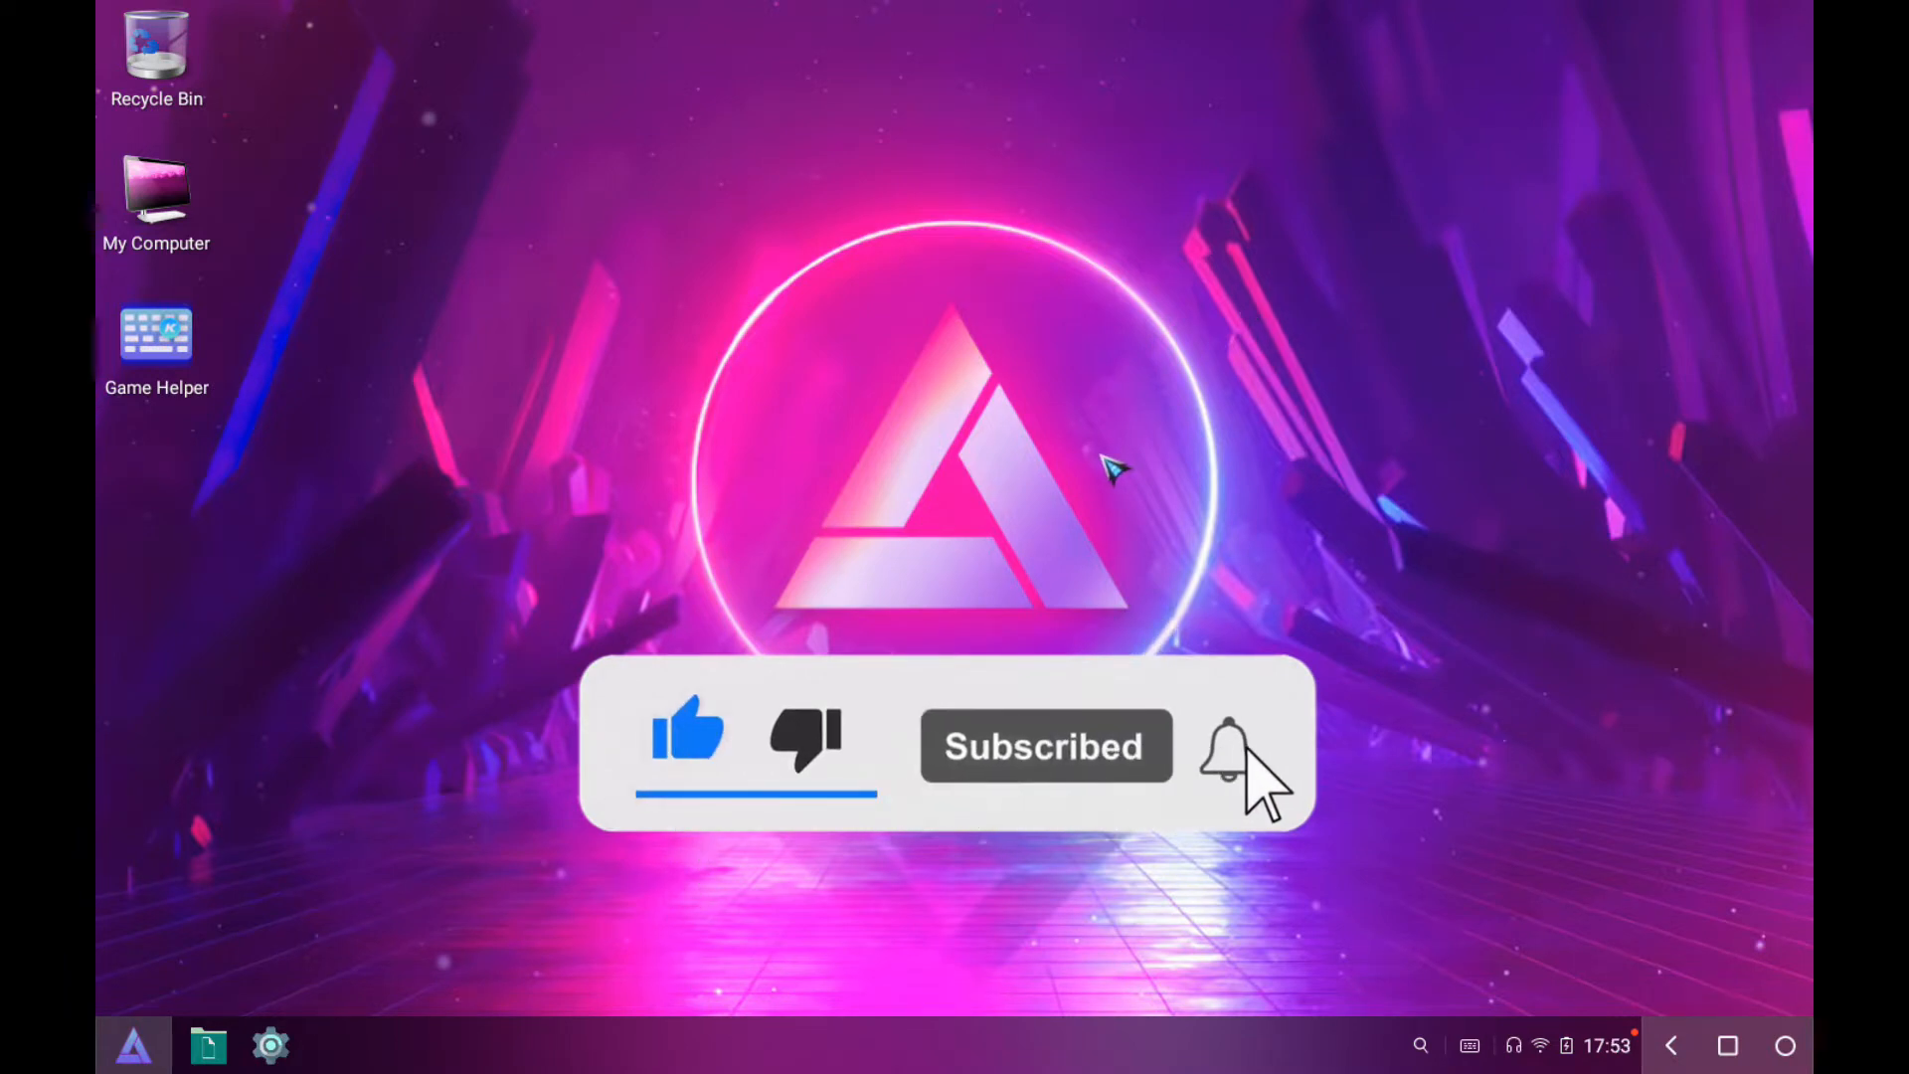
pyautogui.click(1227, 746)
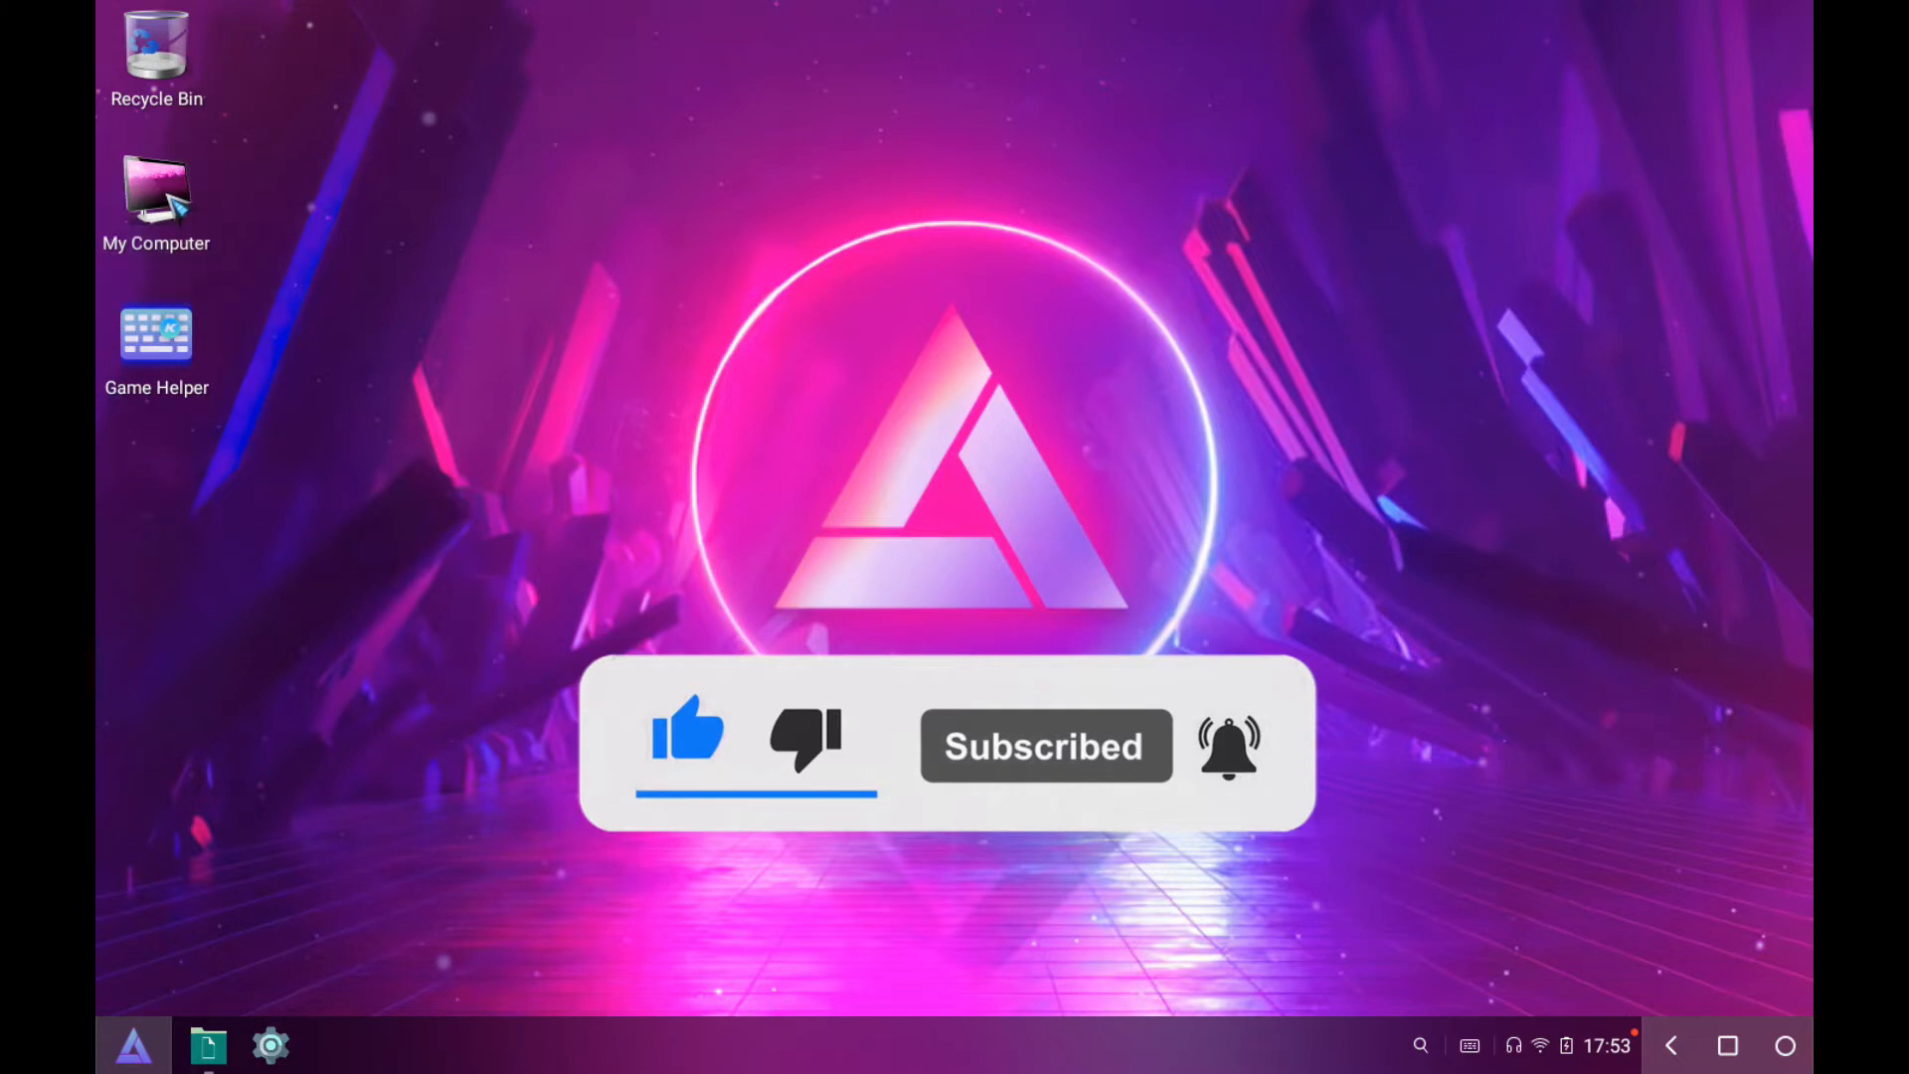
pyautogui.click(207, 1045)
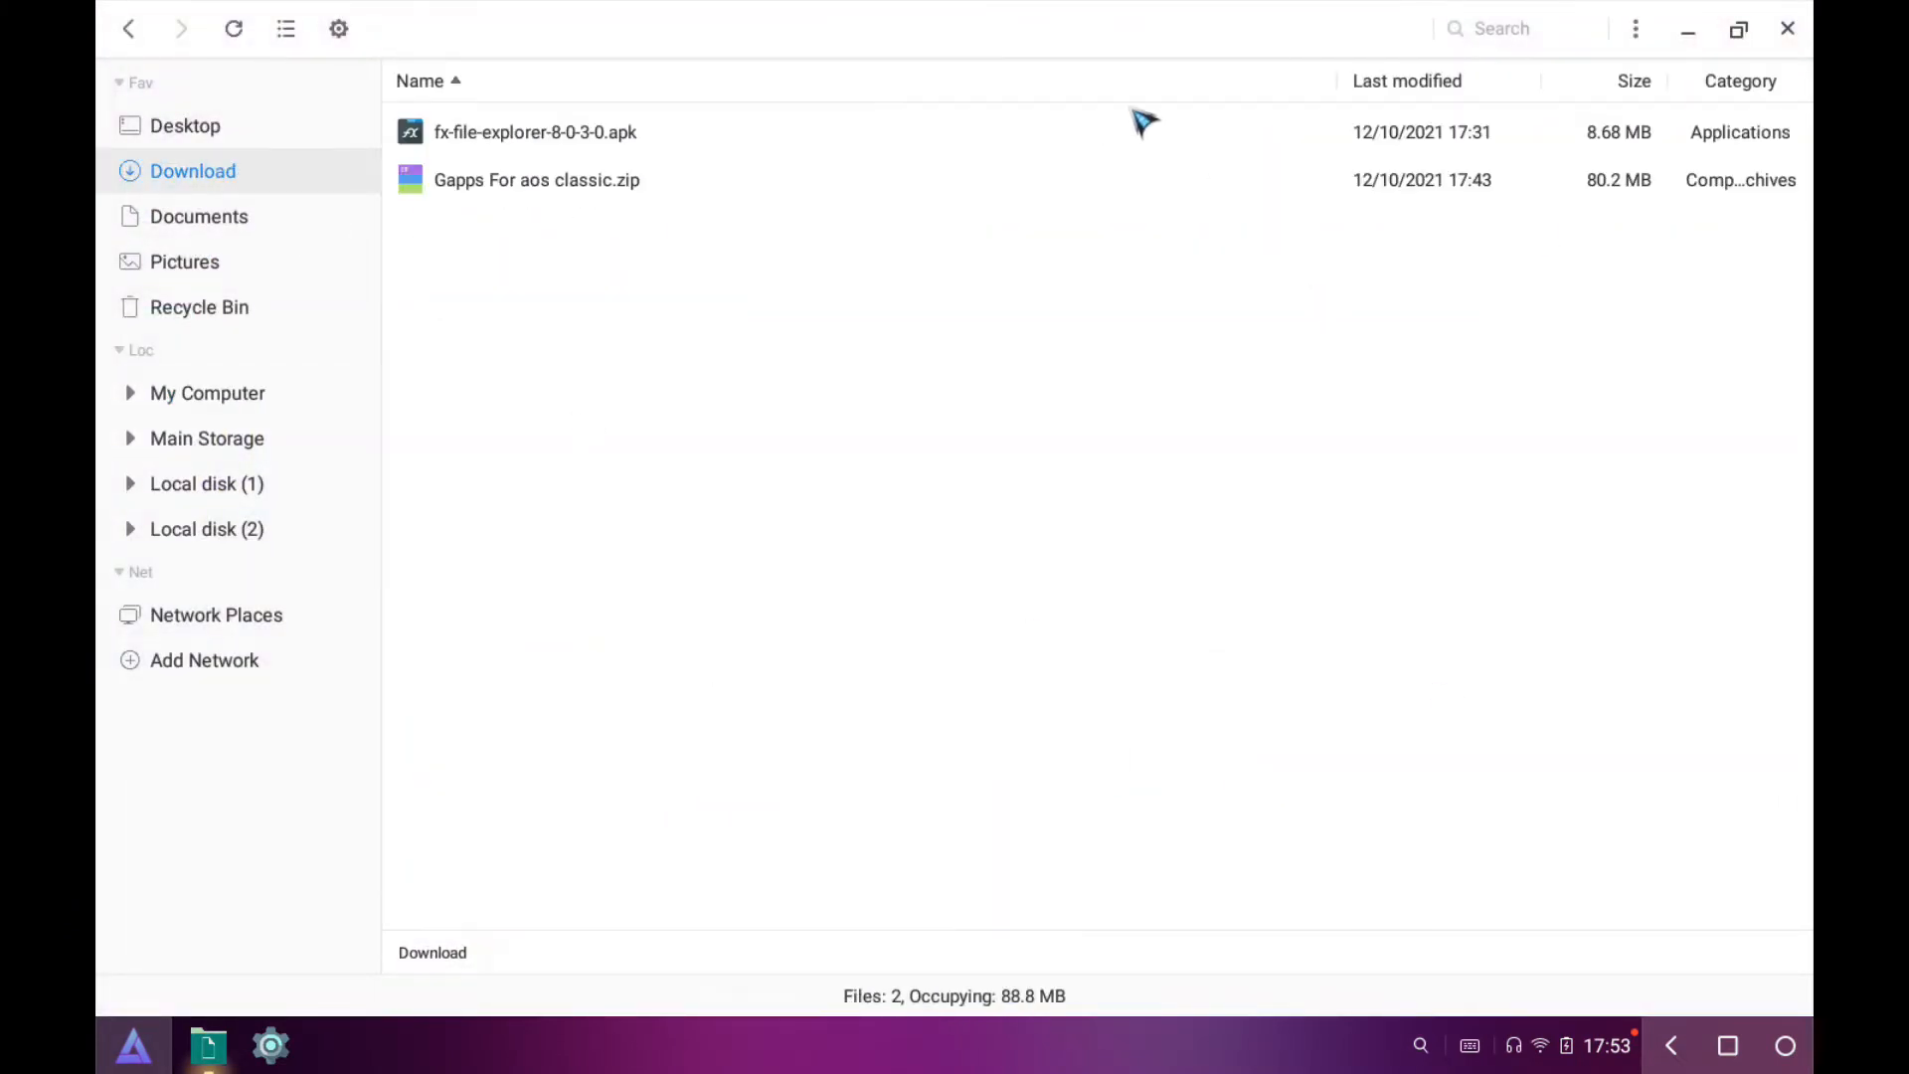
pyautogui.moveTo(627, 189)
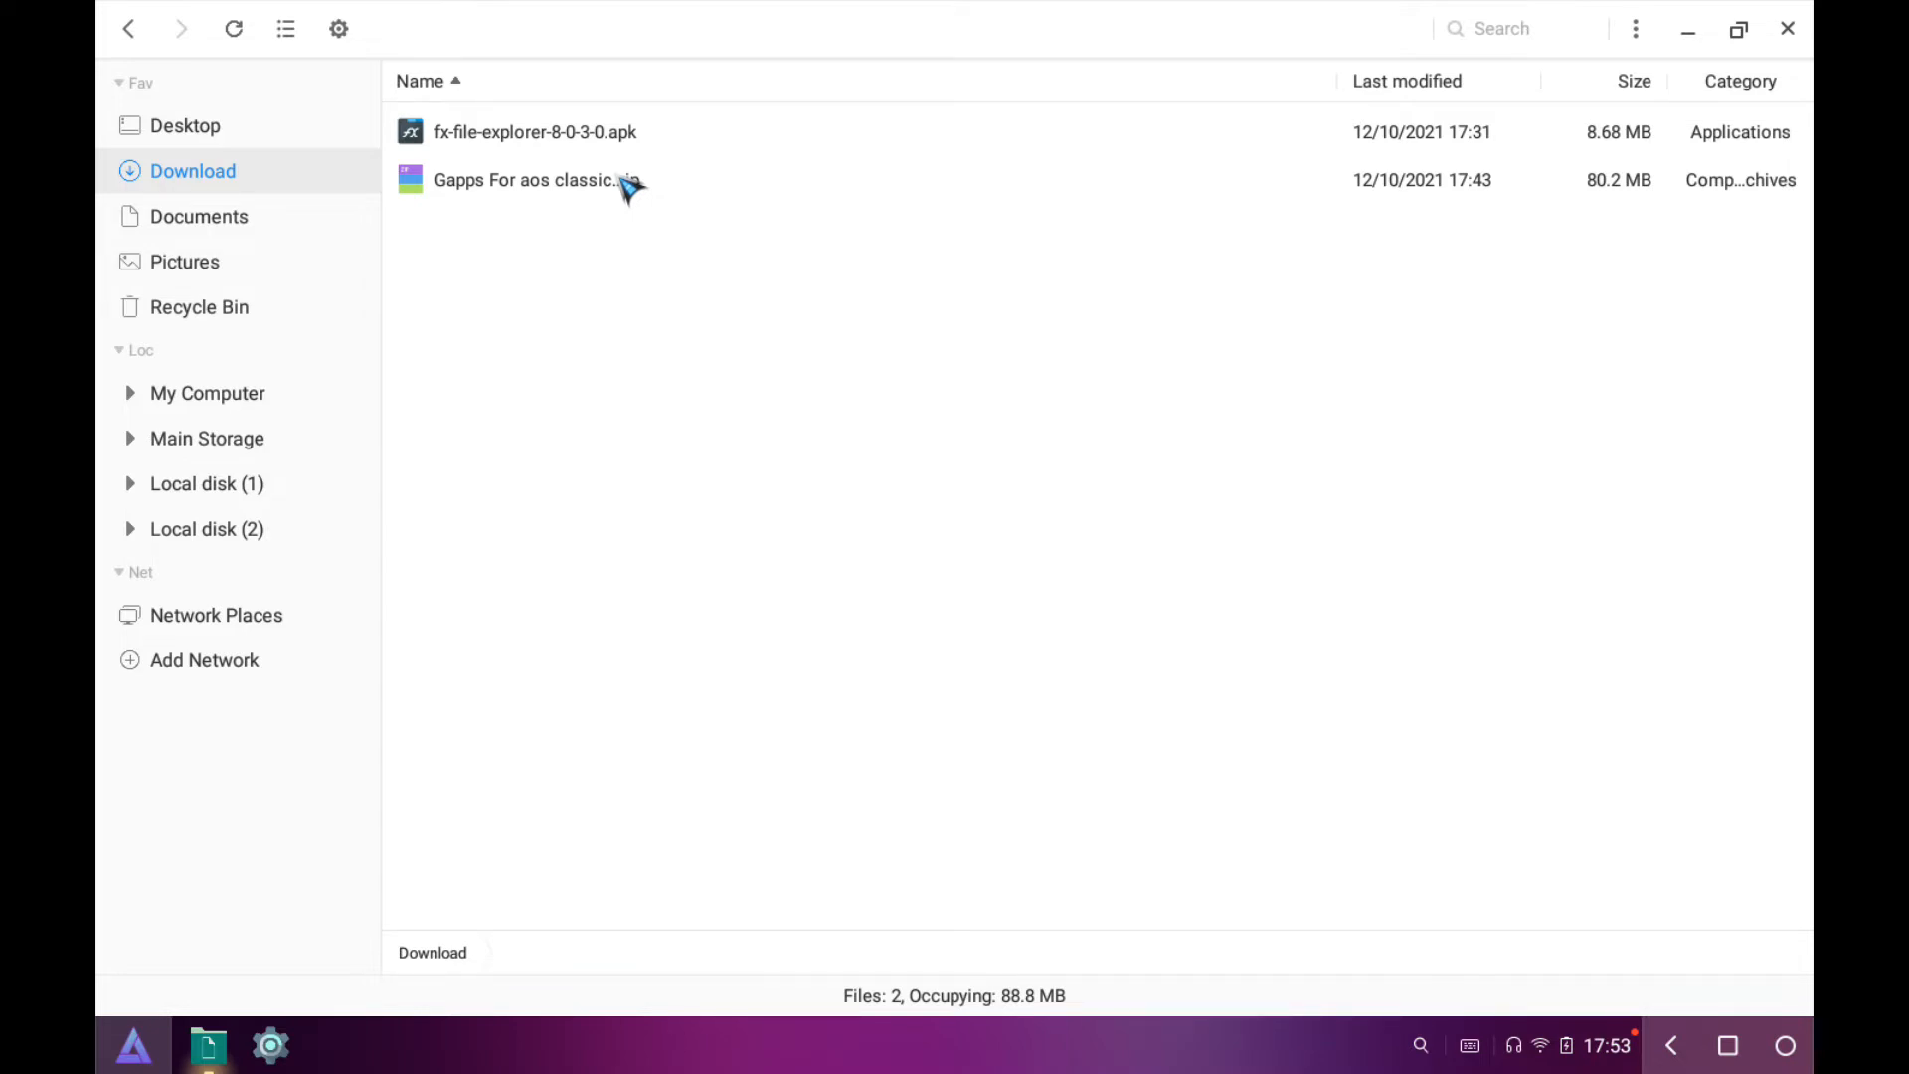
pyautogui.moveTo(542, 134)
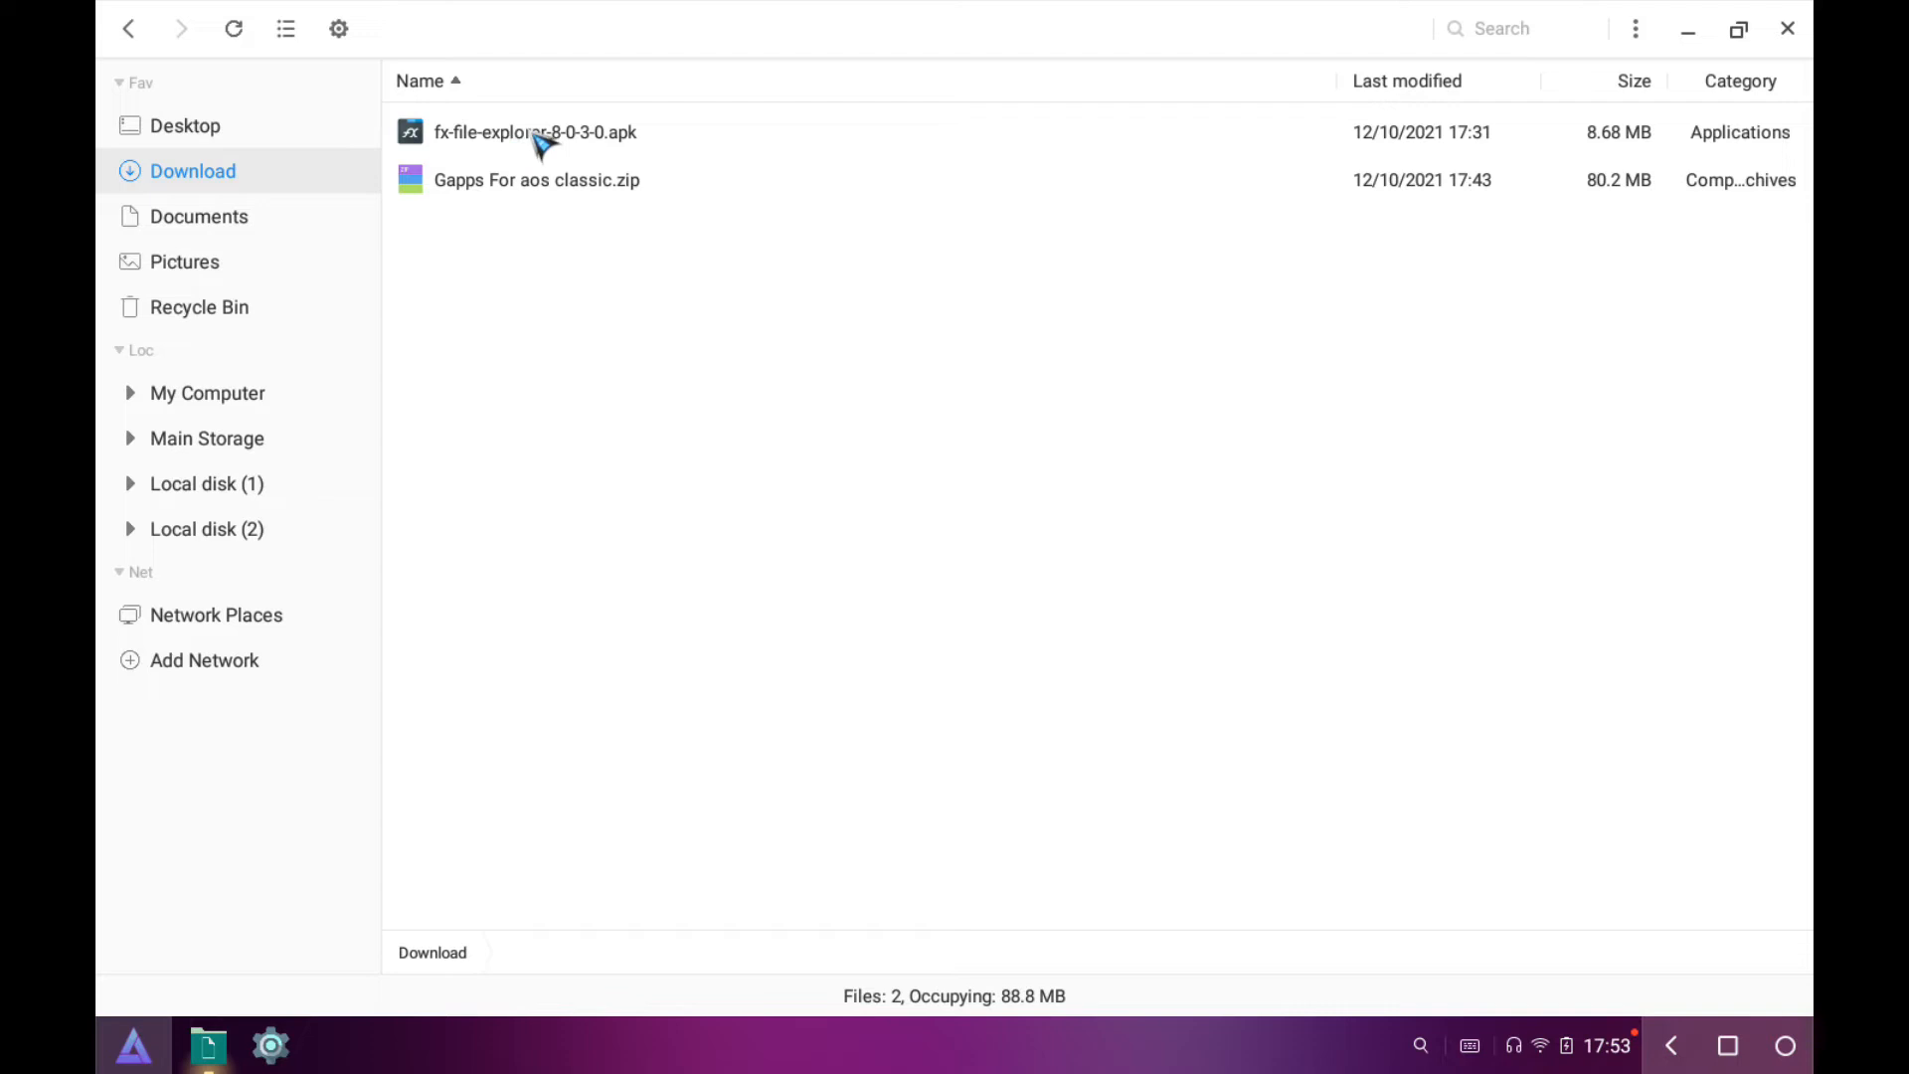
# Install fx-file-explorer-8-0-3-0.apk and dismiss the installer when finished.
pyautogui.doubleClick(536, 132)
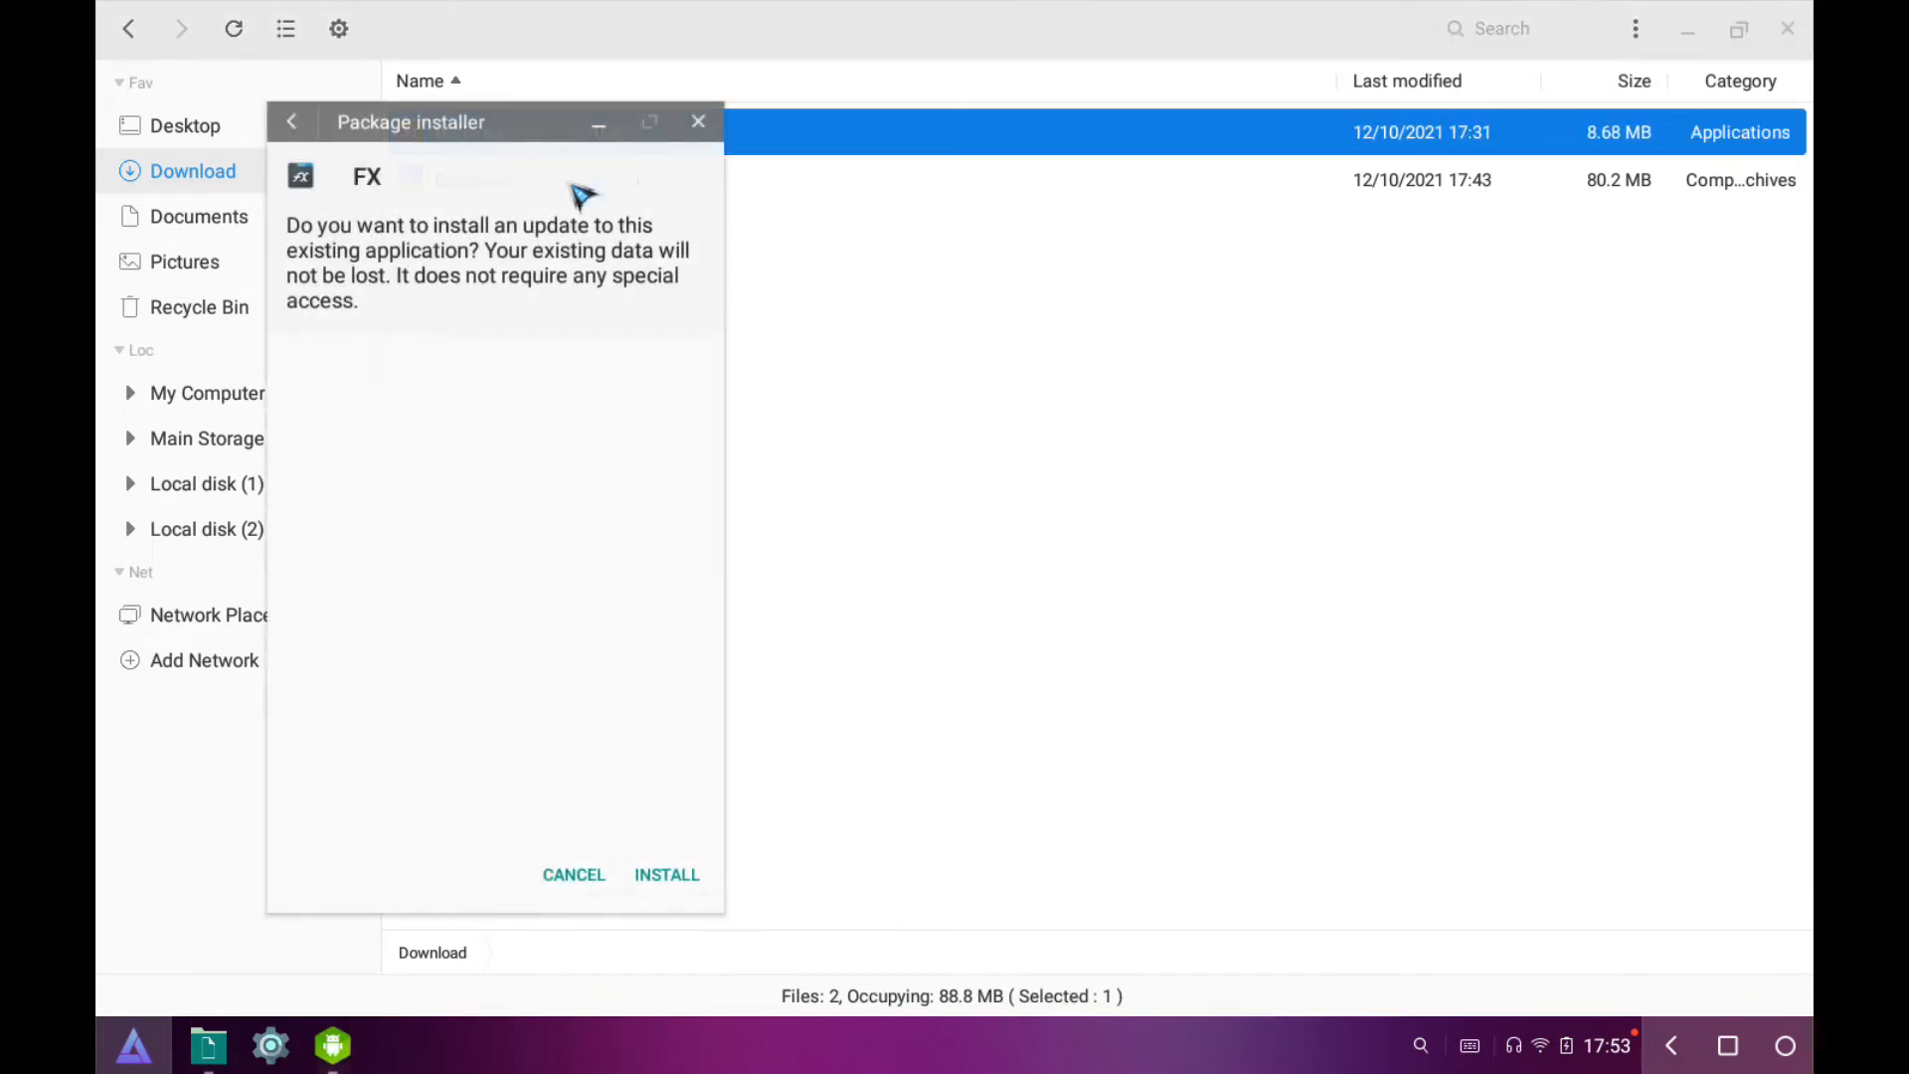
pyautogui.click(666, 873)
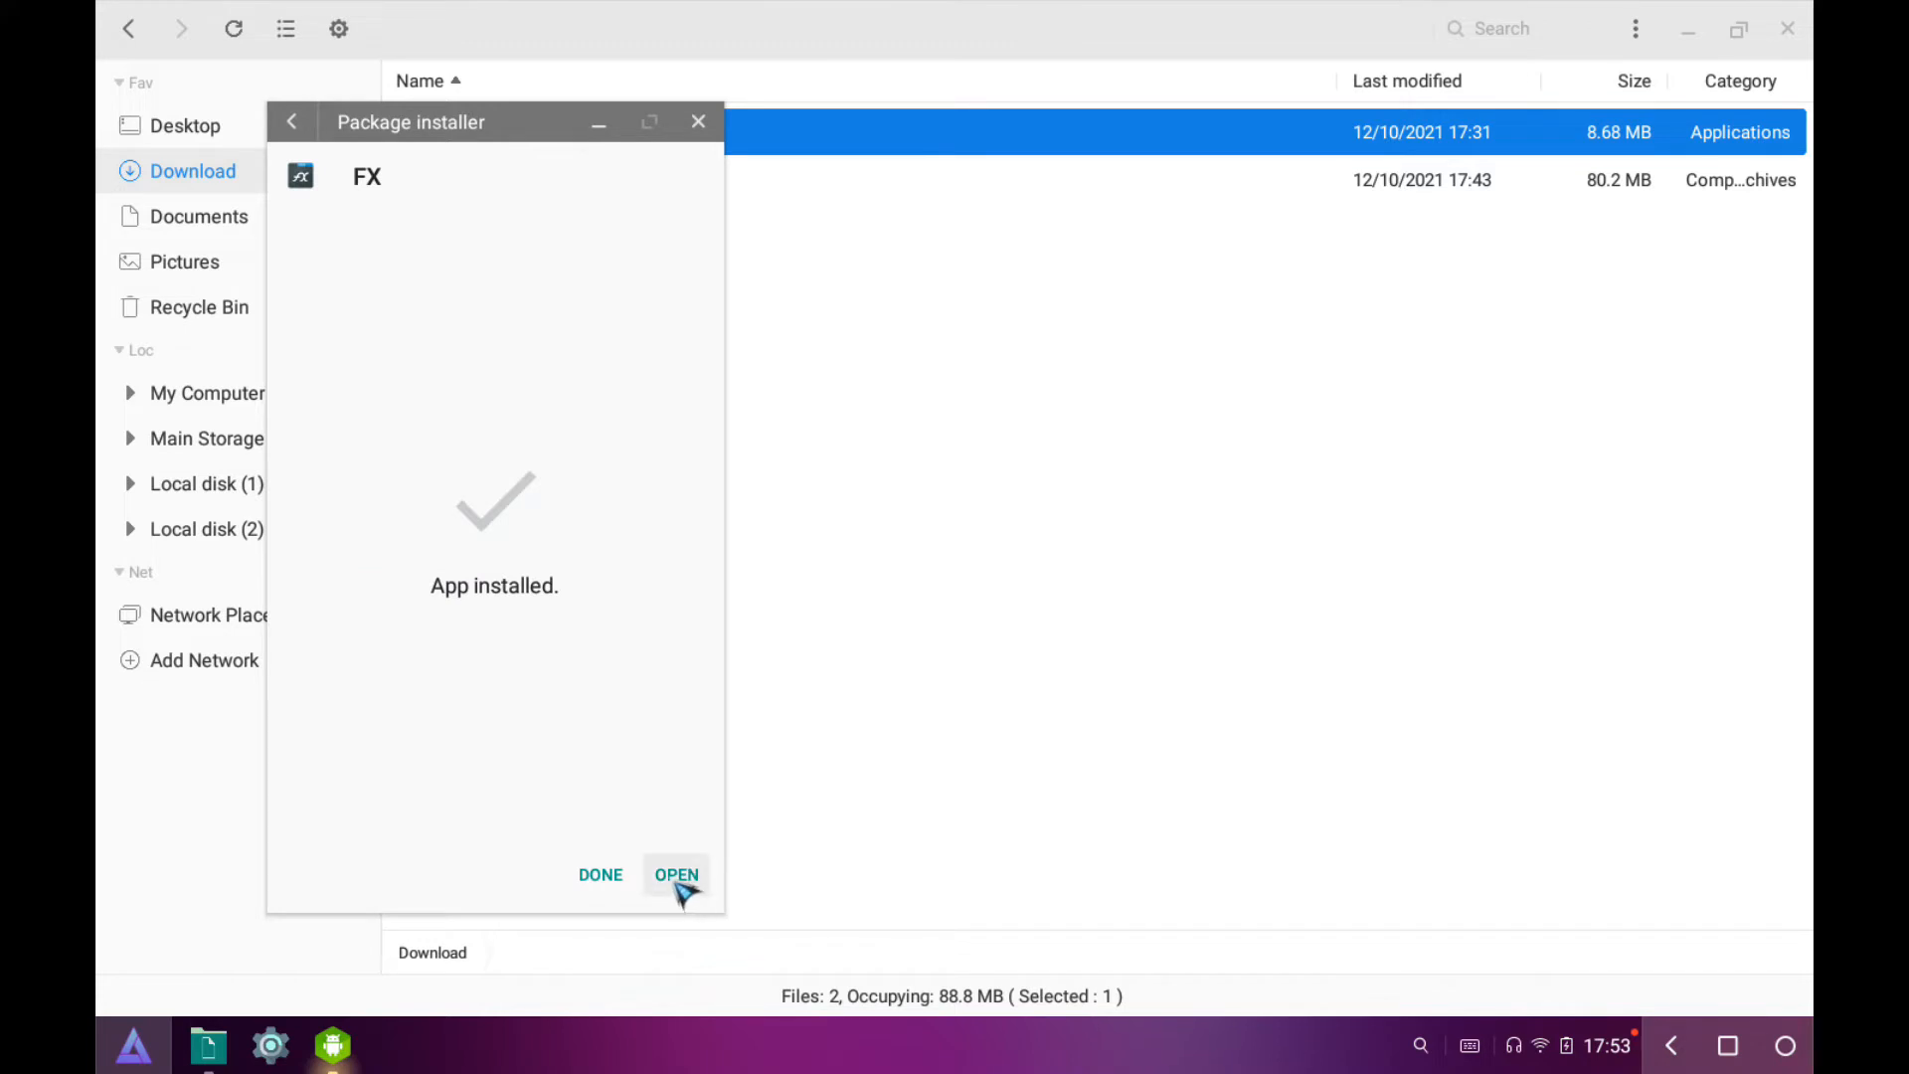
pyautogui.click(599, 874)
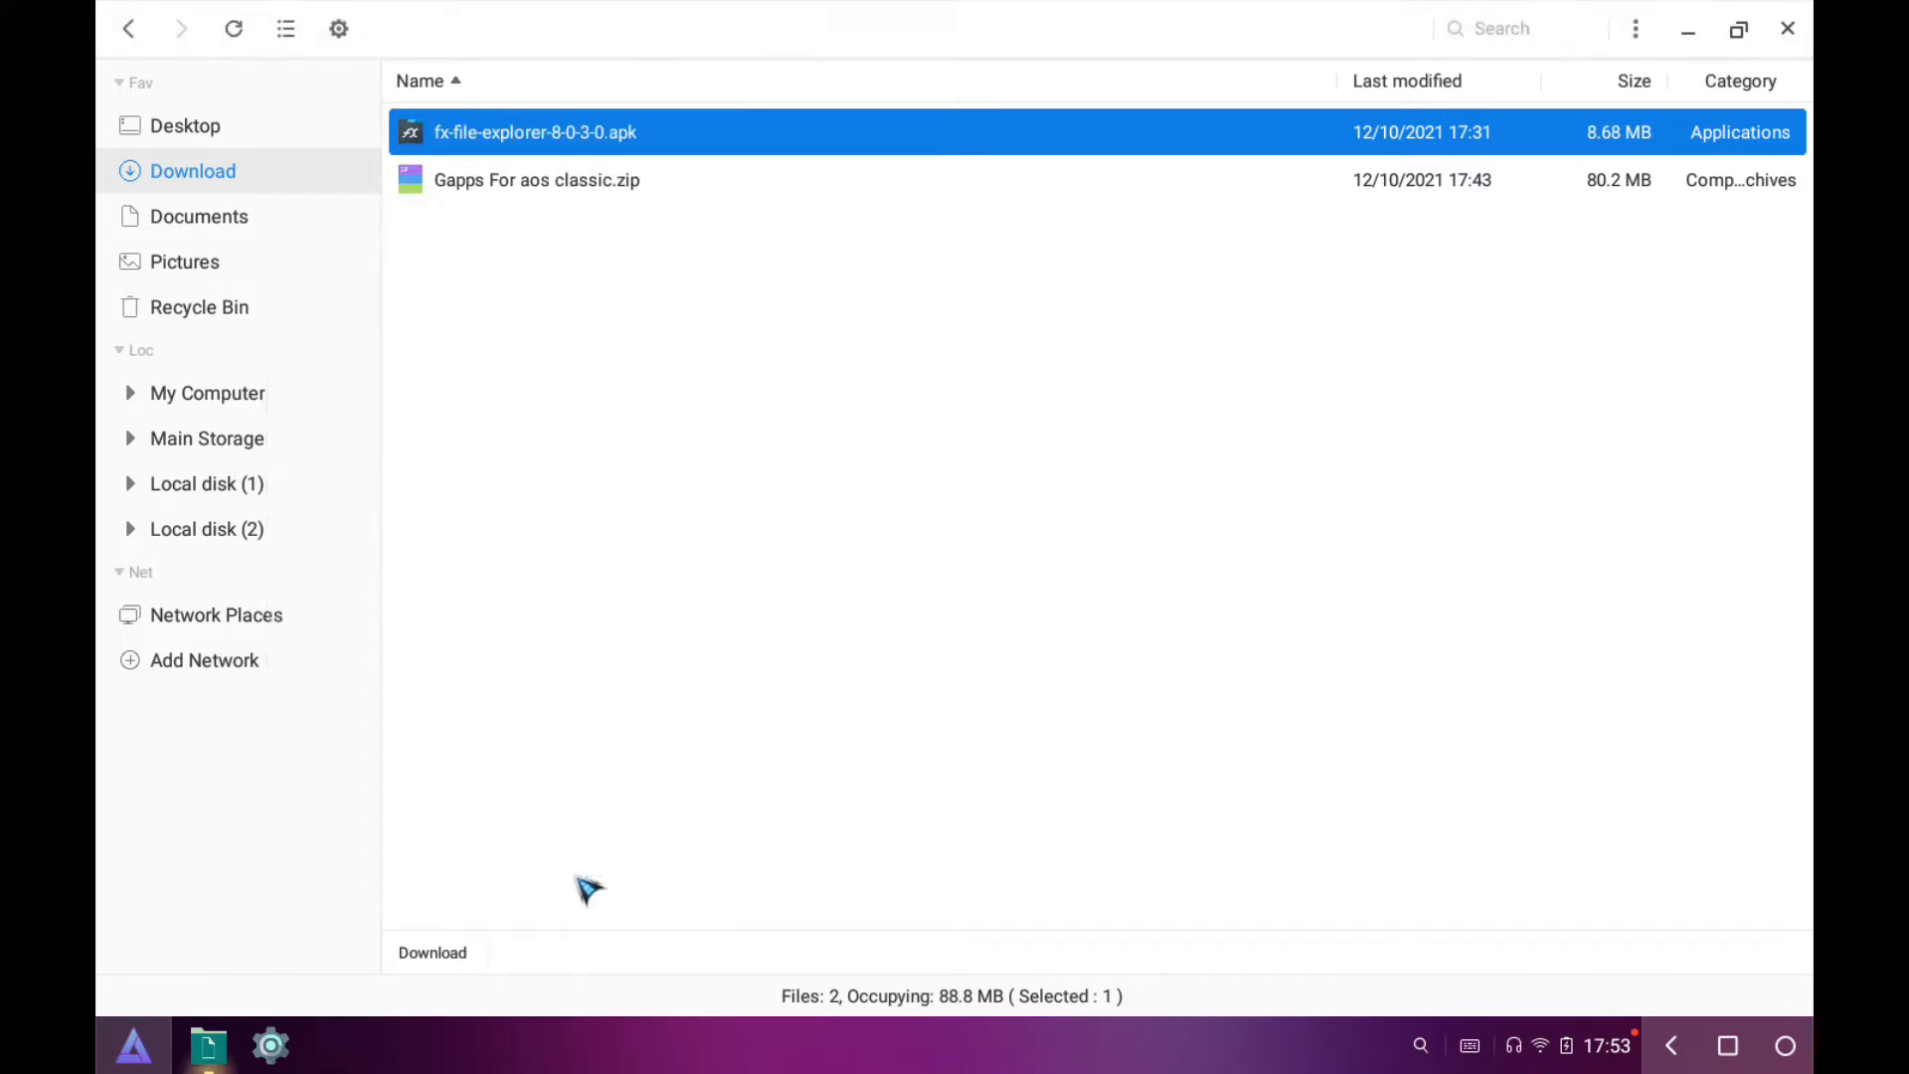
pyautogui.moveTo(530, 207)
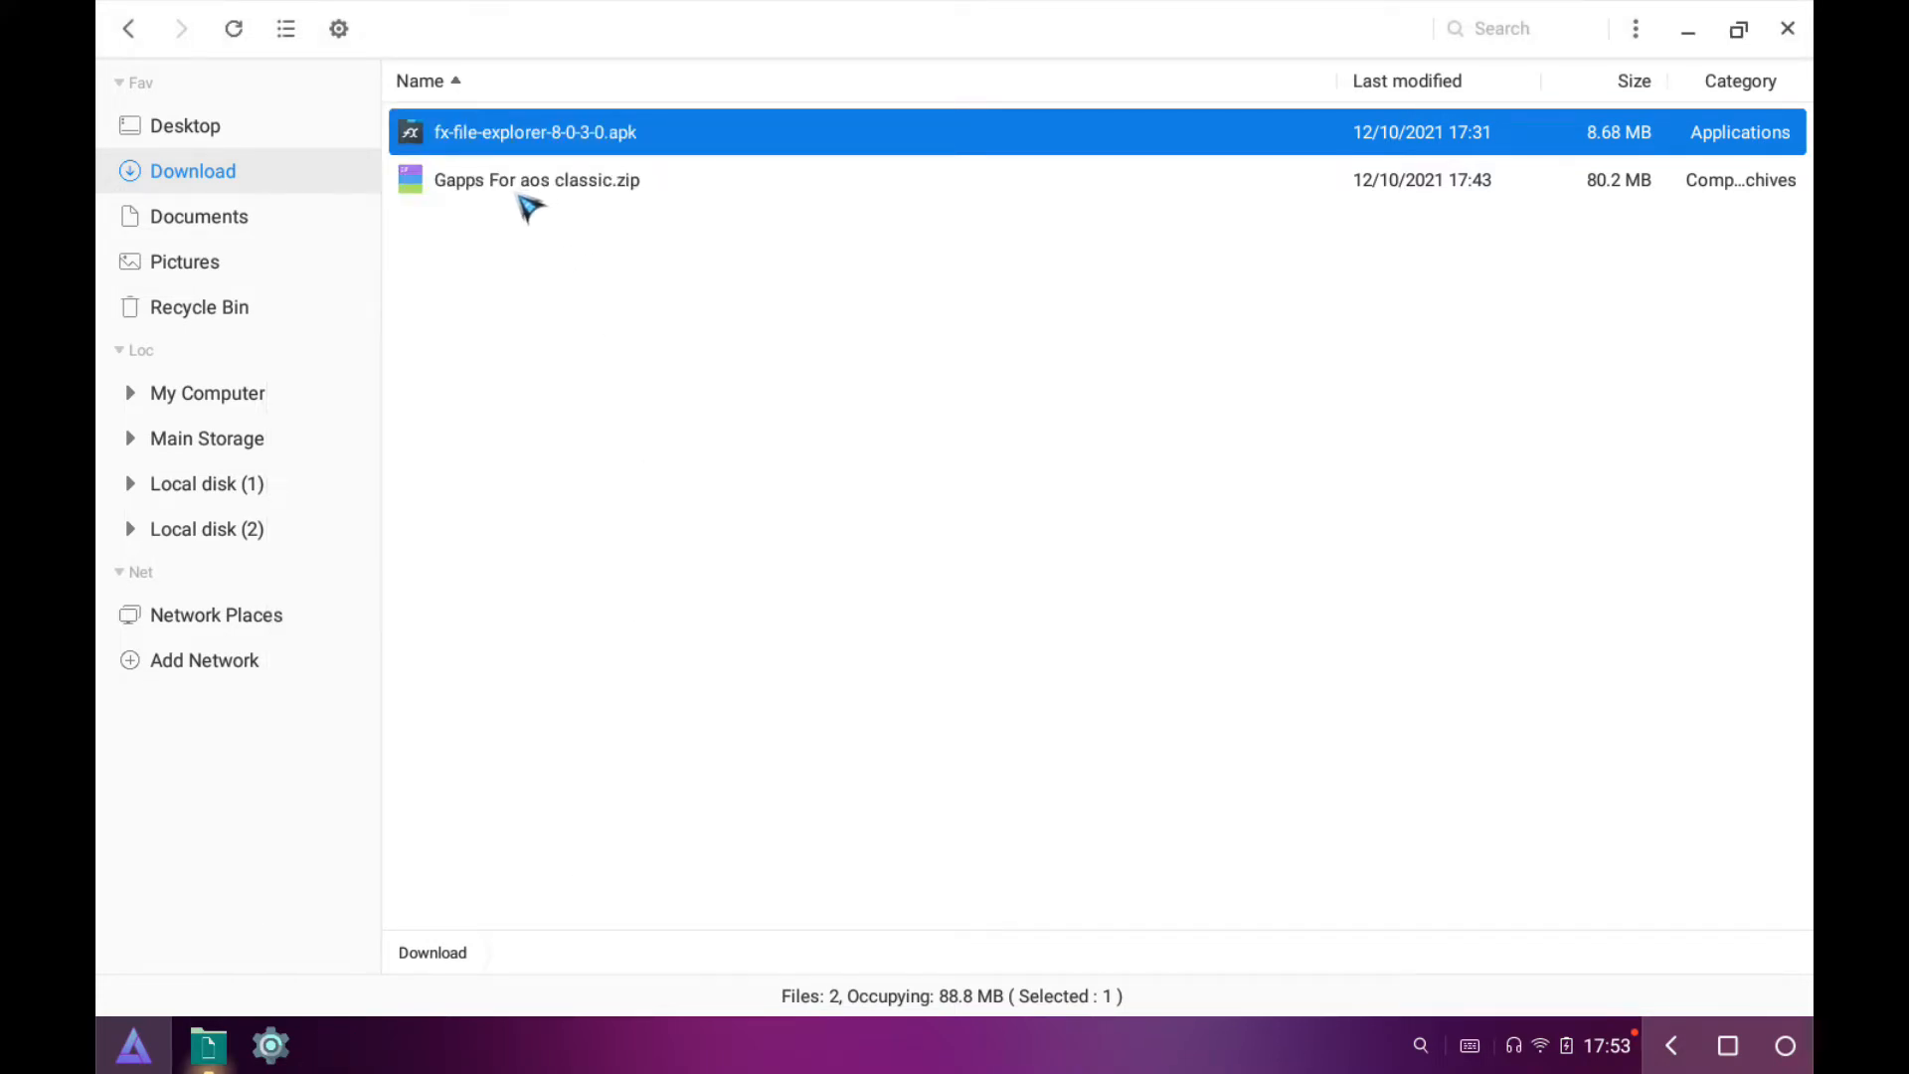
# Decompress Gapps For aos classic.zip into /Download, creating the prive aap folder.
pyautogui.rightClick(536, 180)
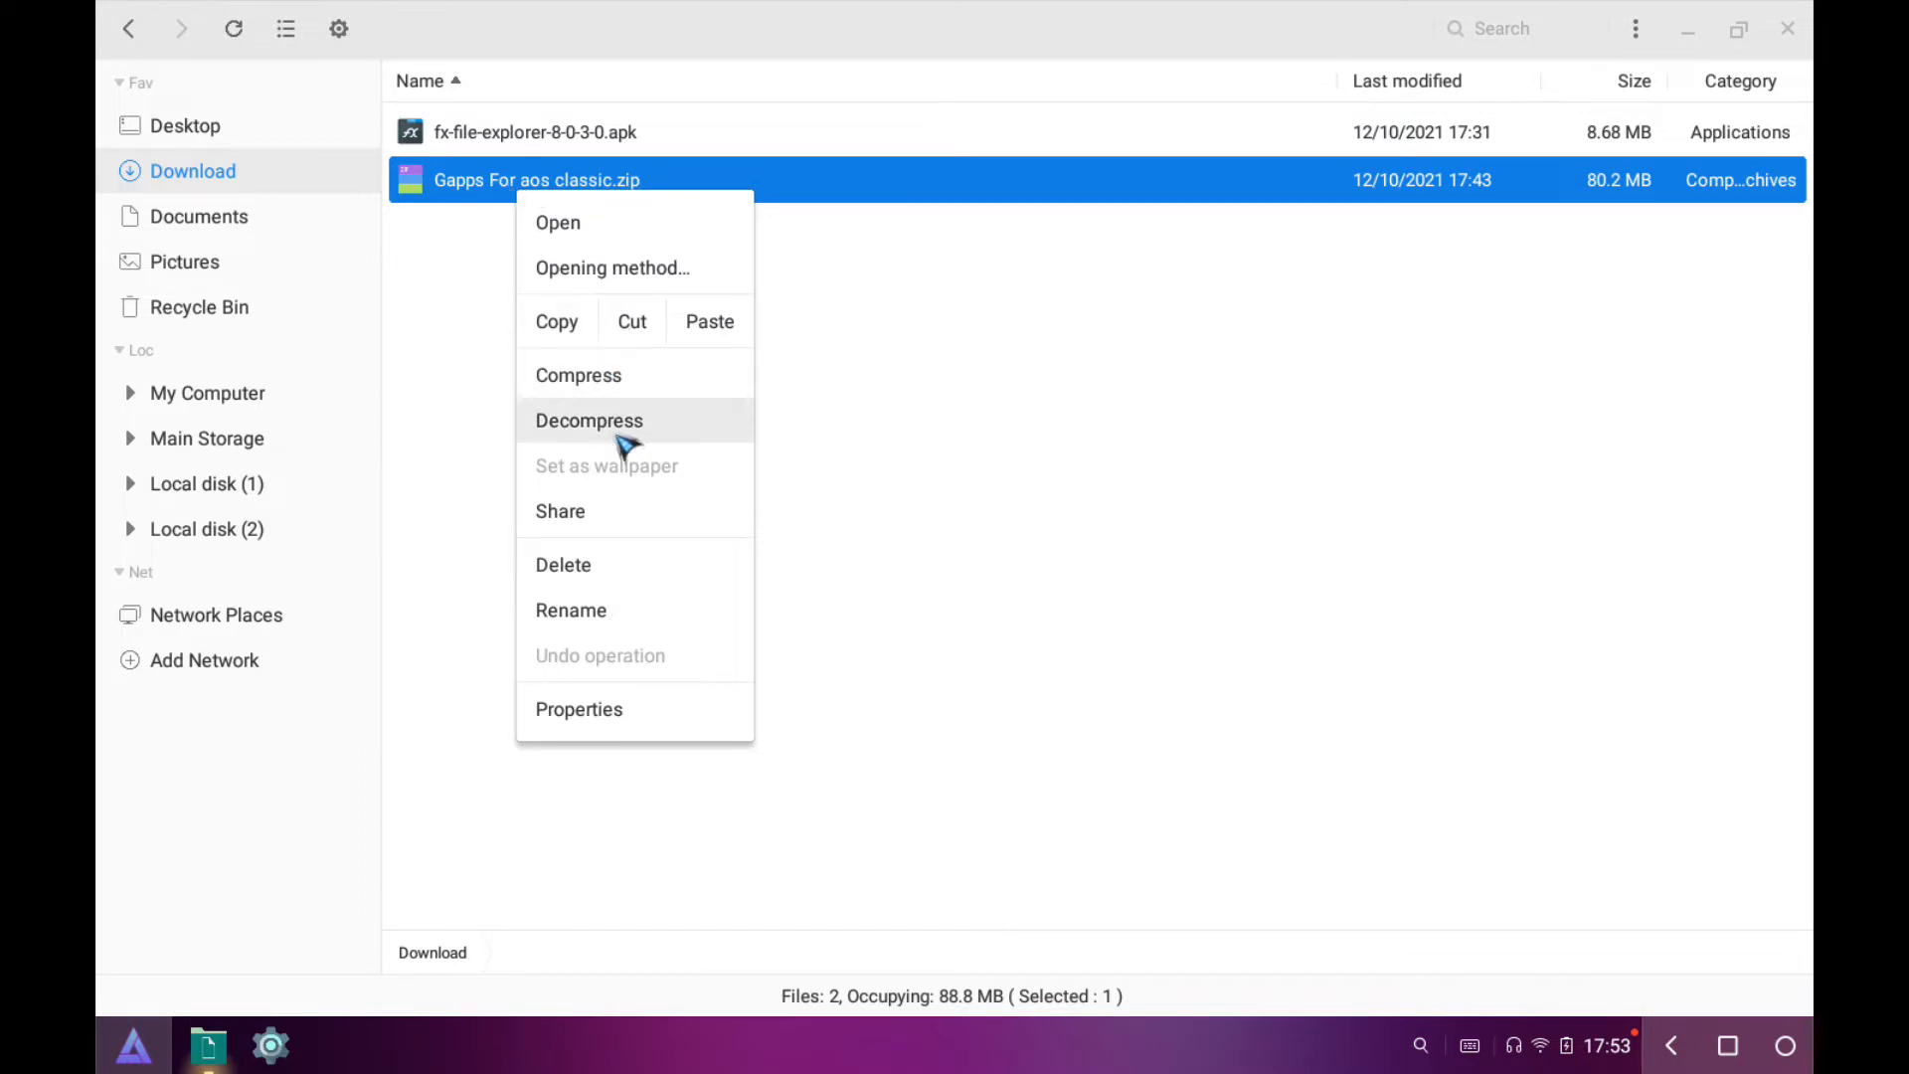
pyautogui.click(590, 419)
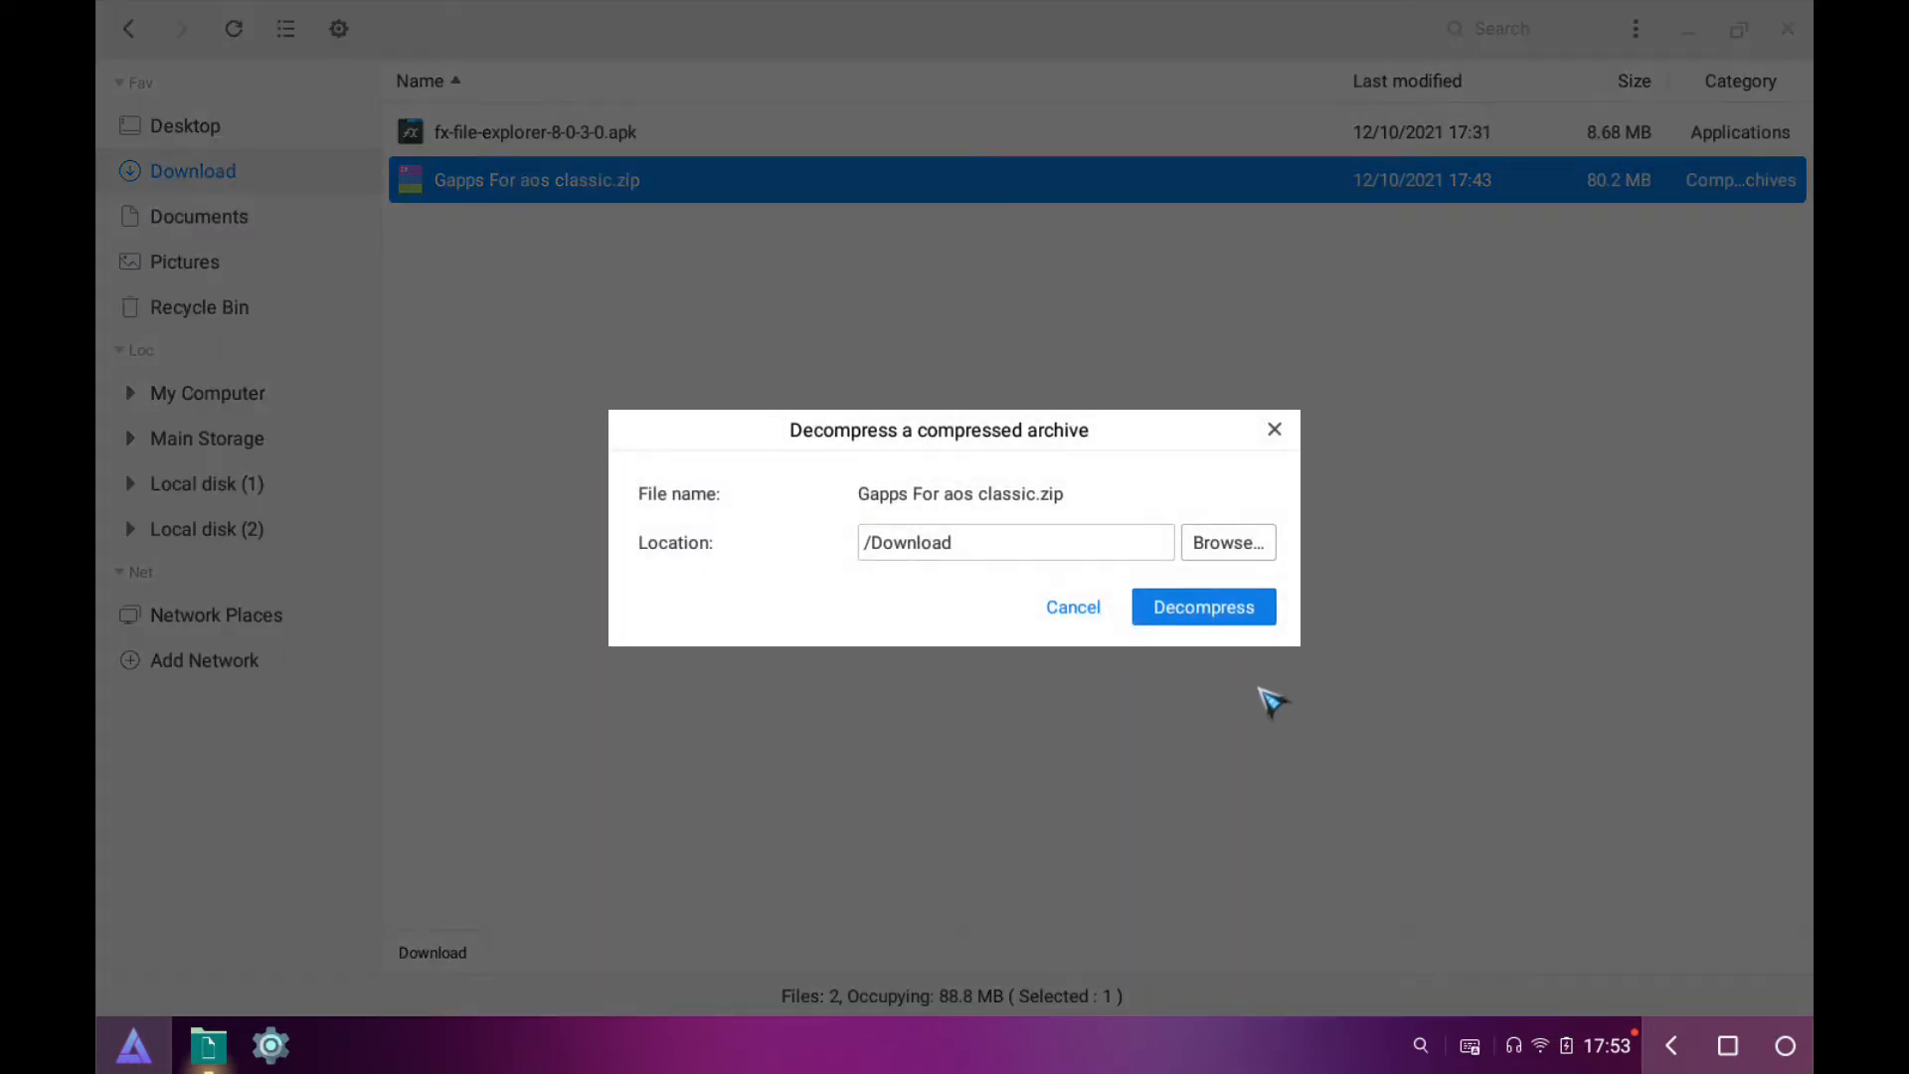
pyautogui.click(1202, 606)
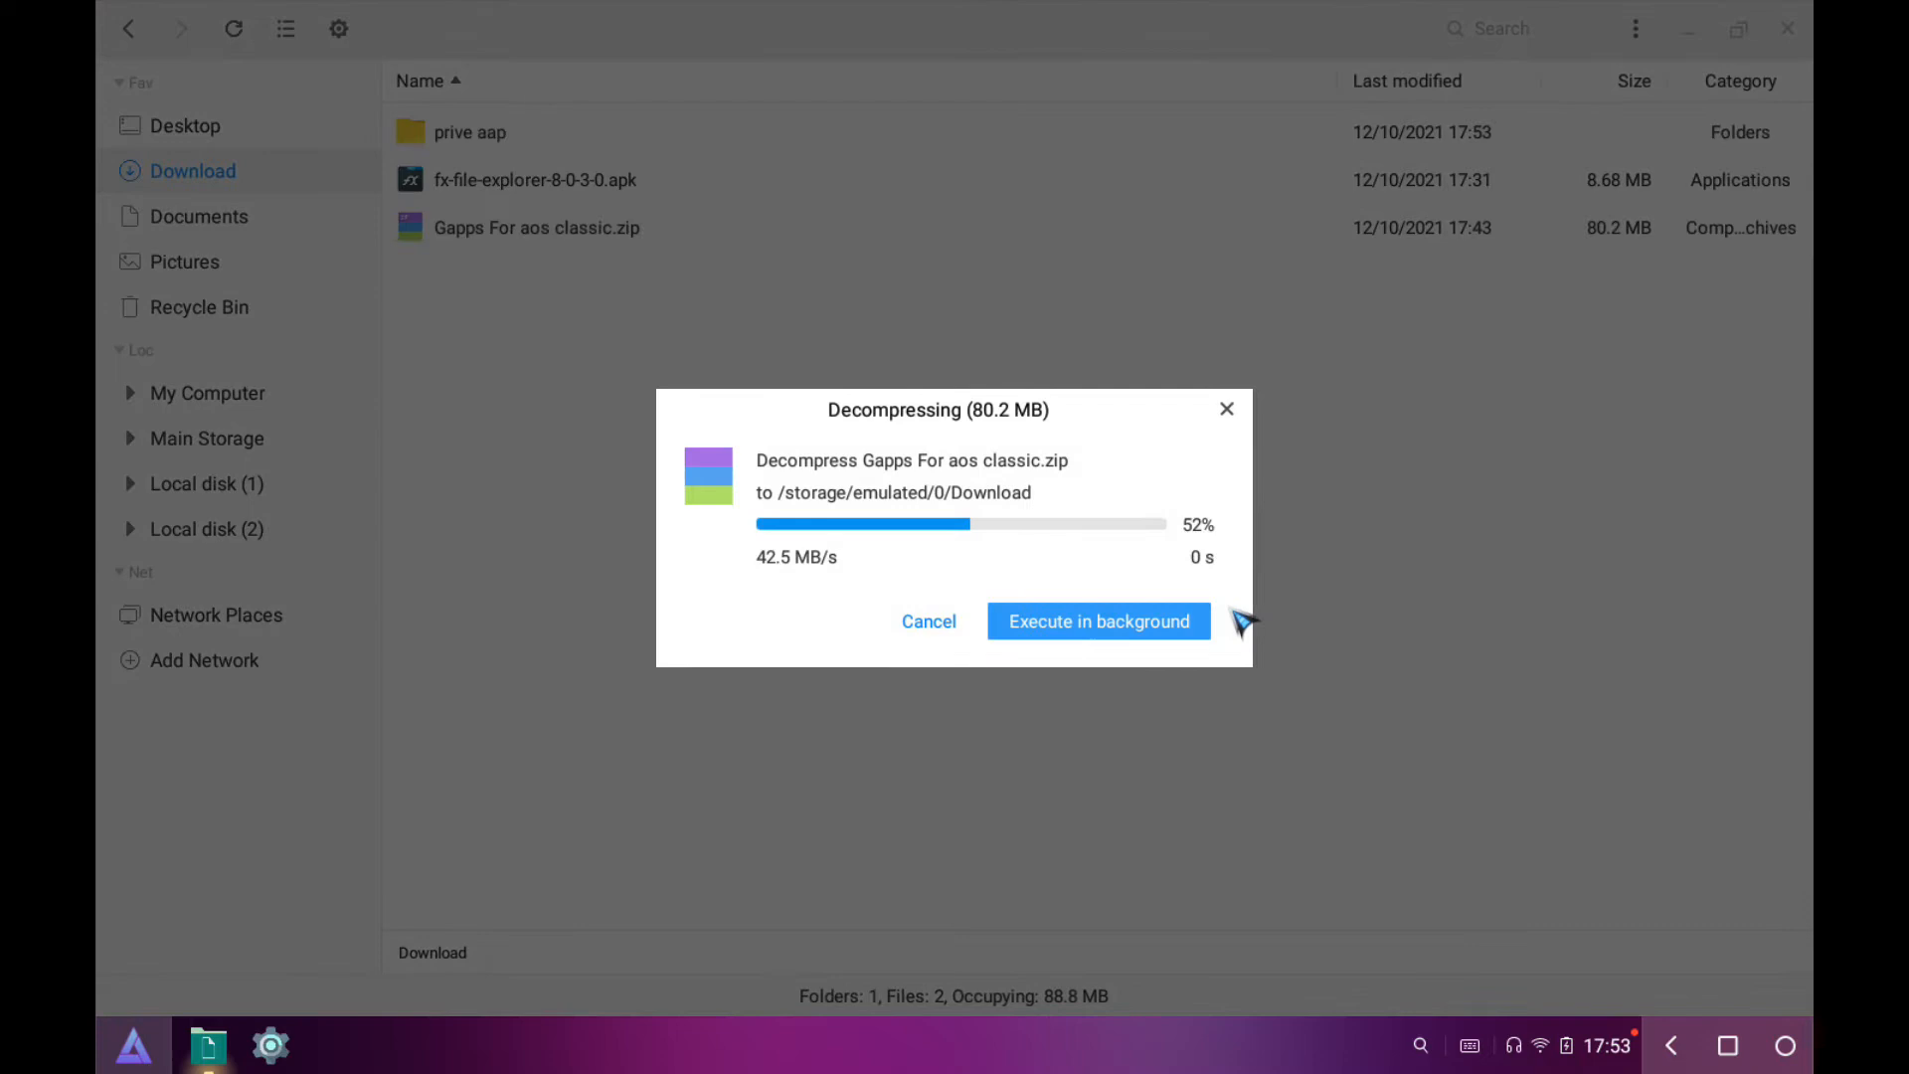
pyautogui.click(1097, 620)
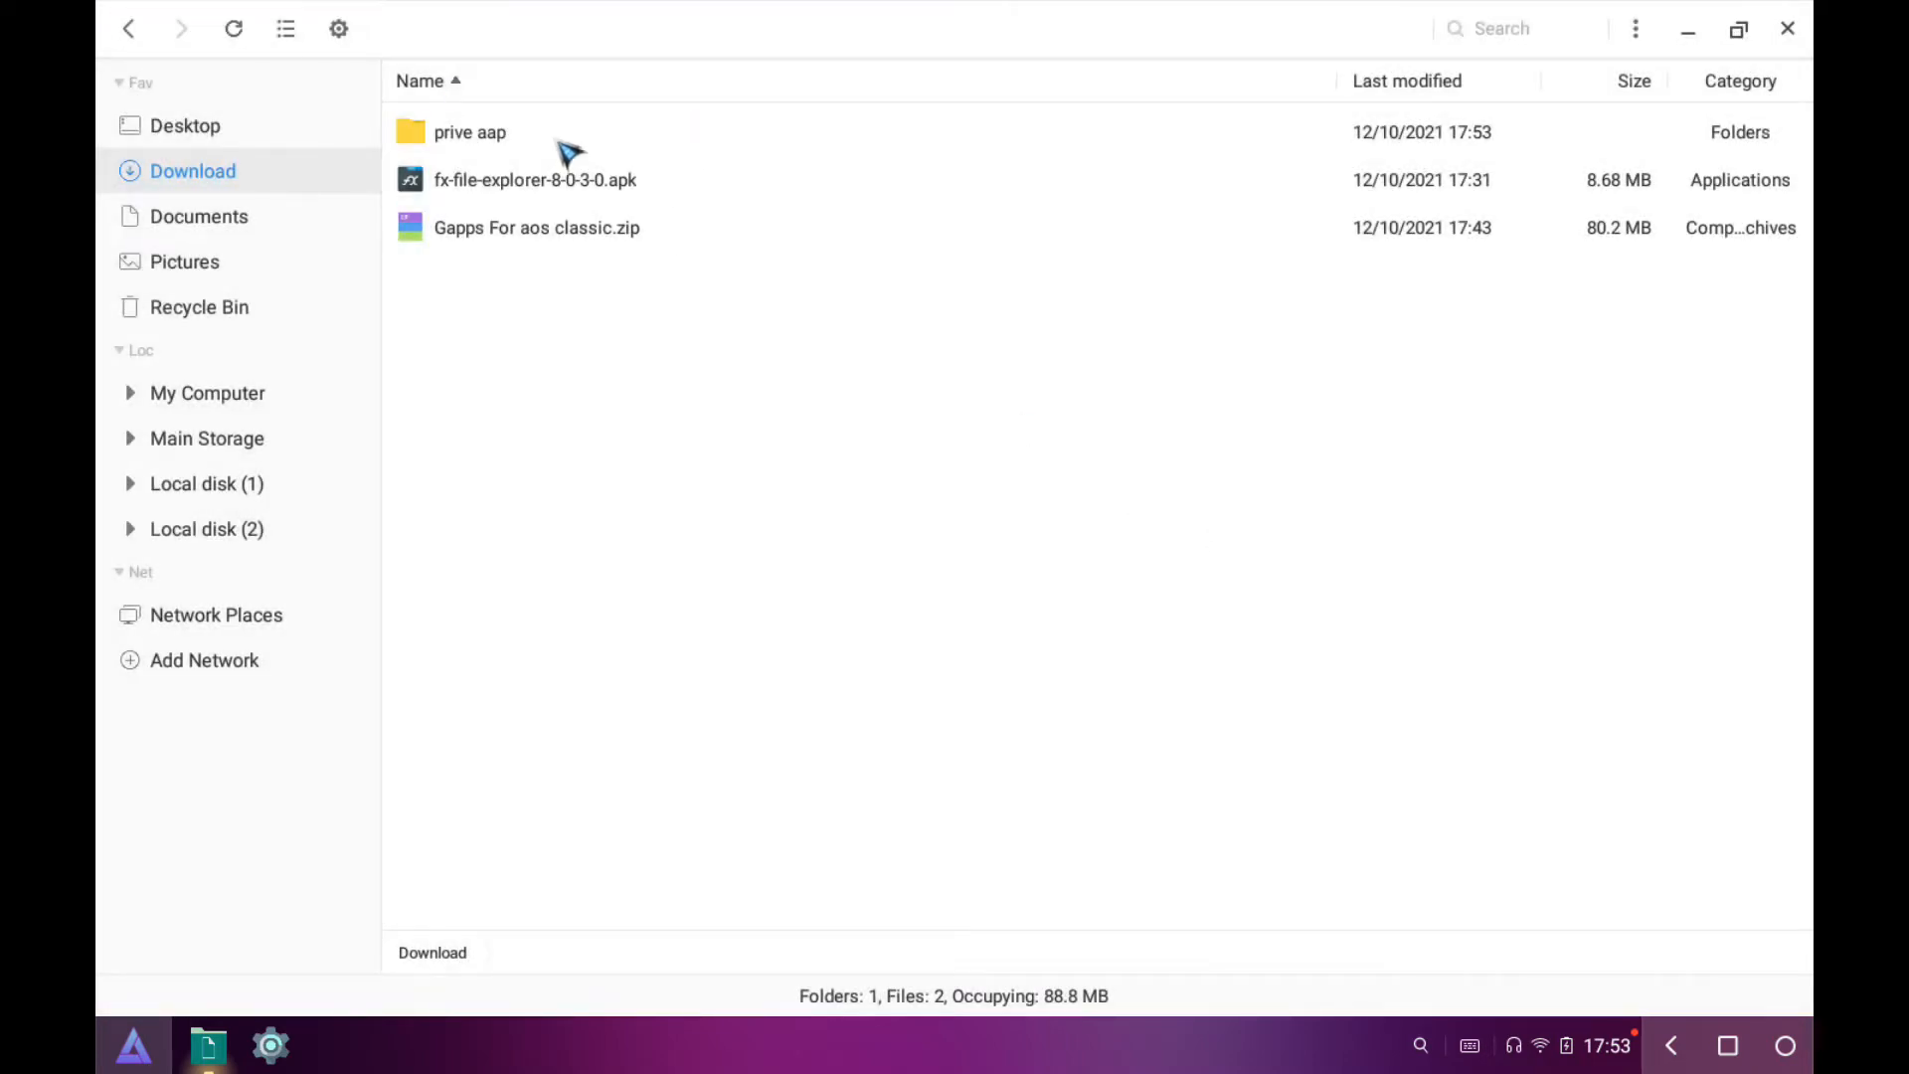
pyautogui.moveTo(509, 167)
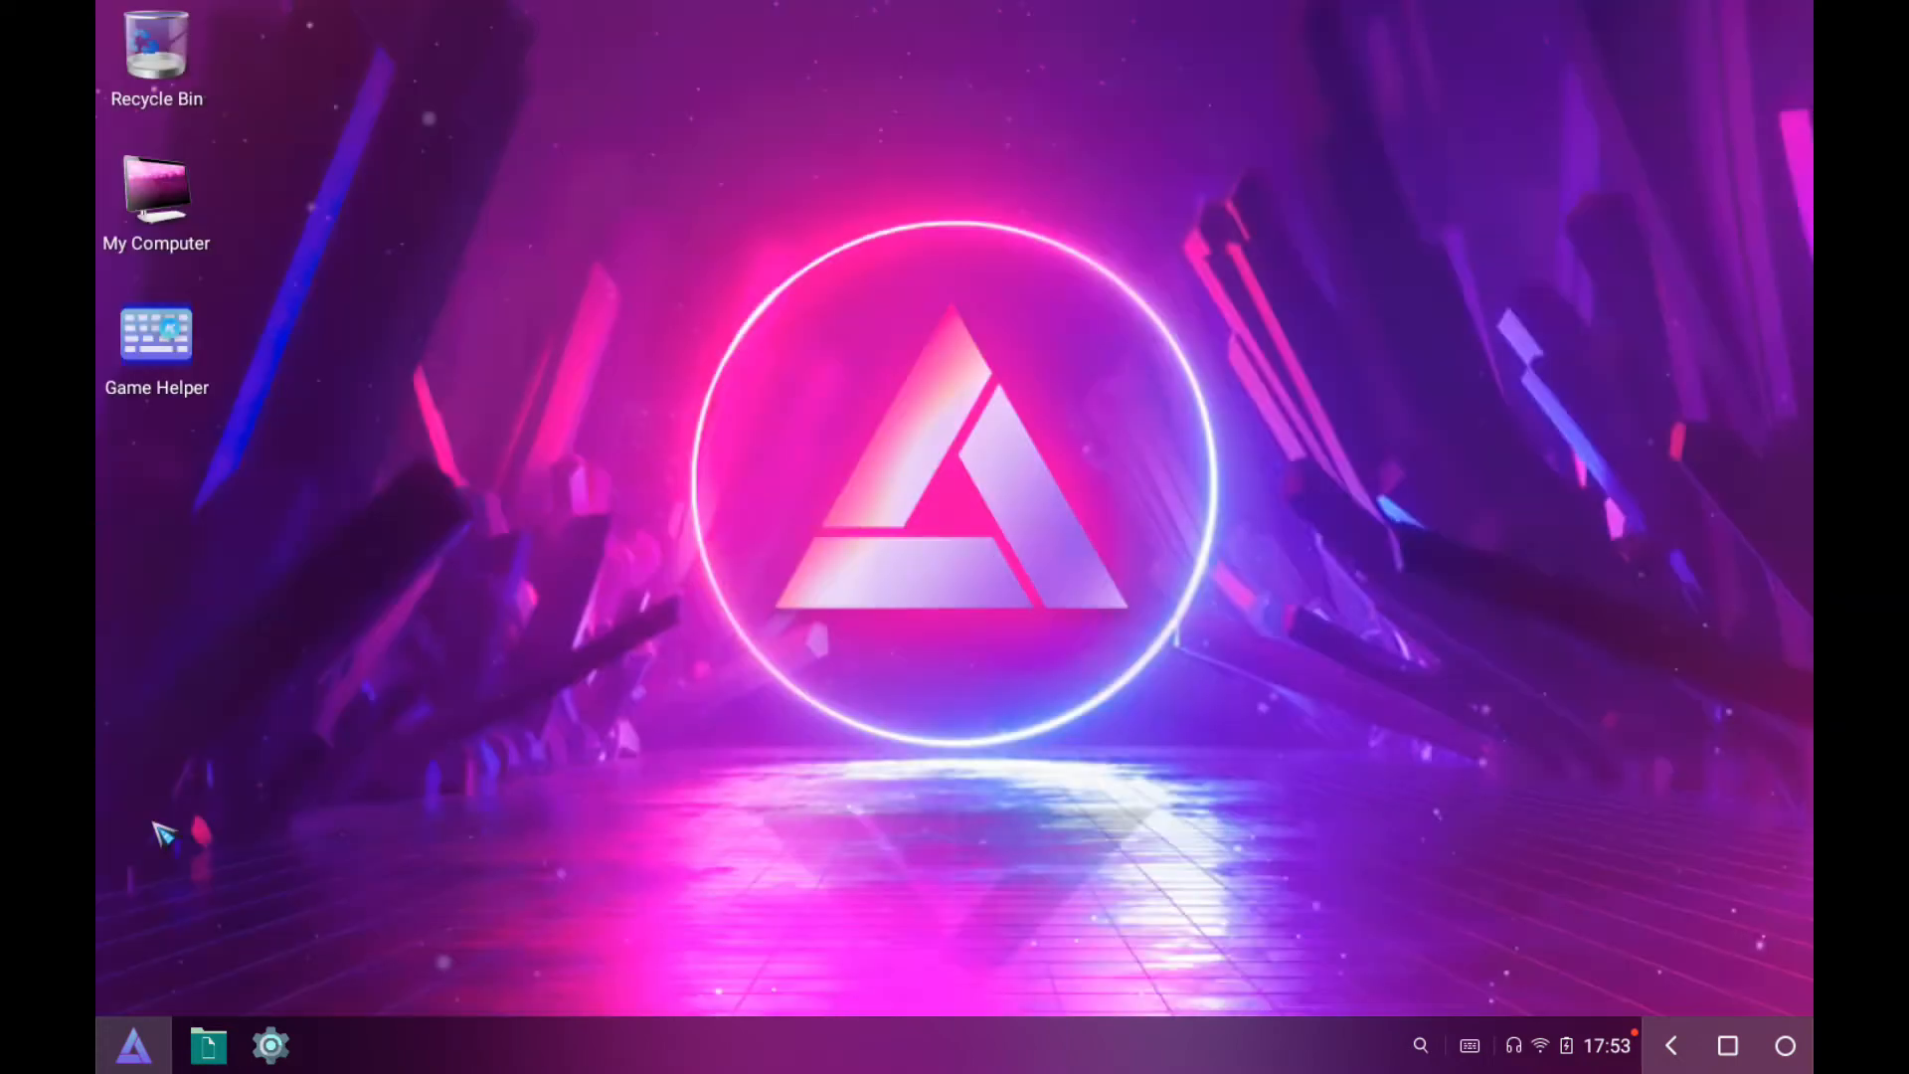
# Launch FX File Explorer from the PrimeOS app menu.
pyautogui.click(132, 1045)
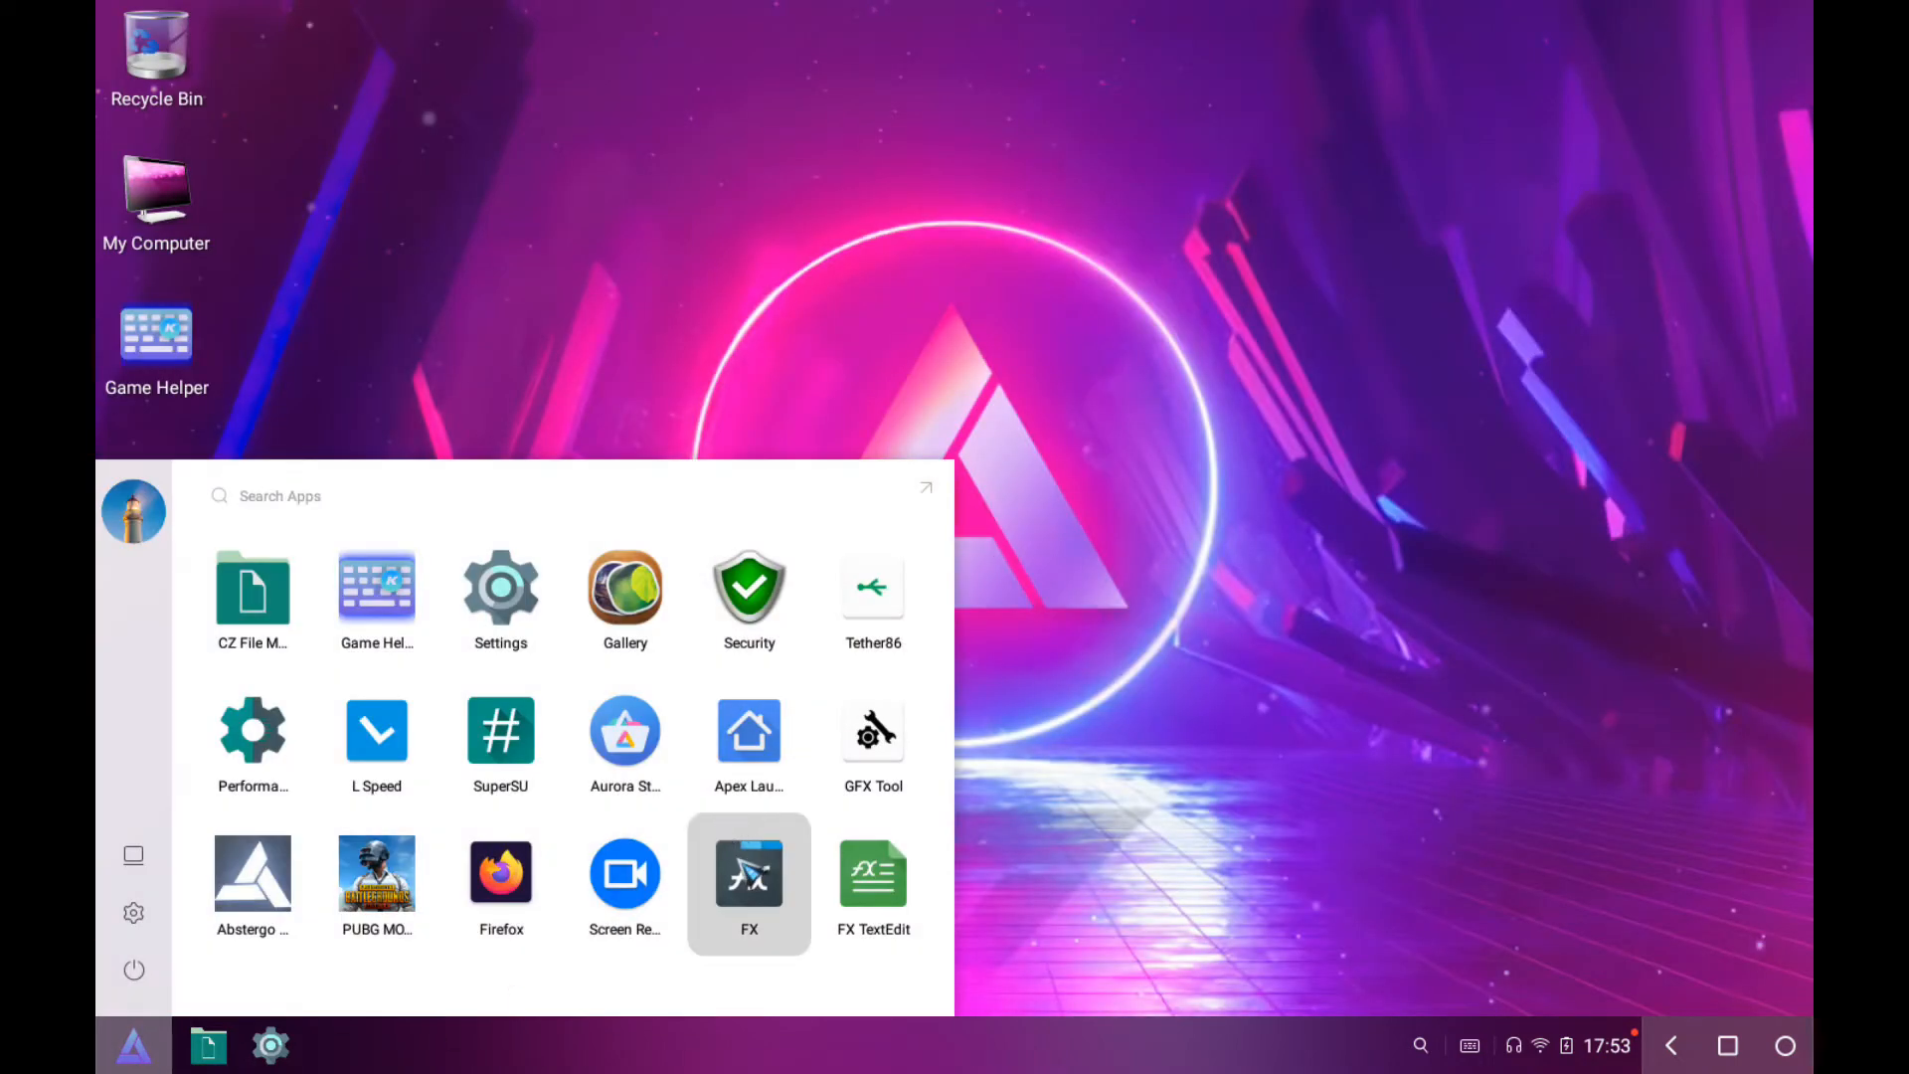
pyautogui.click(749, 883)
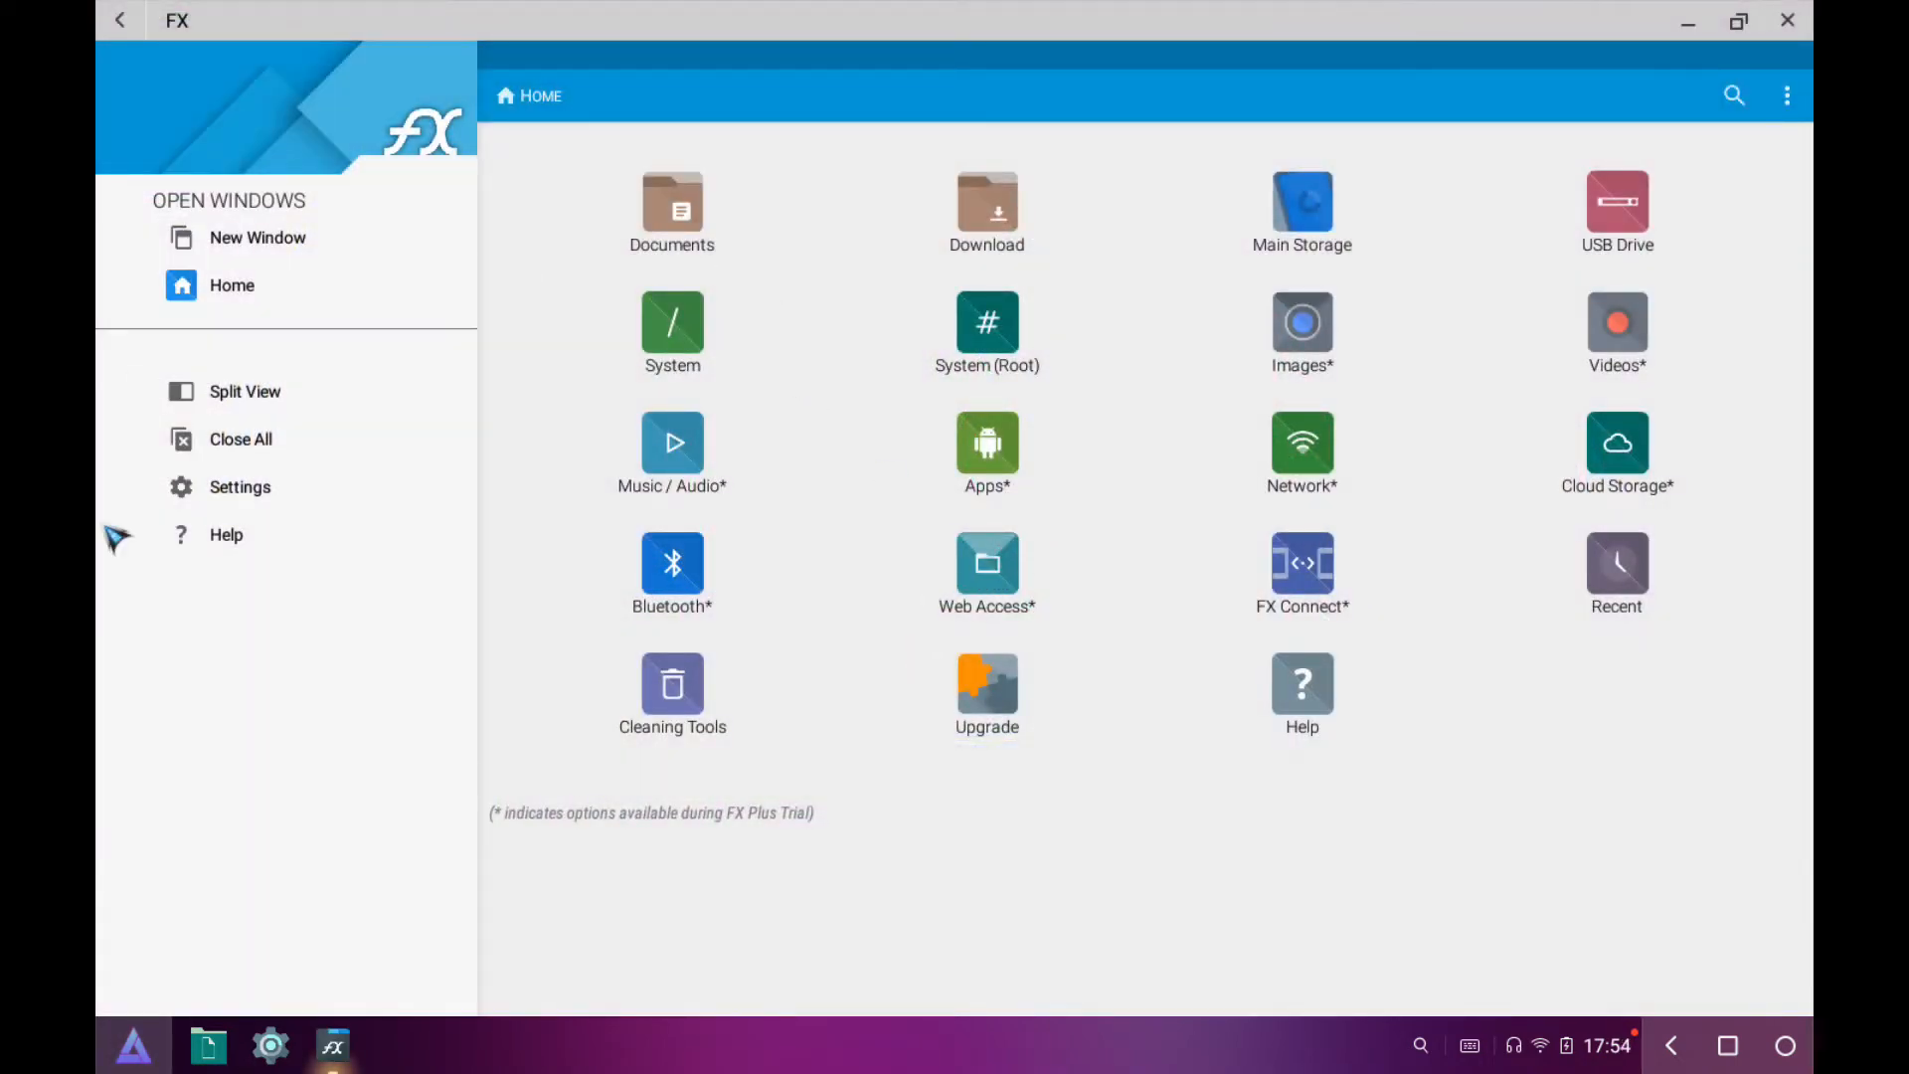
pyautogui.moveTo(1194, 170)
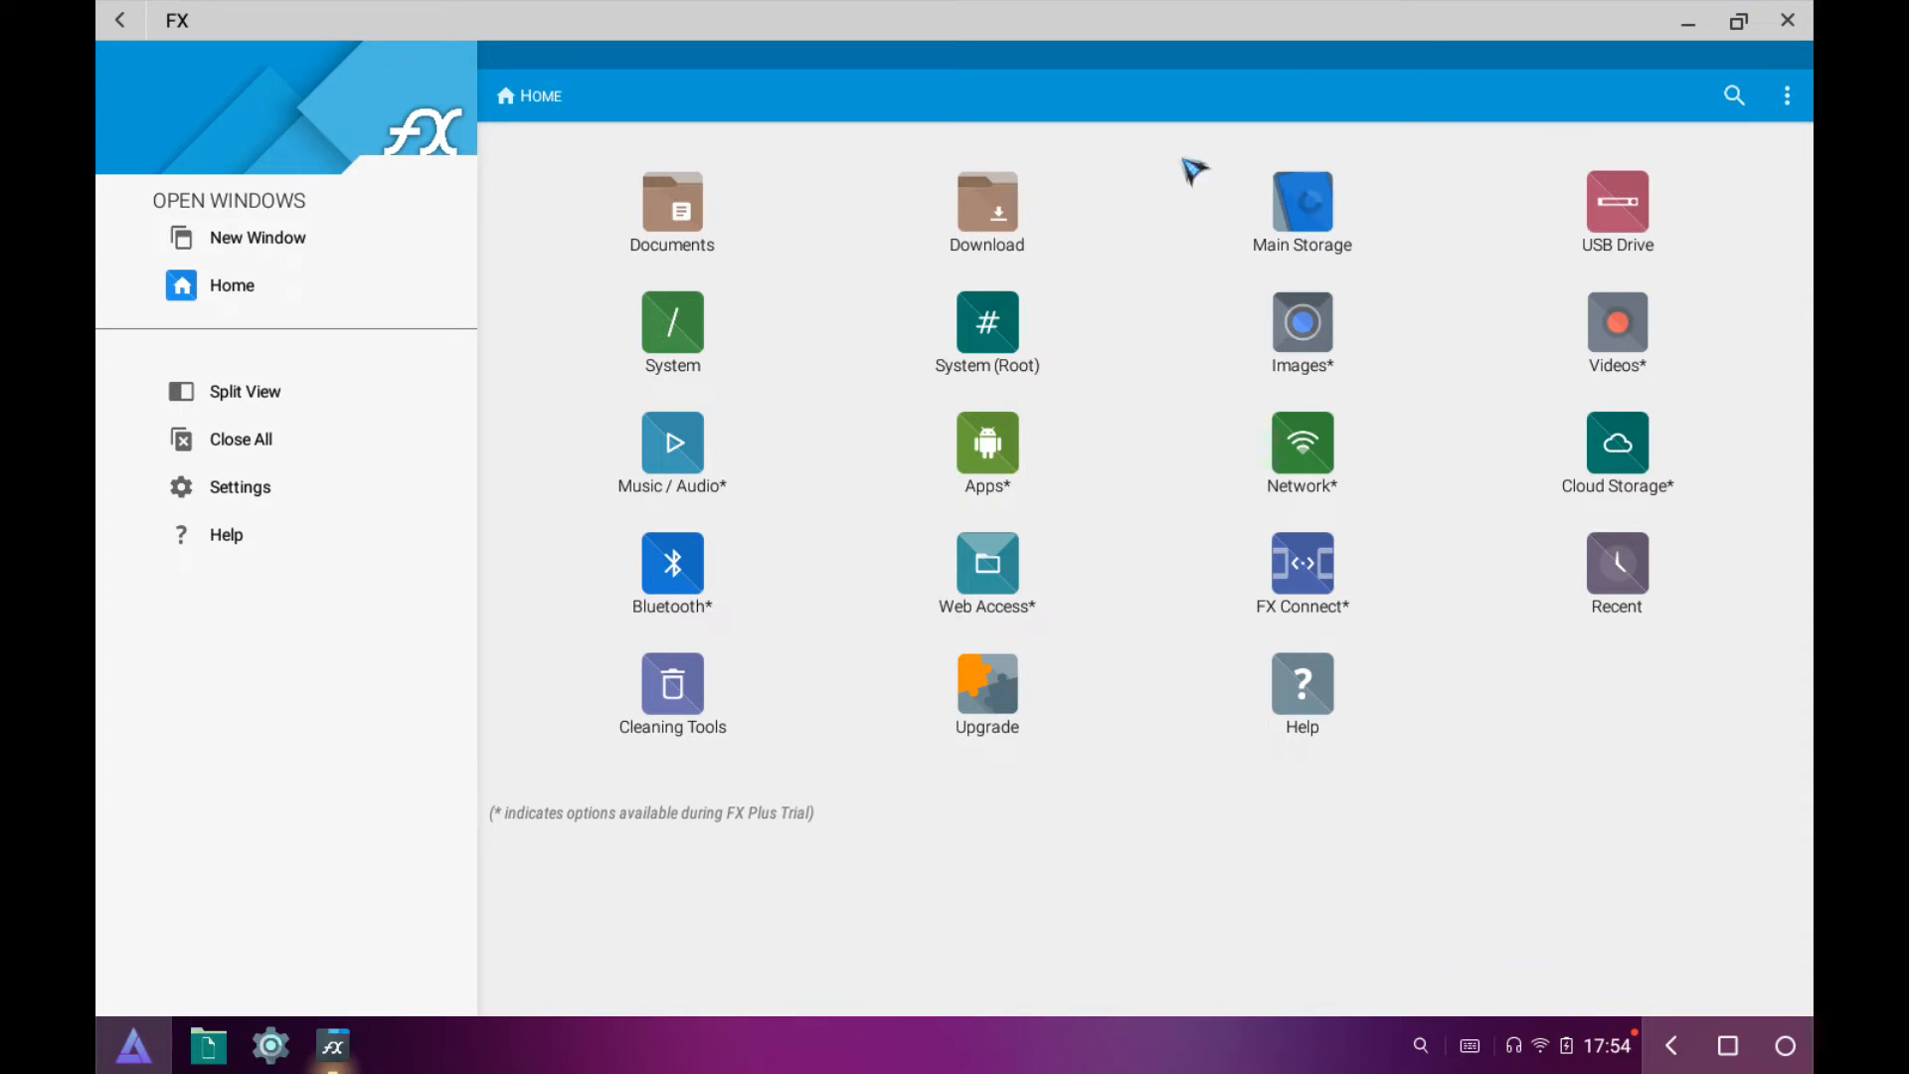
pyautogui.moveTo(1002, 226)
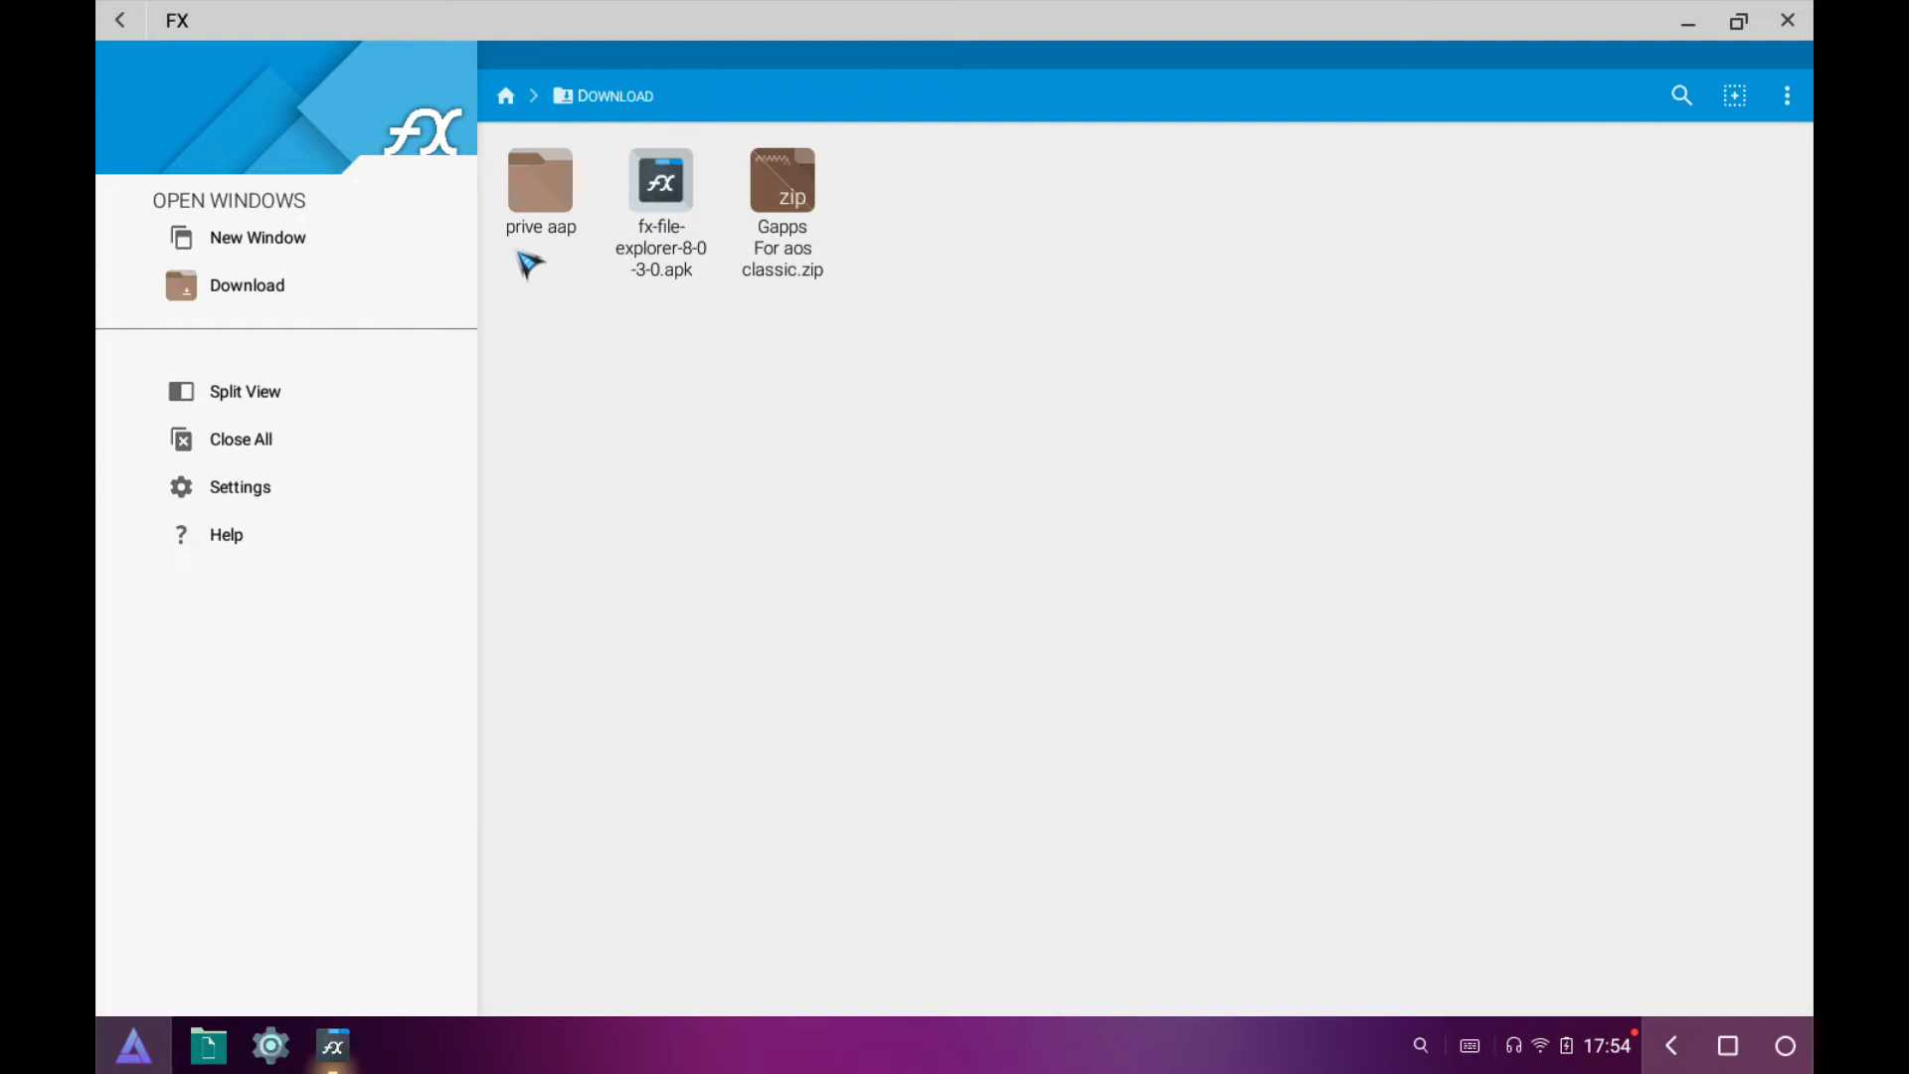
pyautogui.moveTo(542, 177)
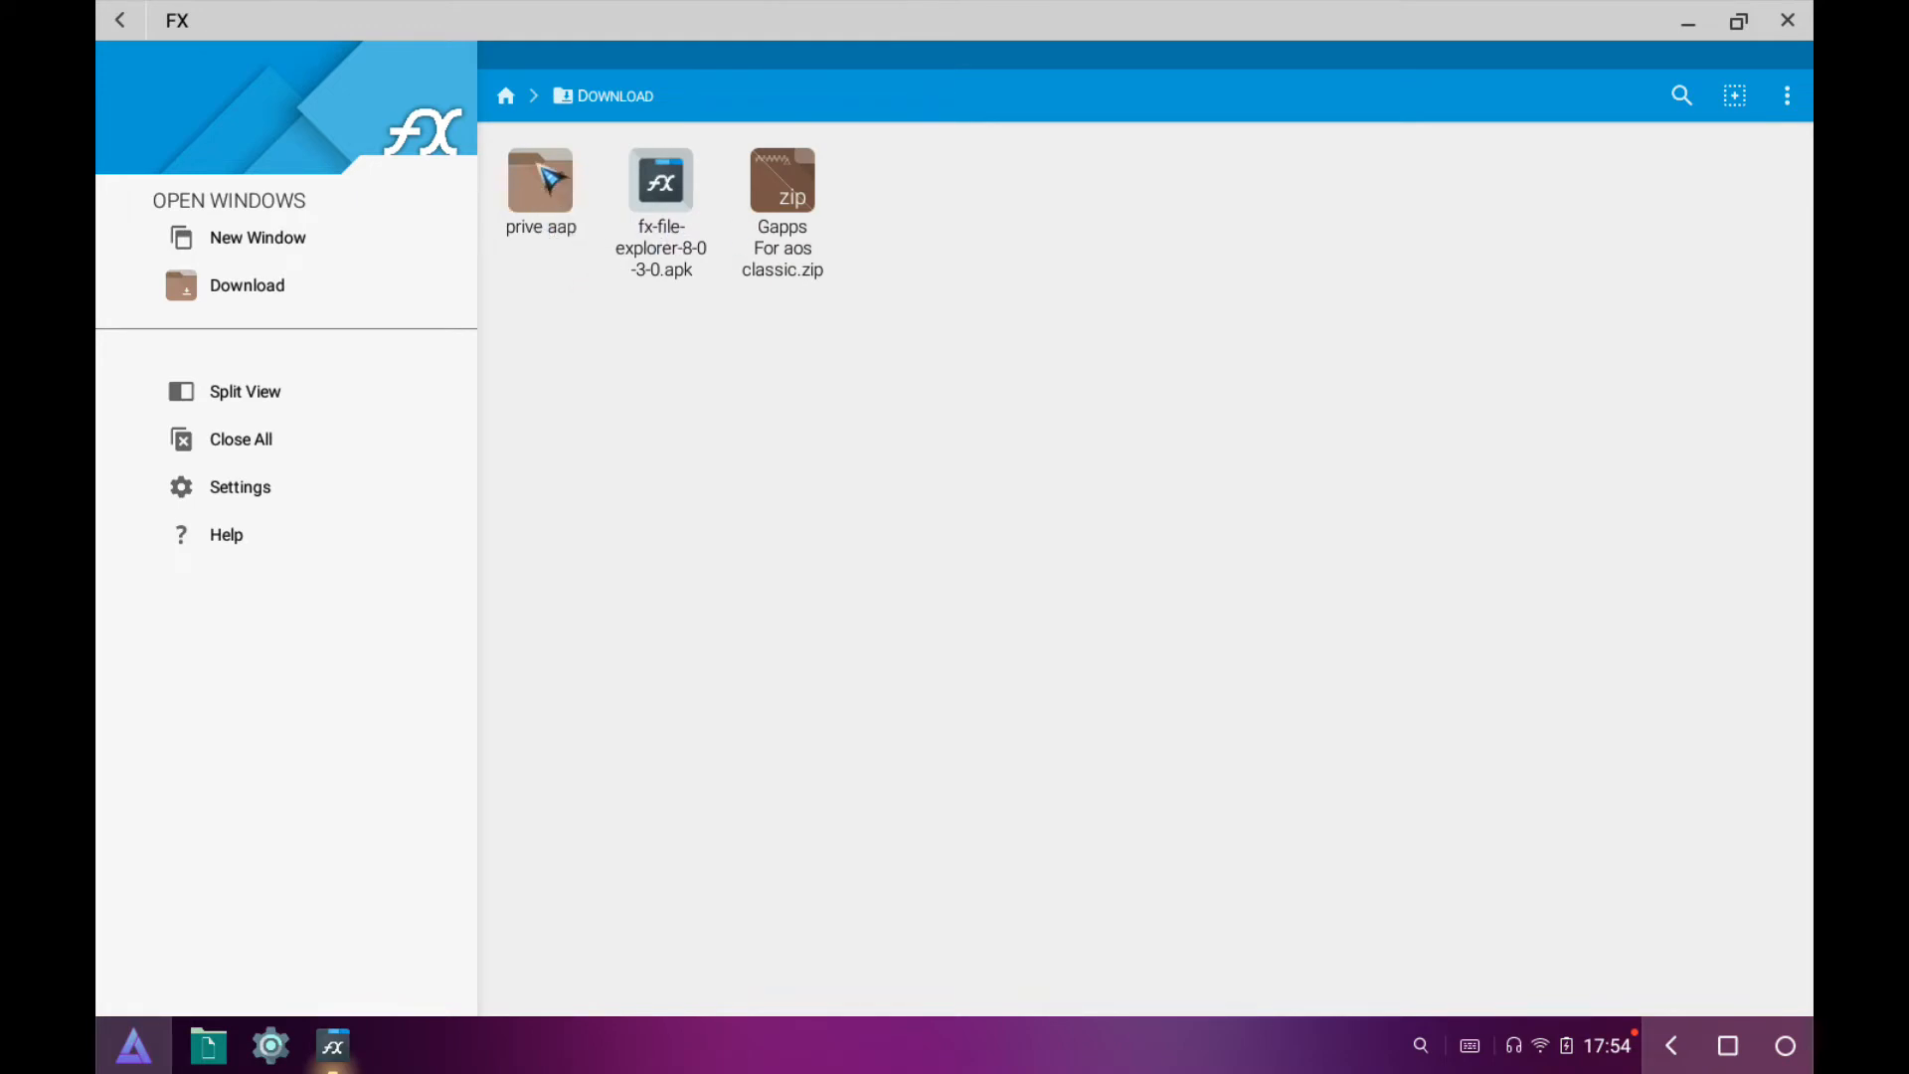
# Copy all 11 folders in prive aap, then return Home and open System (Root).
pyautogui.doubleClick(541, 183)
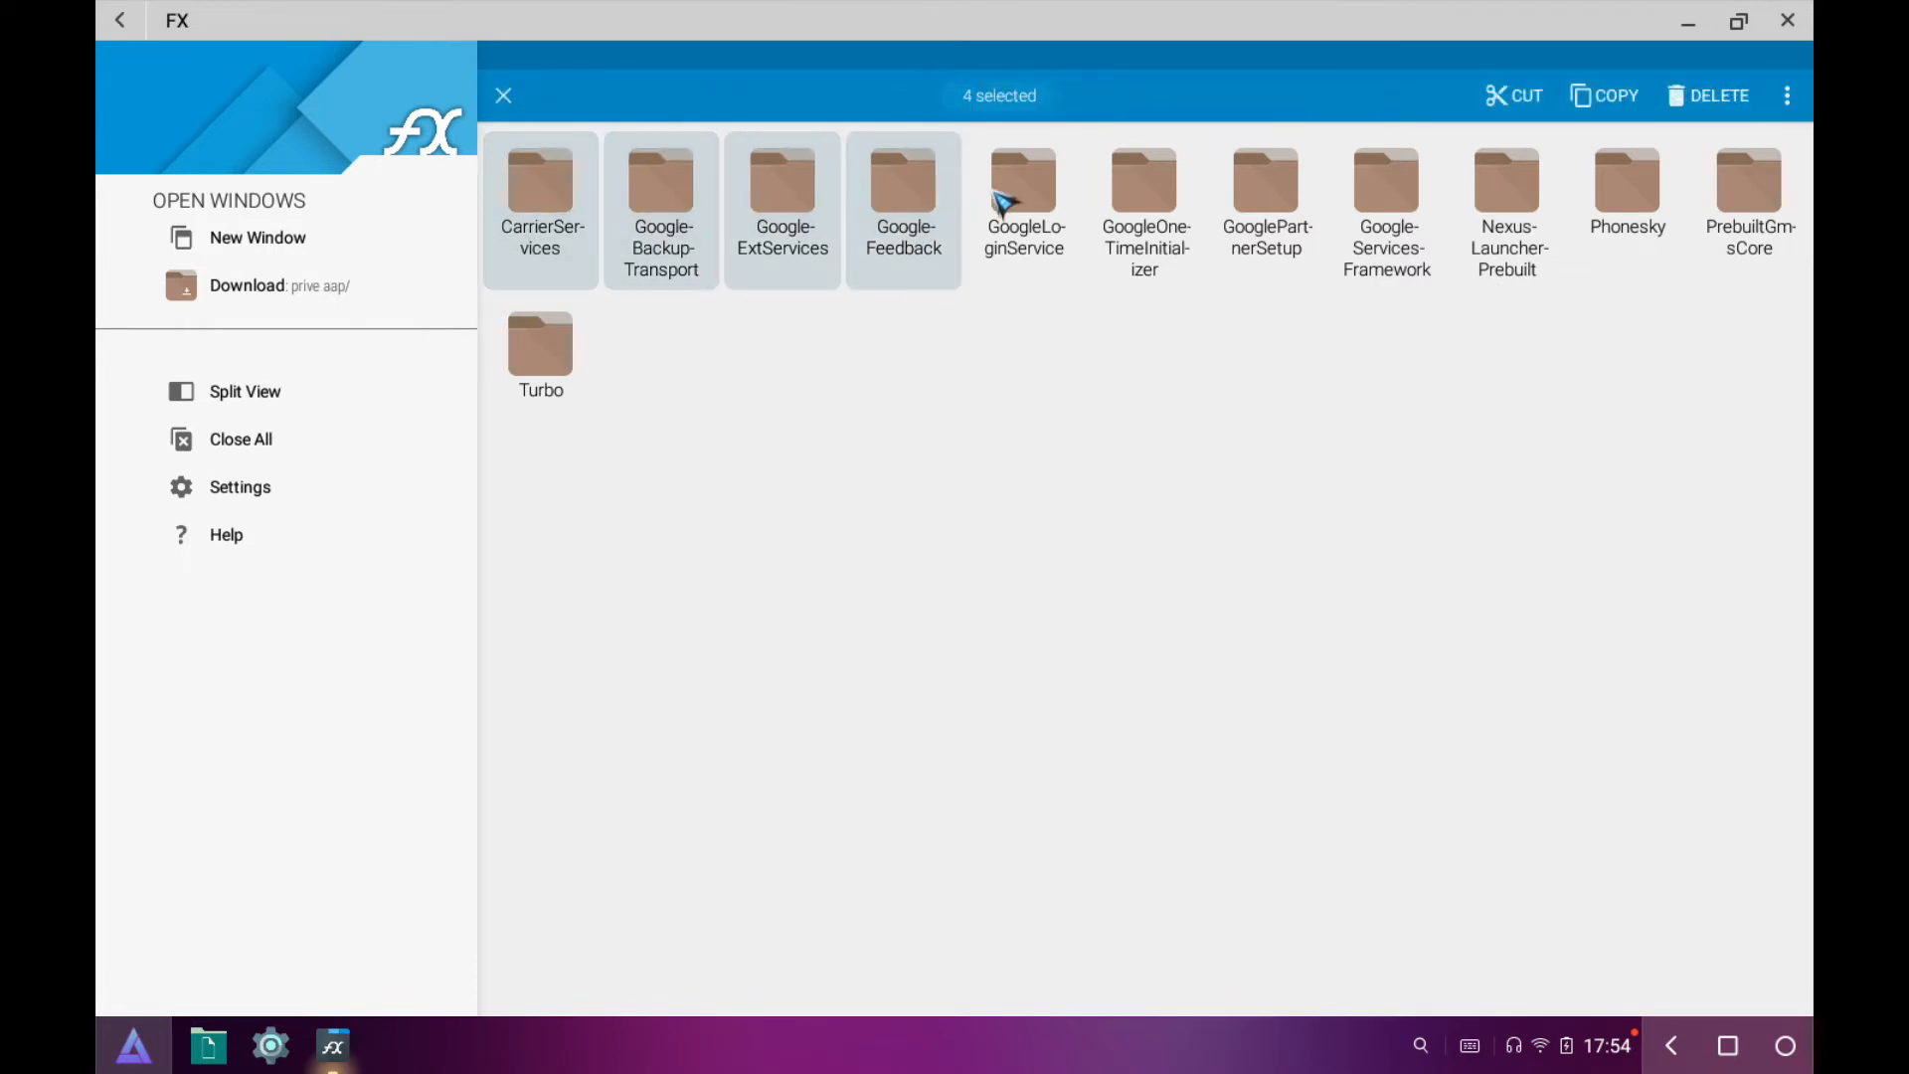
pyautogui.click(1384, 195)
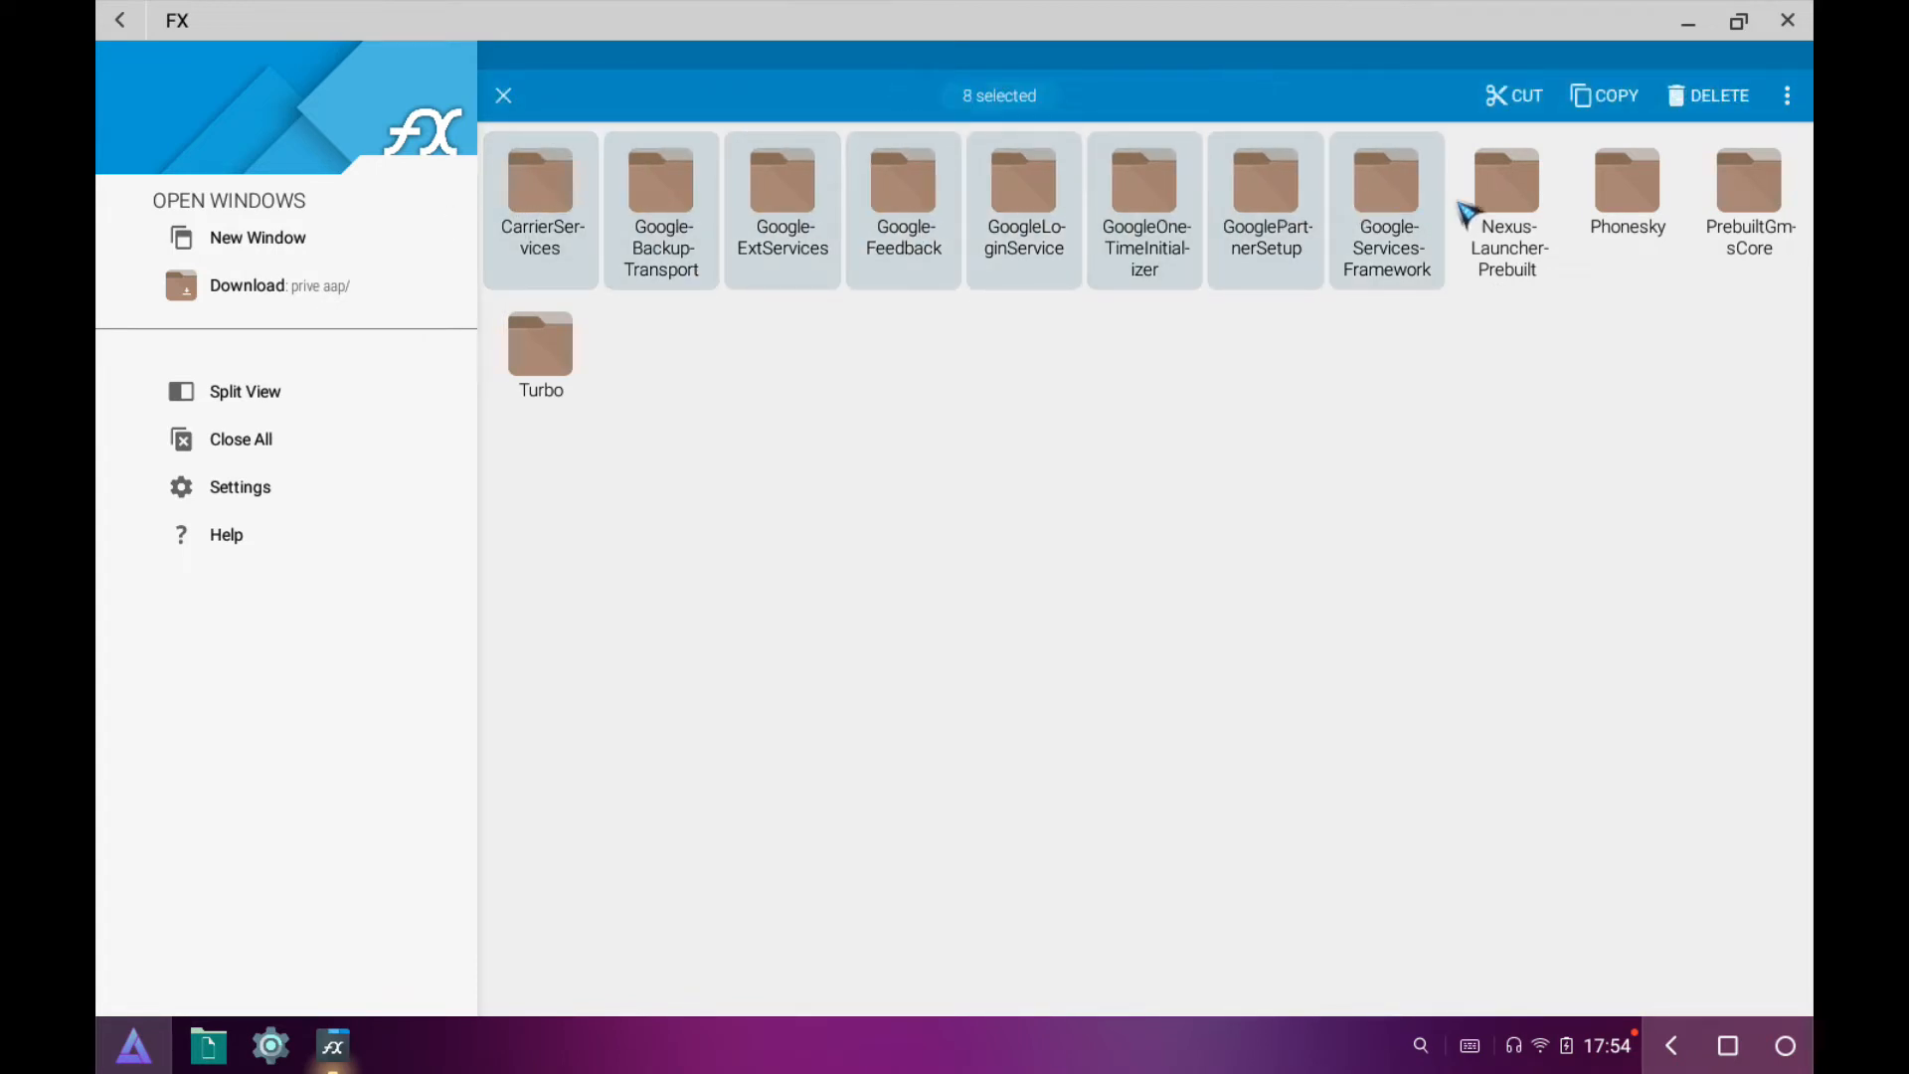
pyautogui.click(1627, 201)
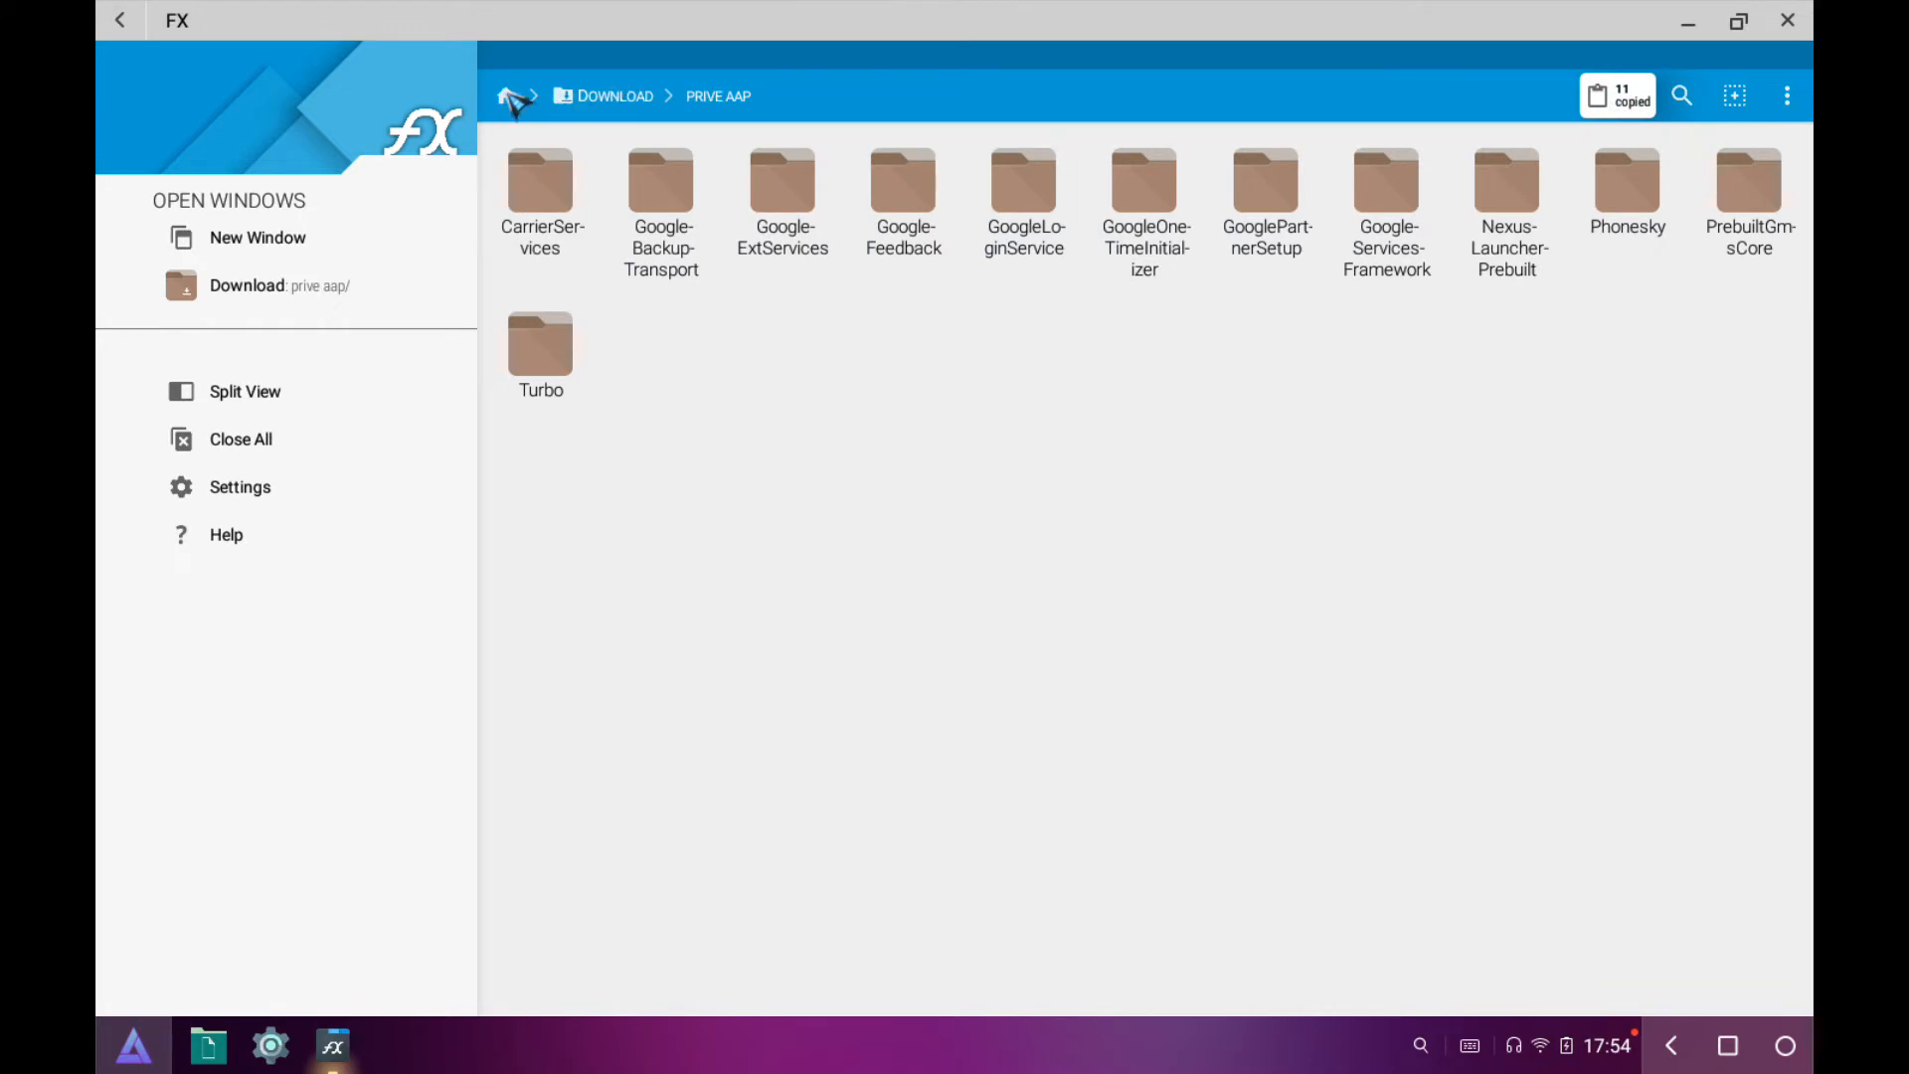
pyautogui.click(512, 97)
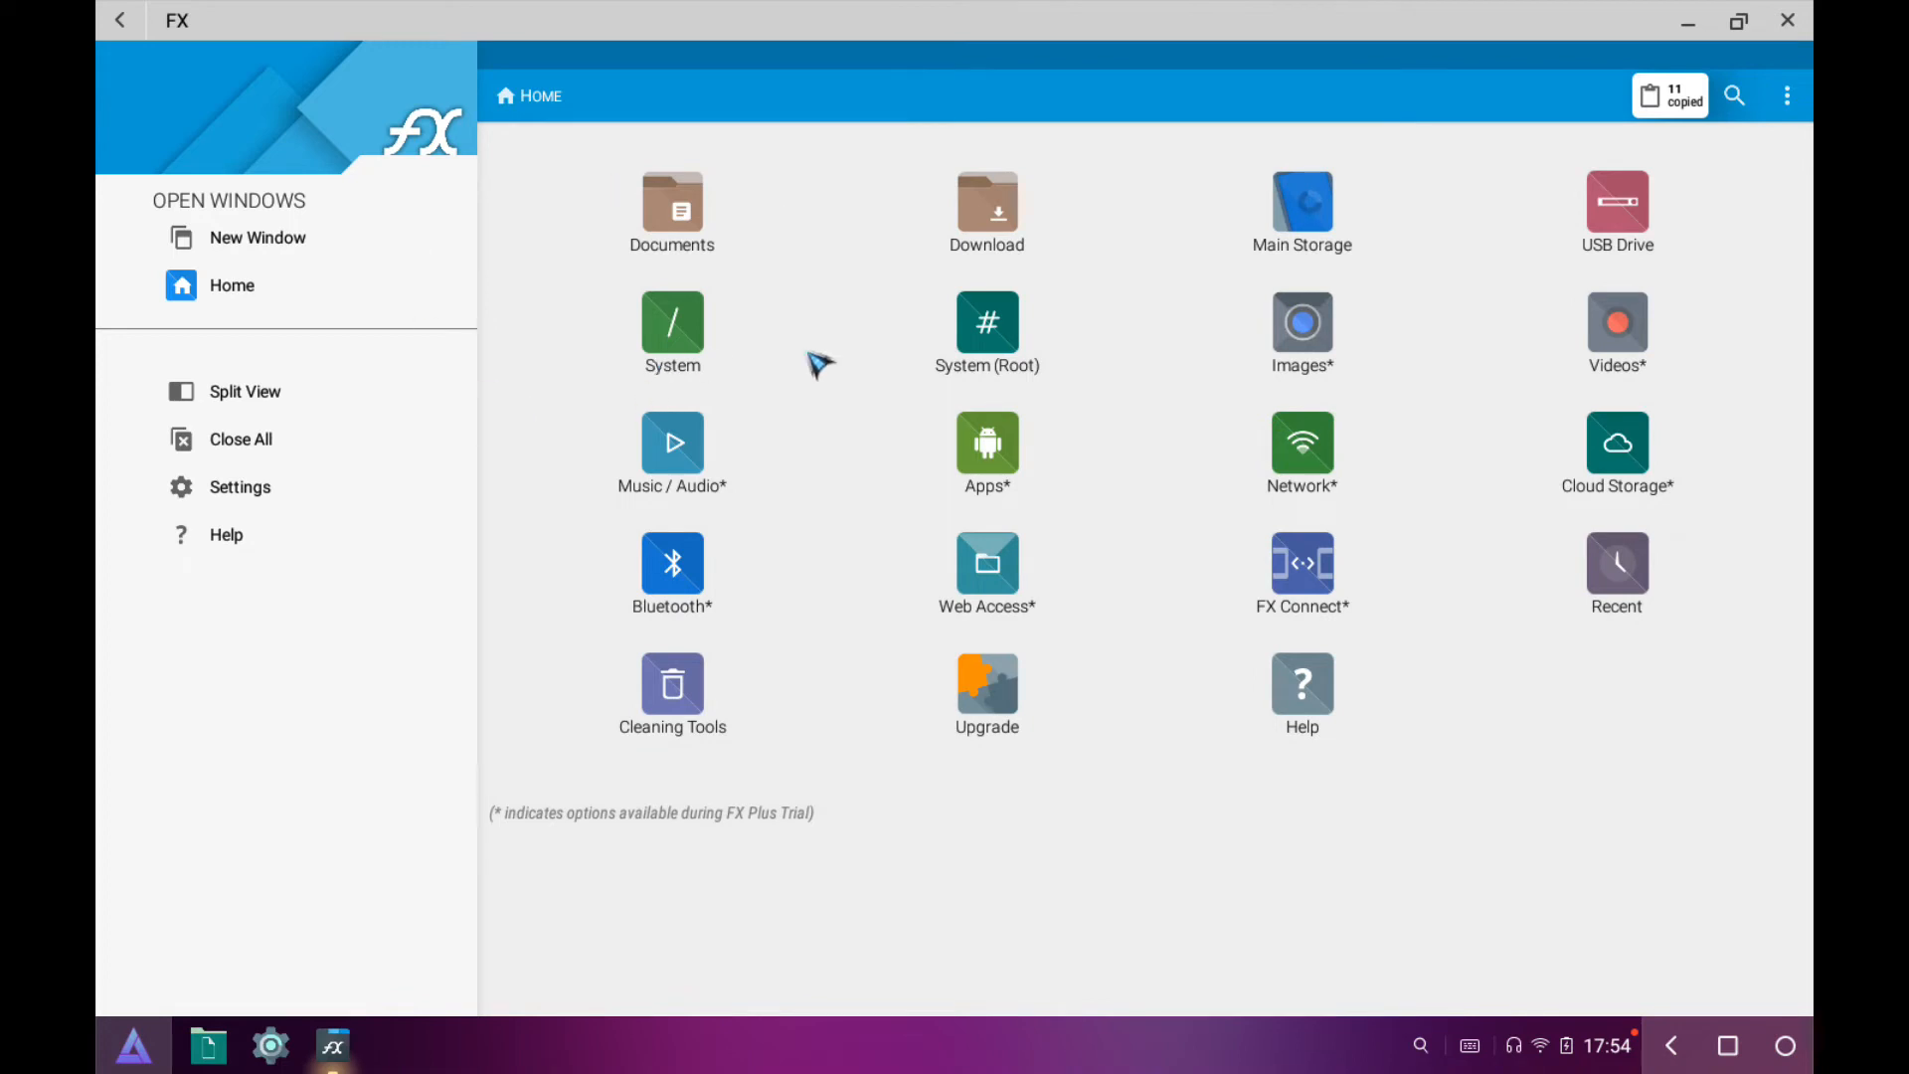
pyautogui.moveTo(1005, 325)
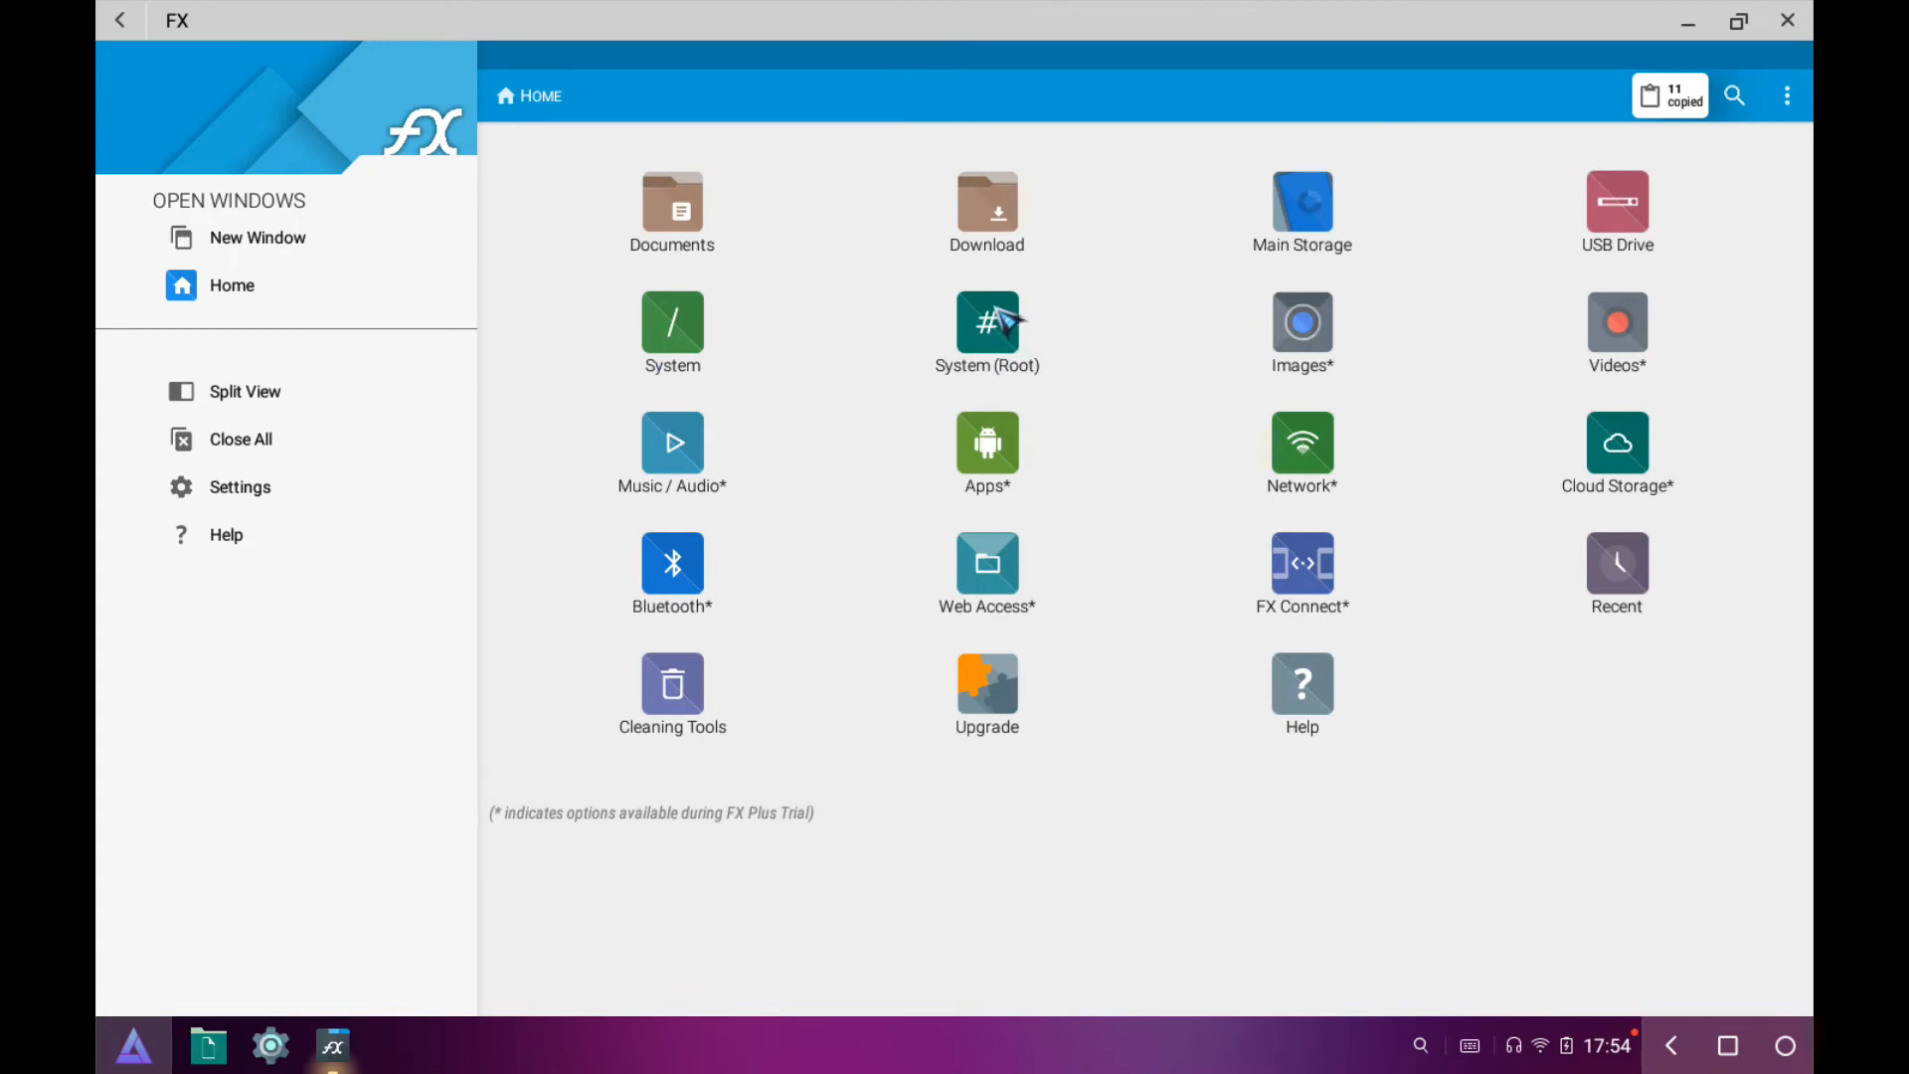
pyautogui.click(987, 332)
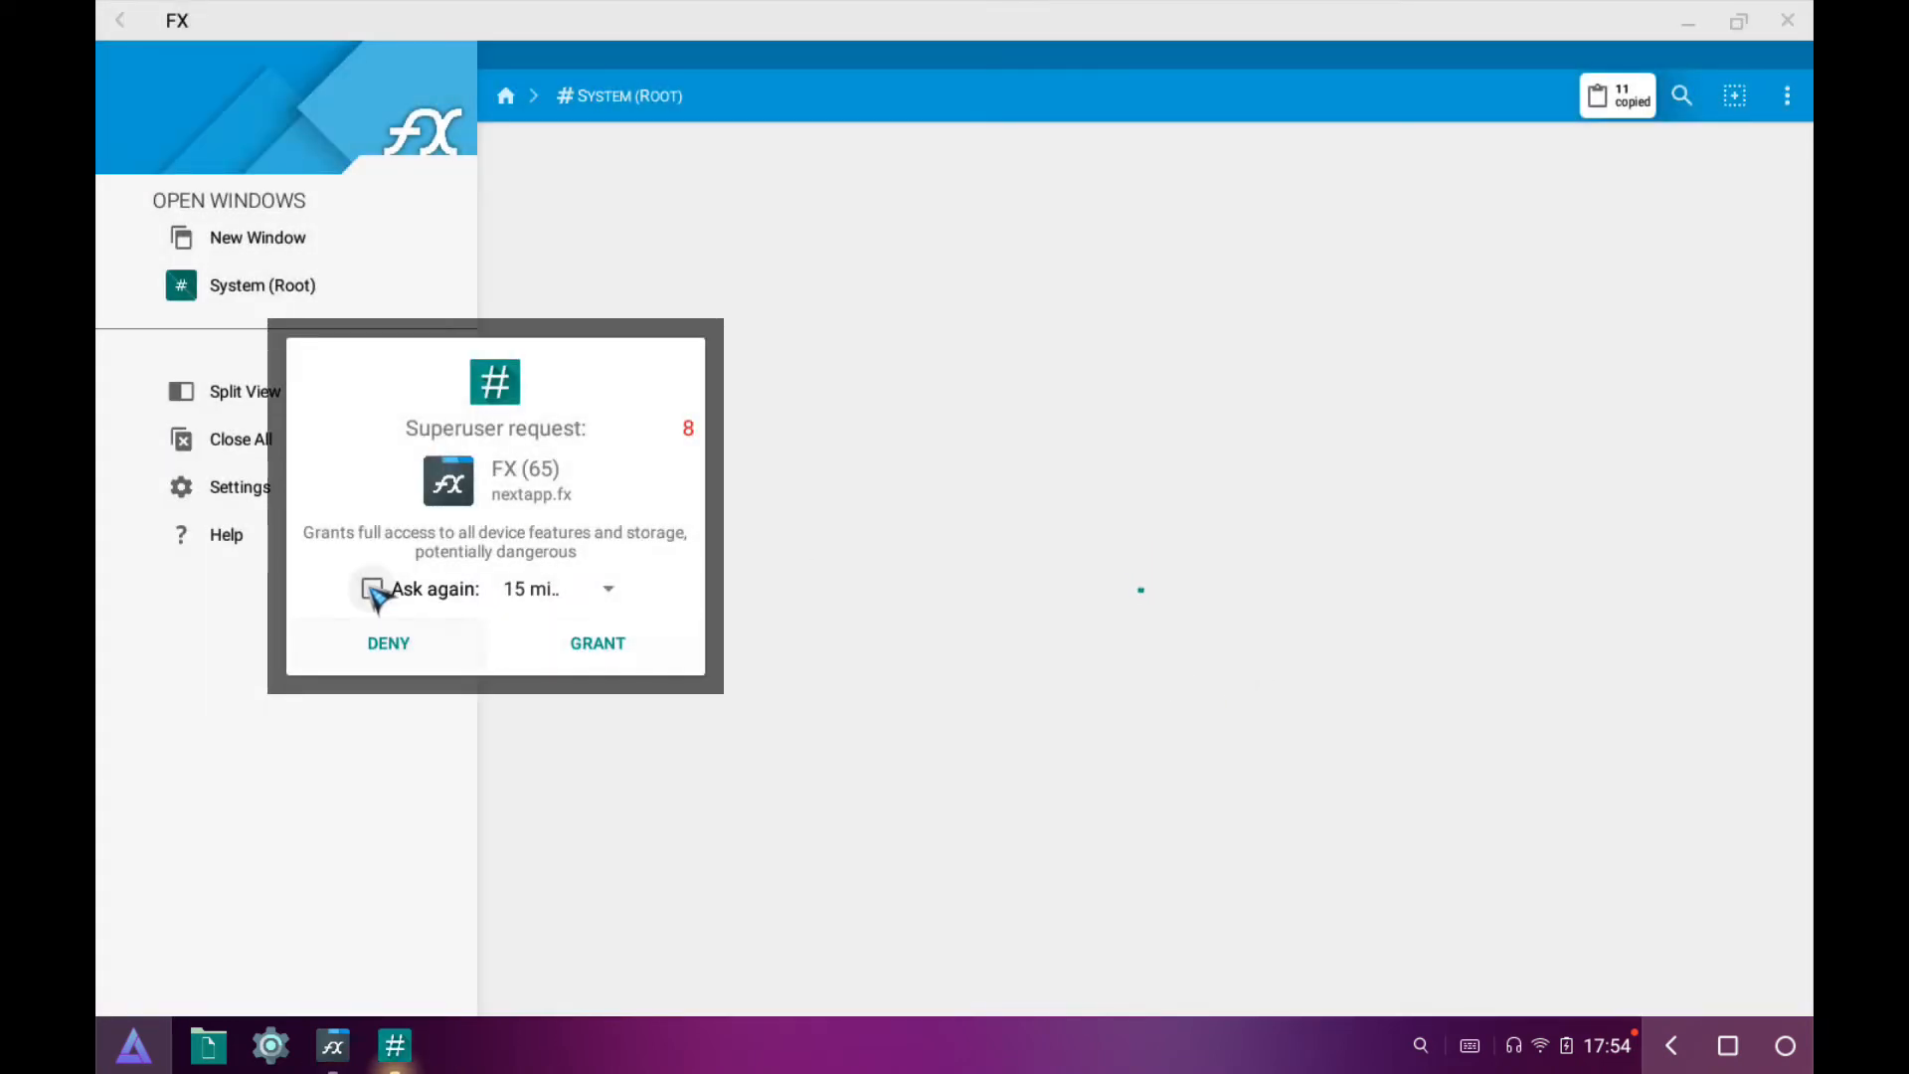
# Grant FX superuser access without asking again, then open system/priv-app.
pyautogui.click(596, 643)
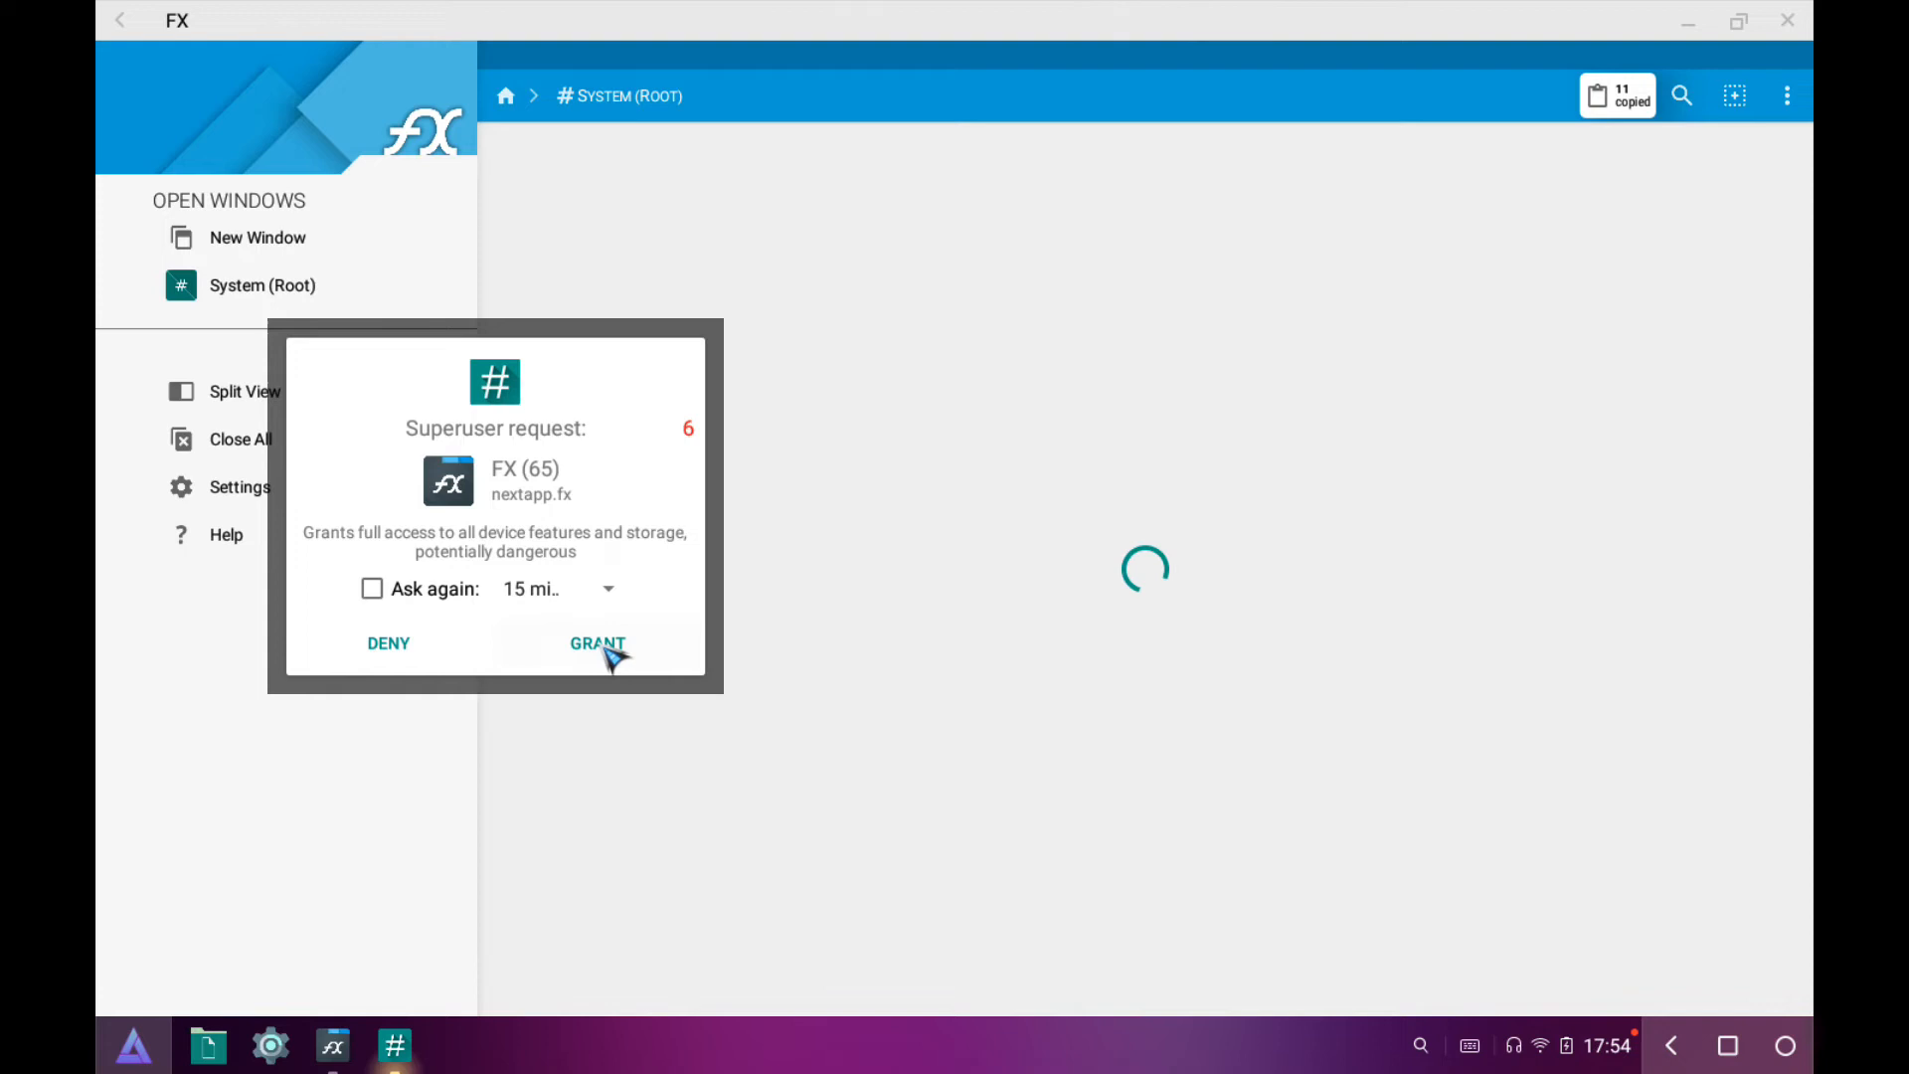
pyautogui.click(597, 644)
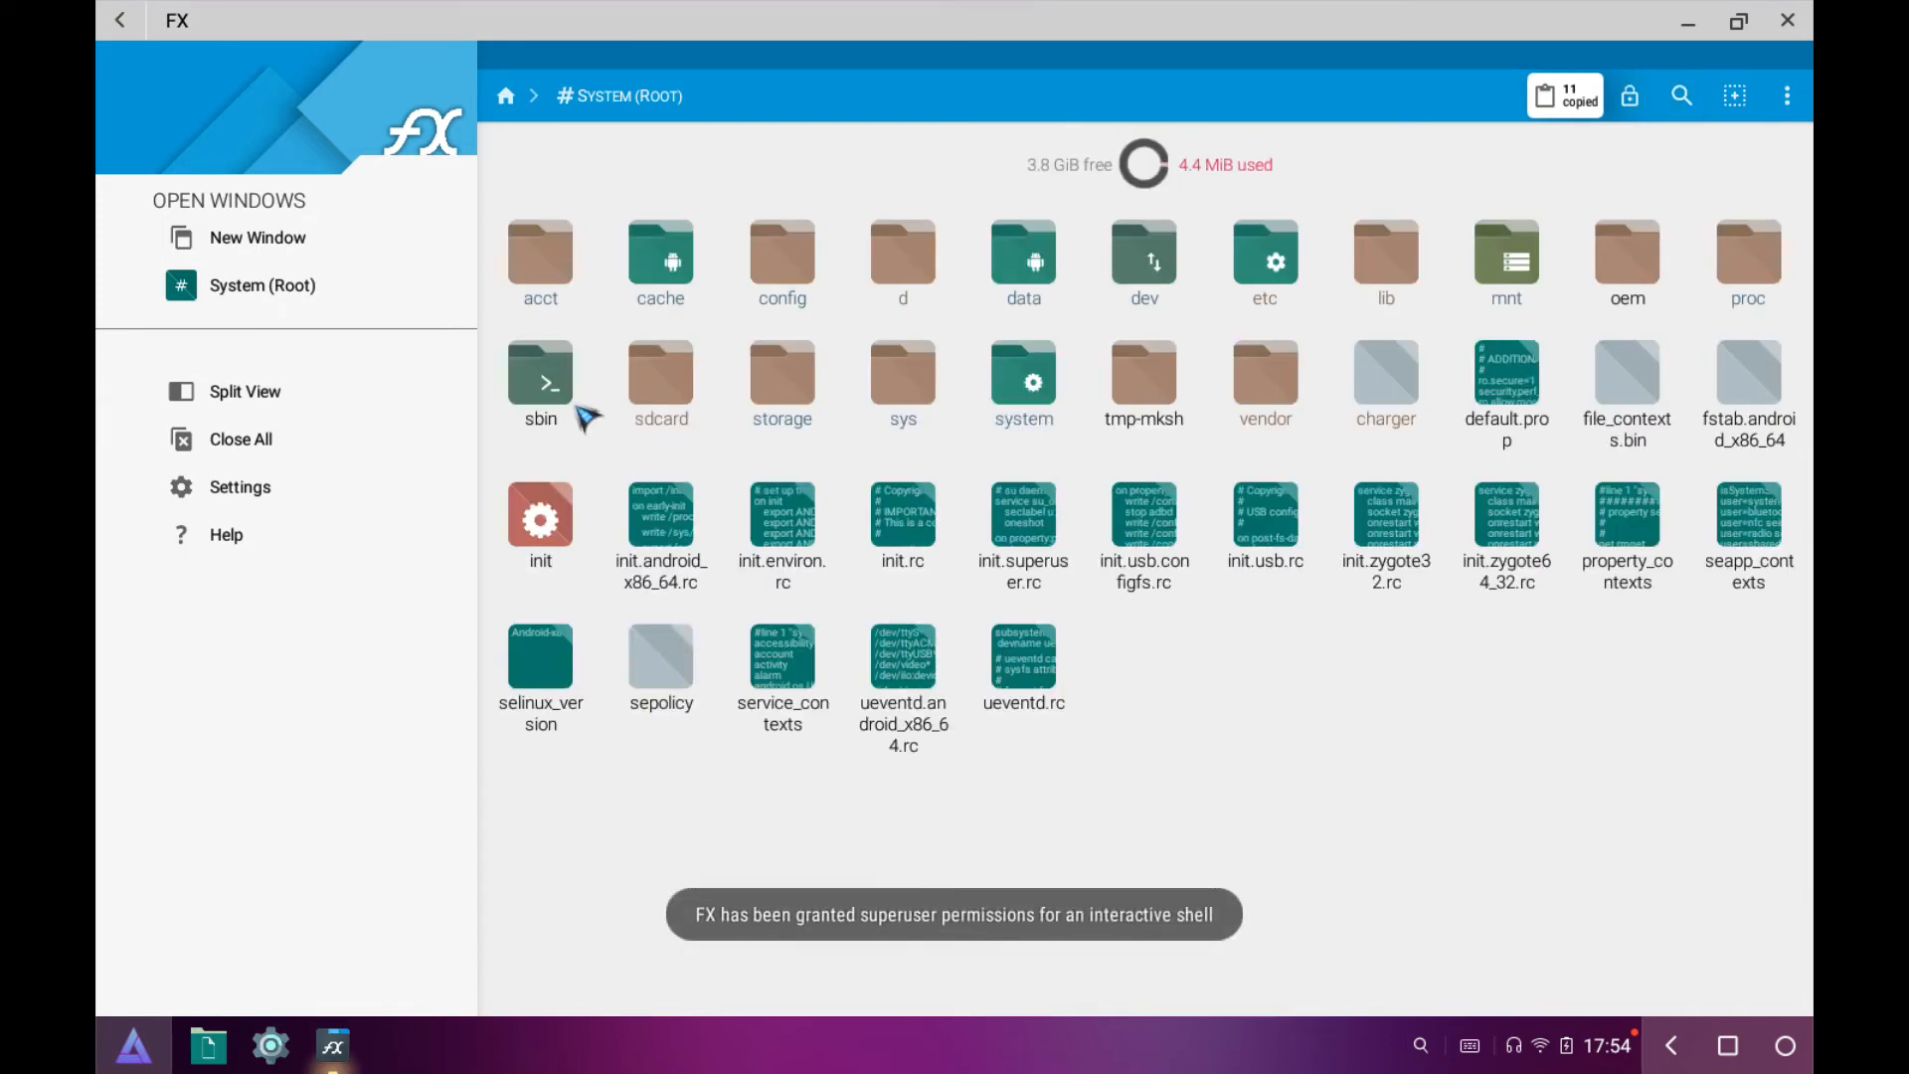
pyautogui.moveTo(1150, 353)
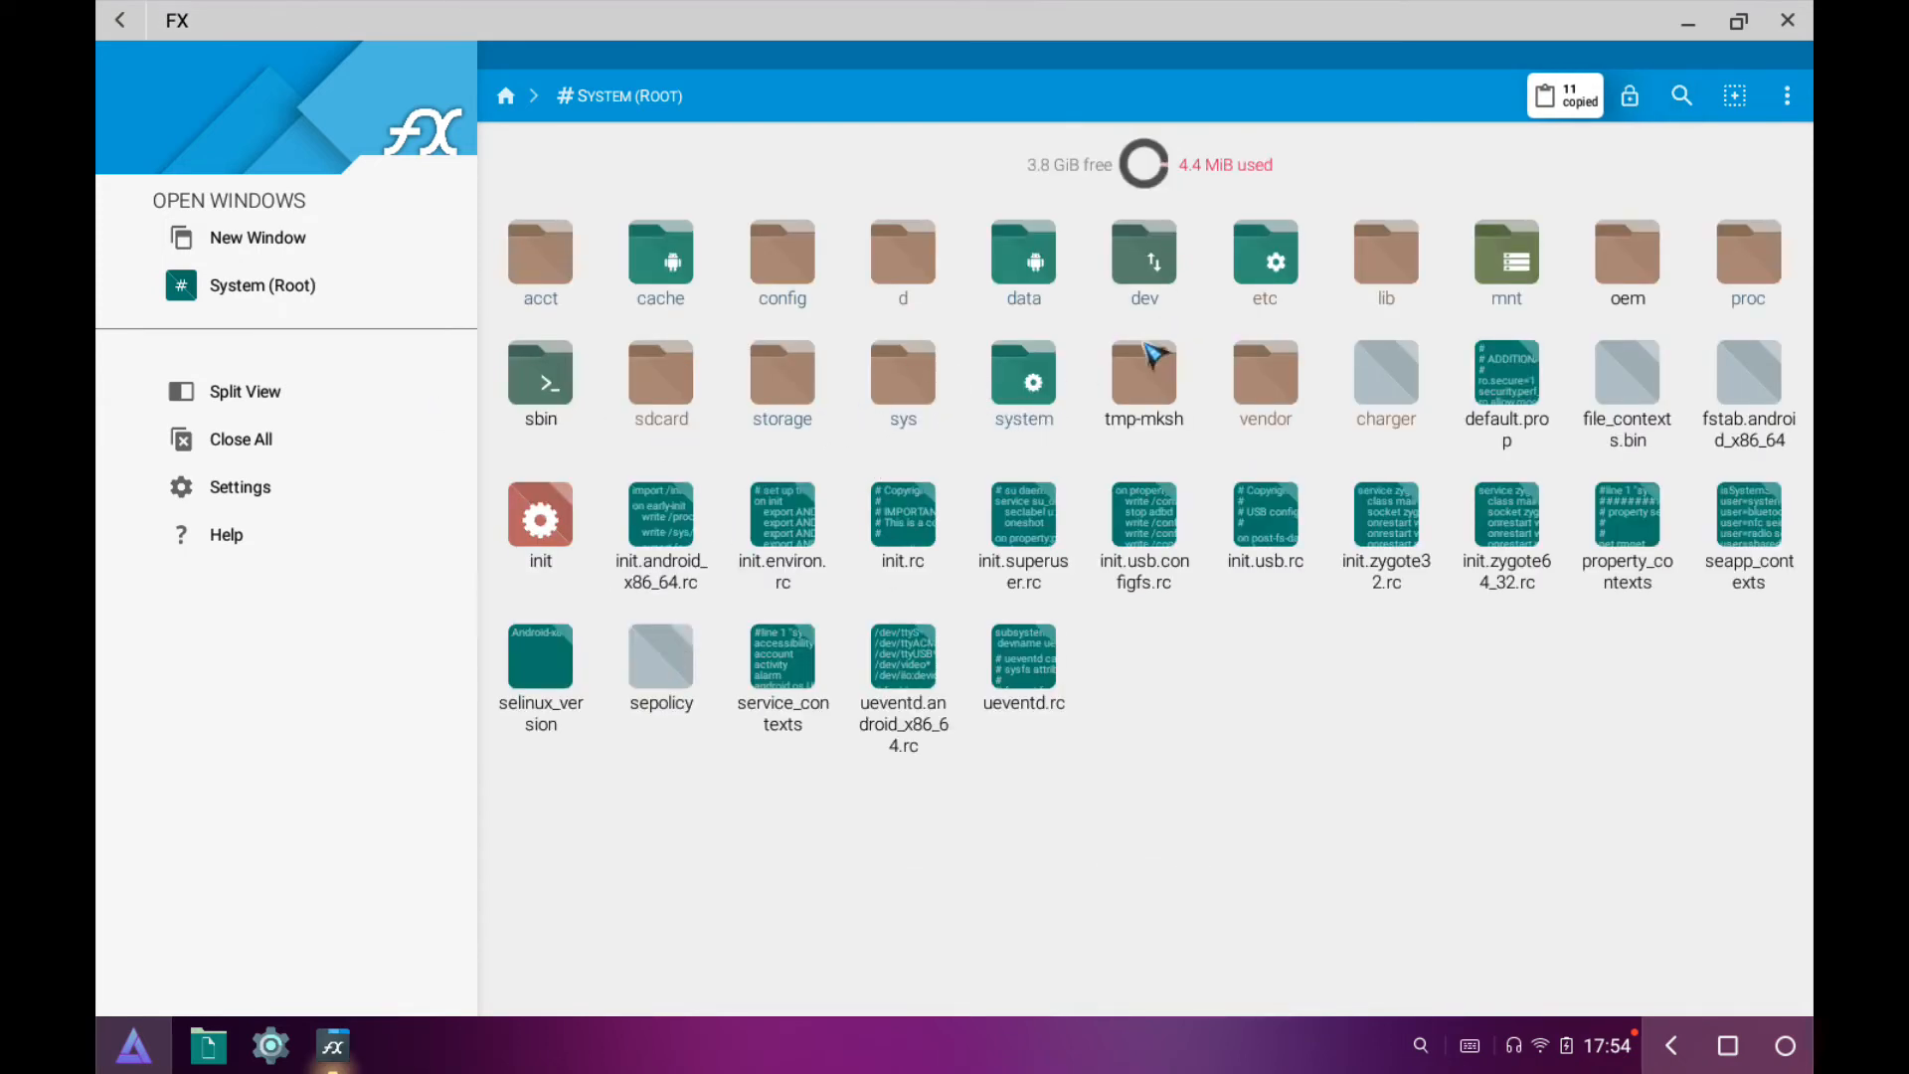
pyautogui.moveTo(1024, 384)
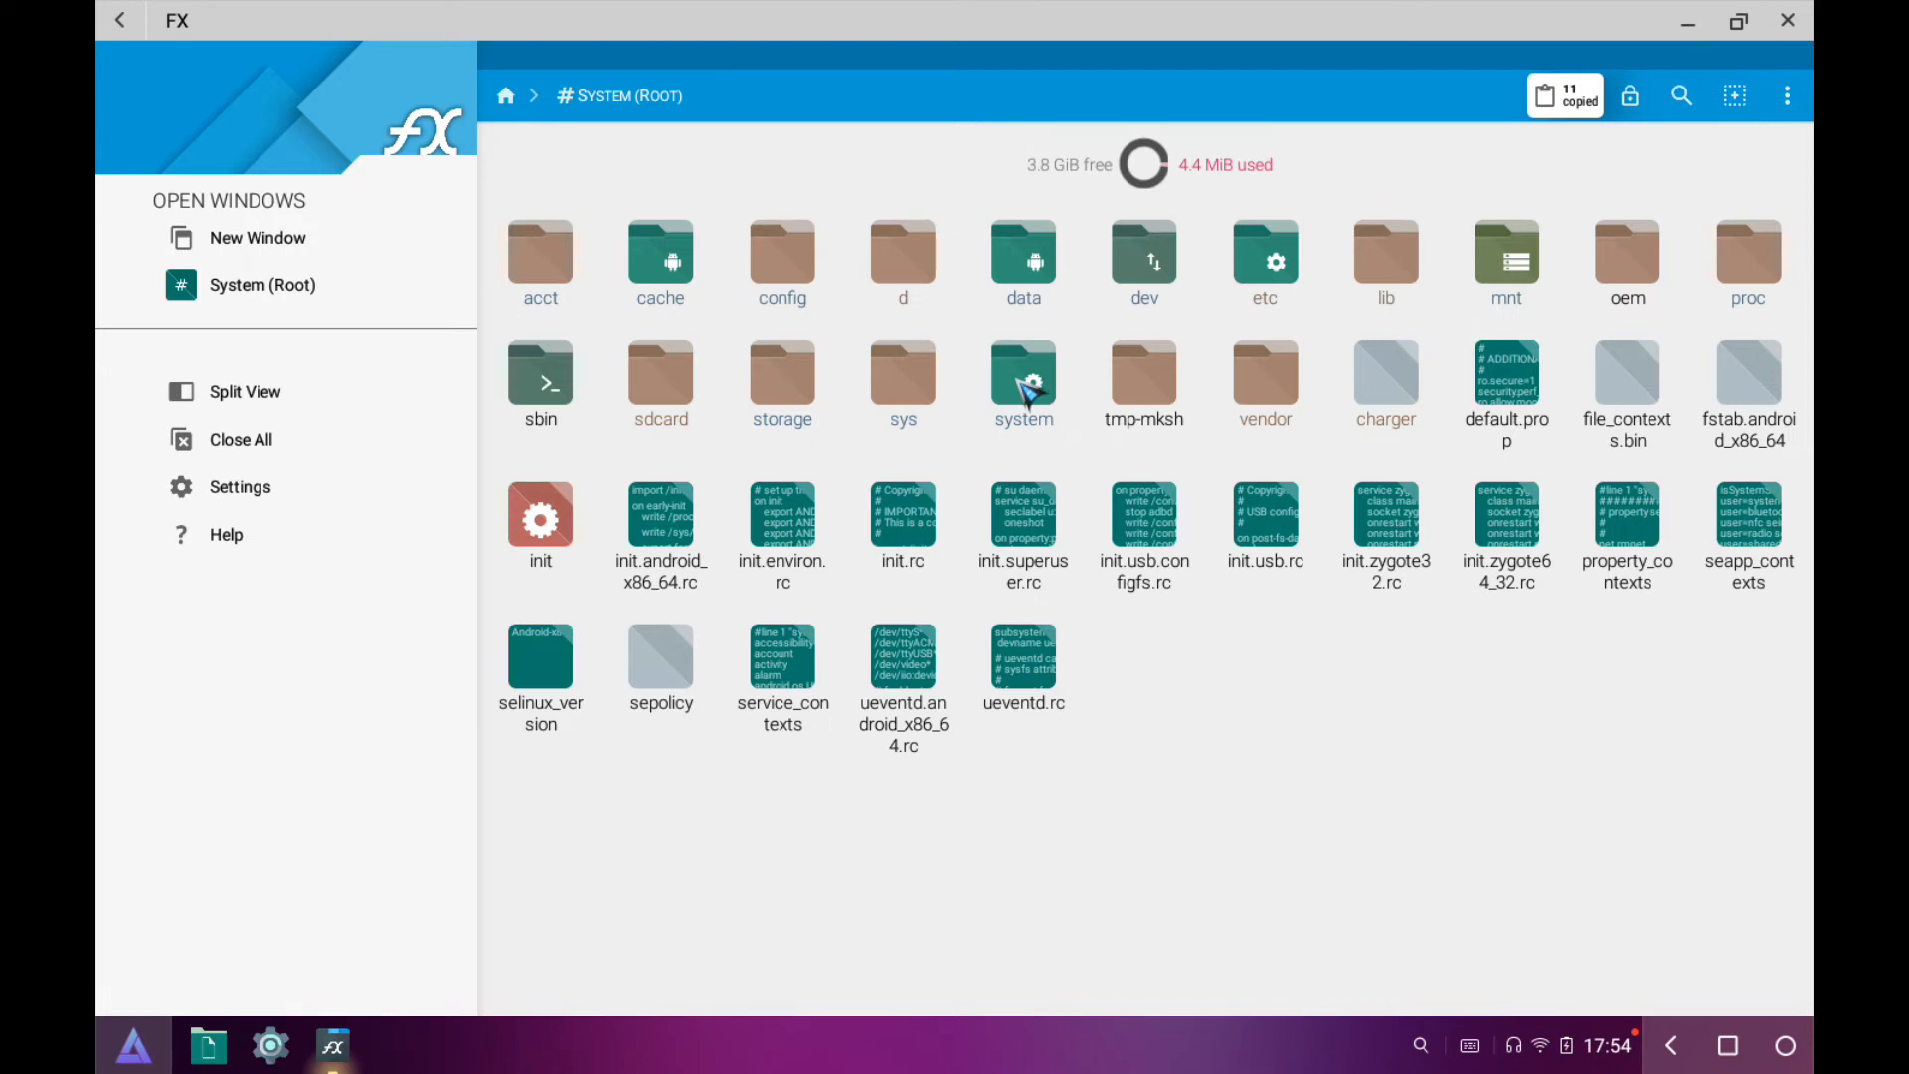
pyautogui.doubleClick(1024, 384)
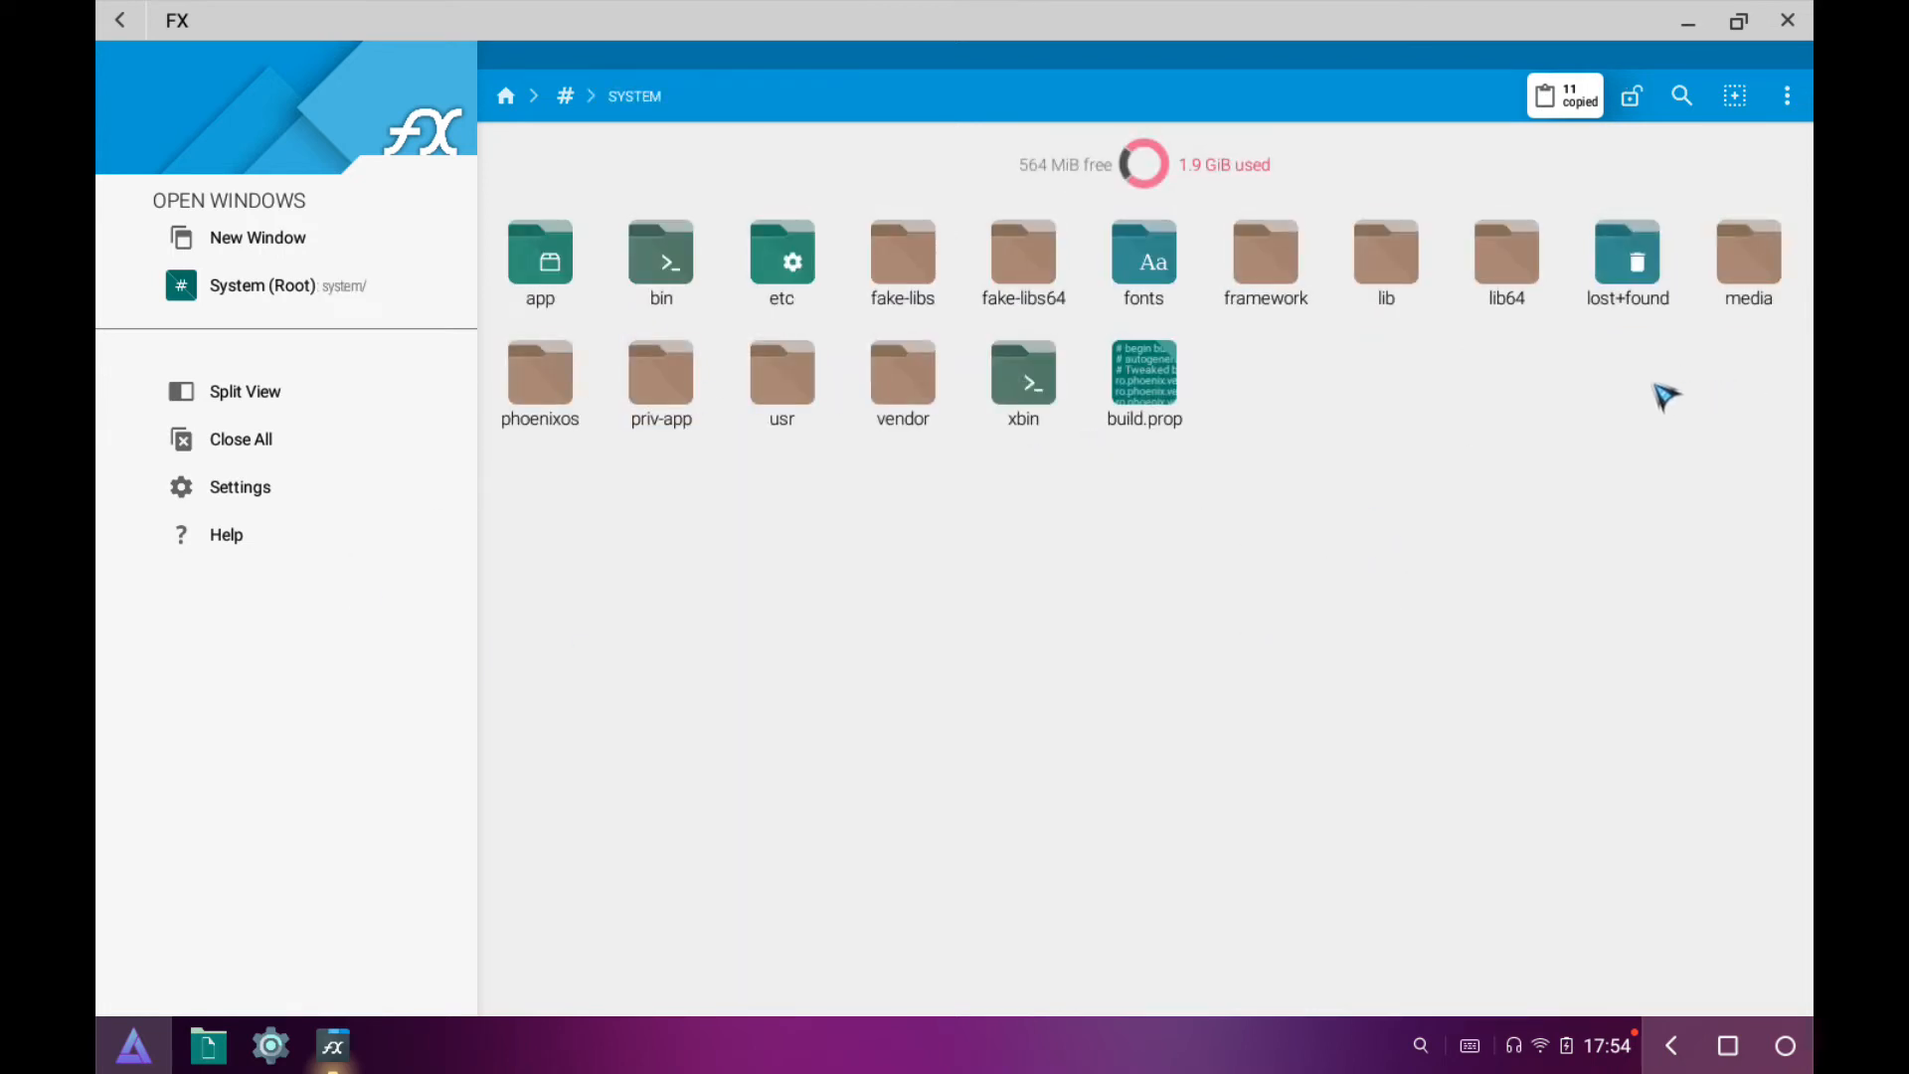
pyautogui.moveTo(666, 374)
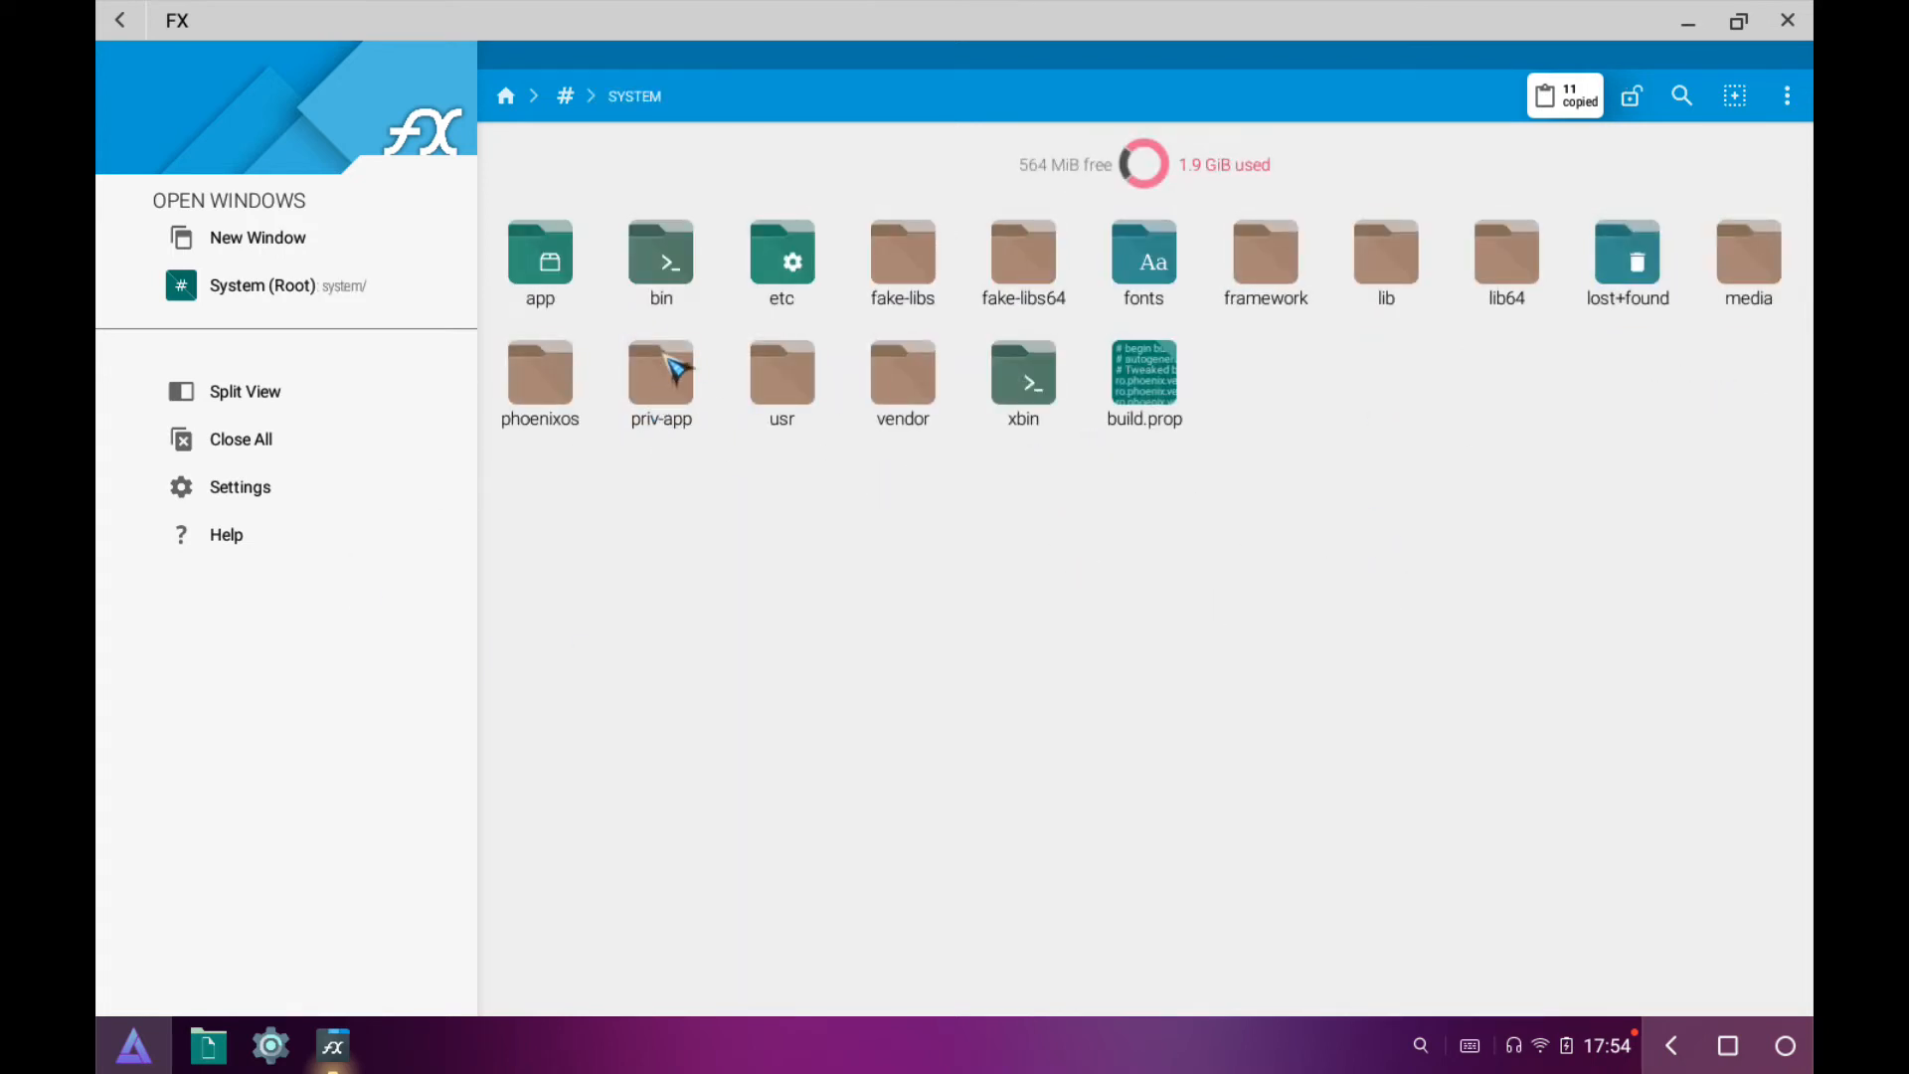
pyautogui.doubleClick(660, 383)
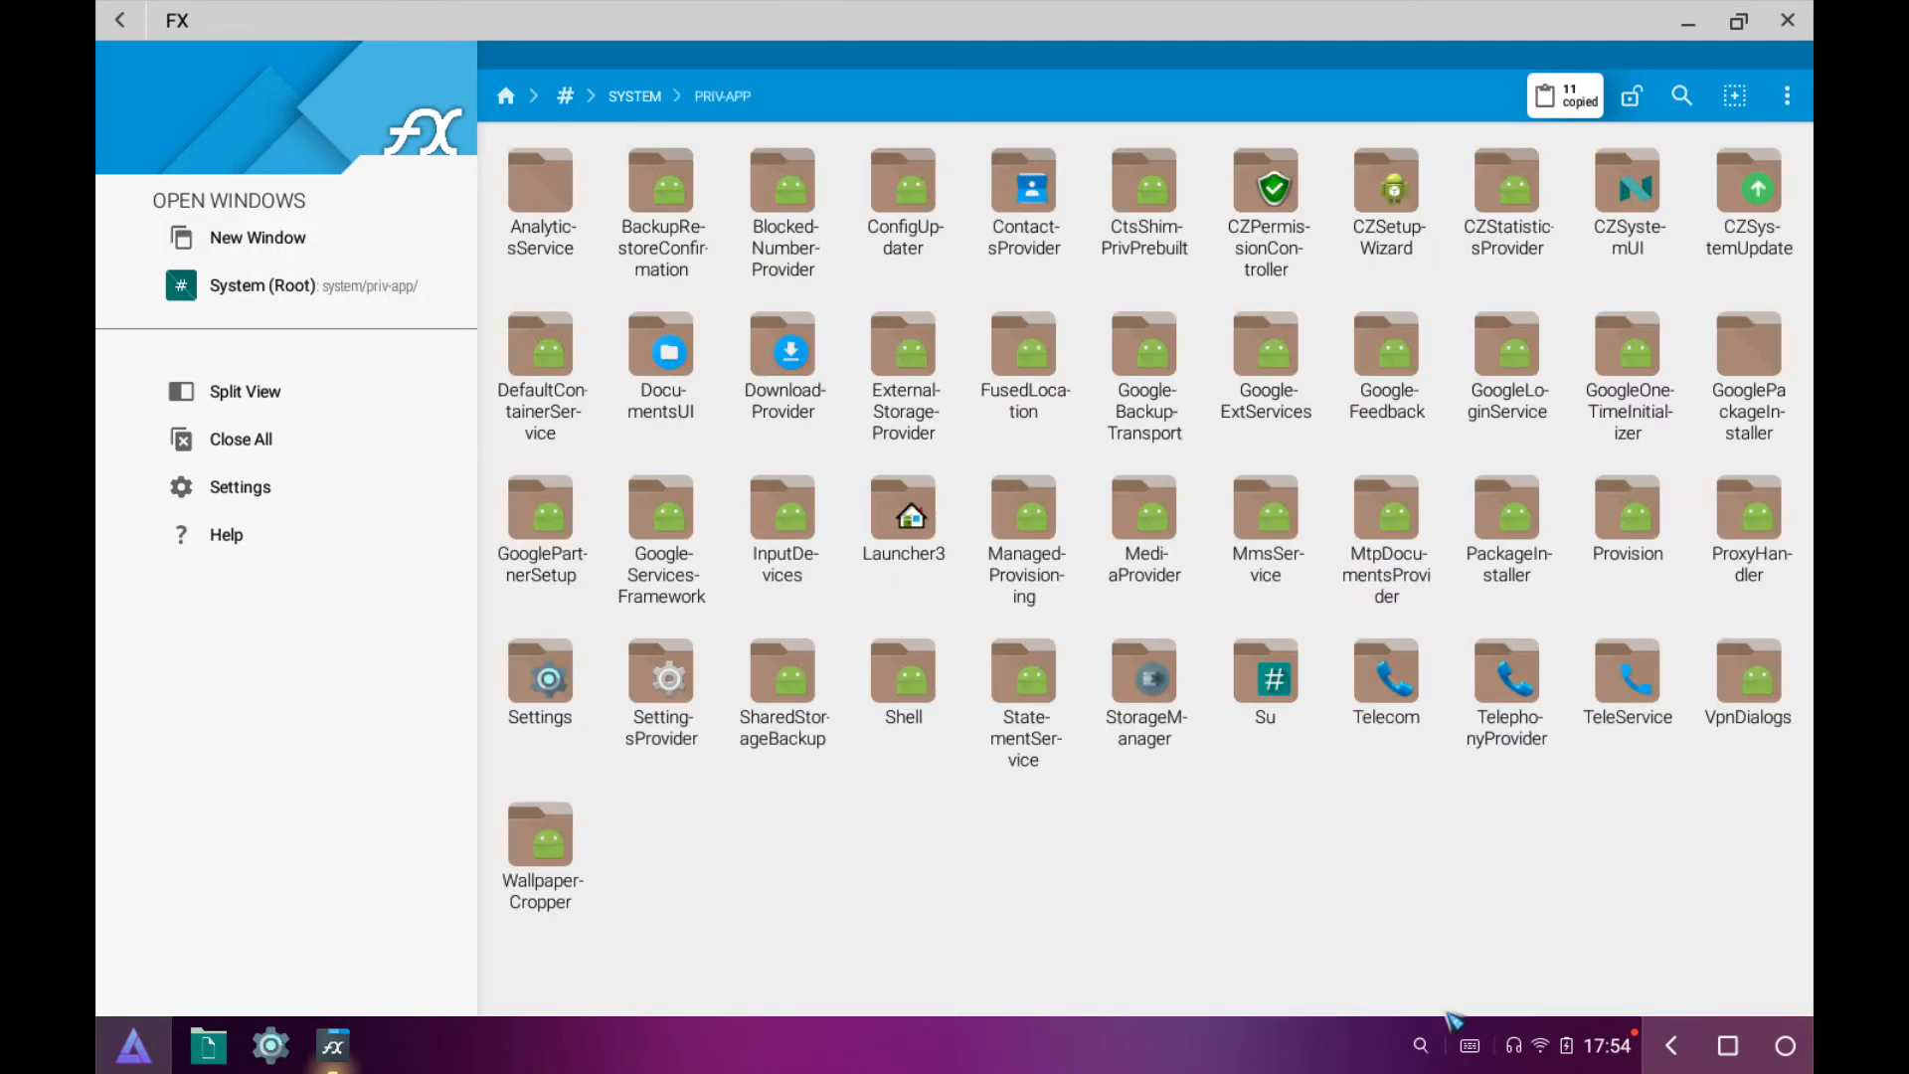
# Paste the 11 copied folders into priv-app using Overwrite / Merge for conflicts.
pyautogui.click(1564, 95)
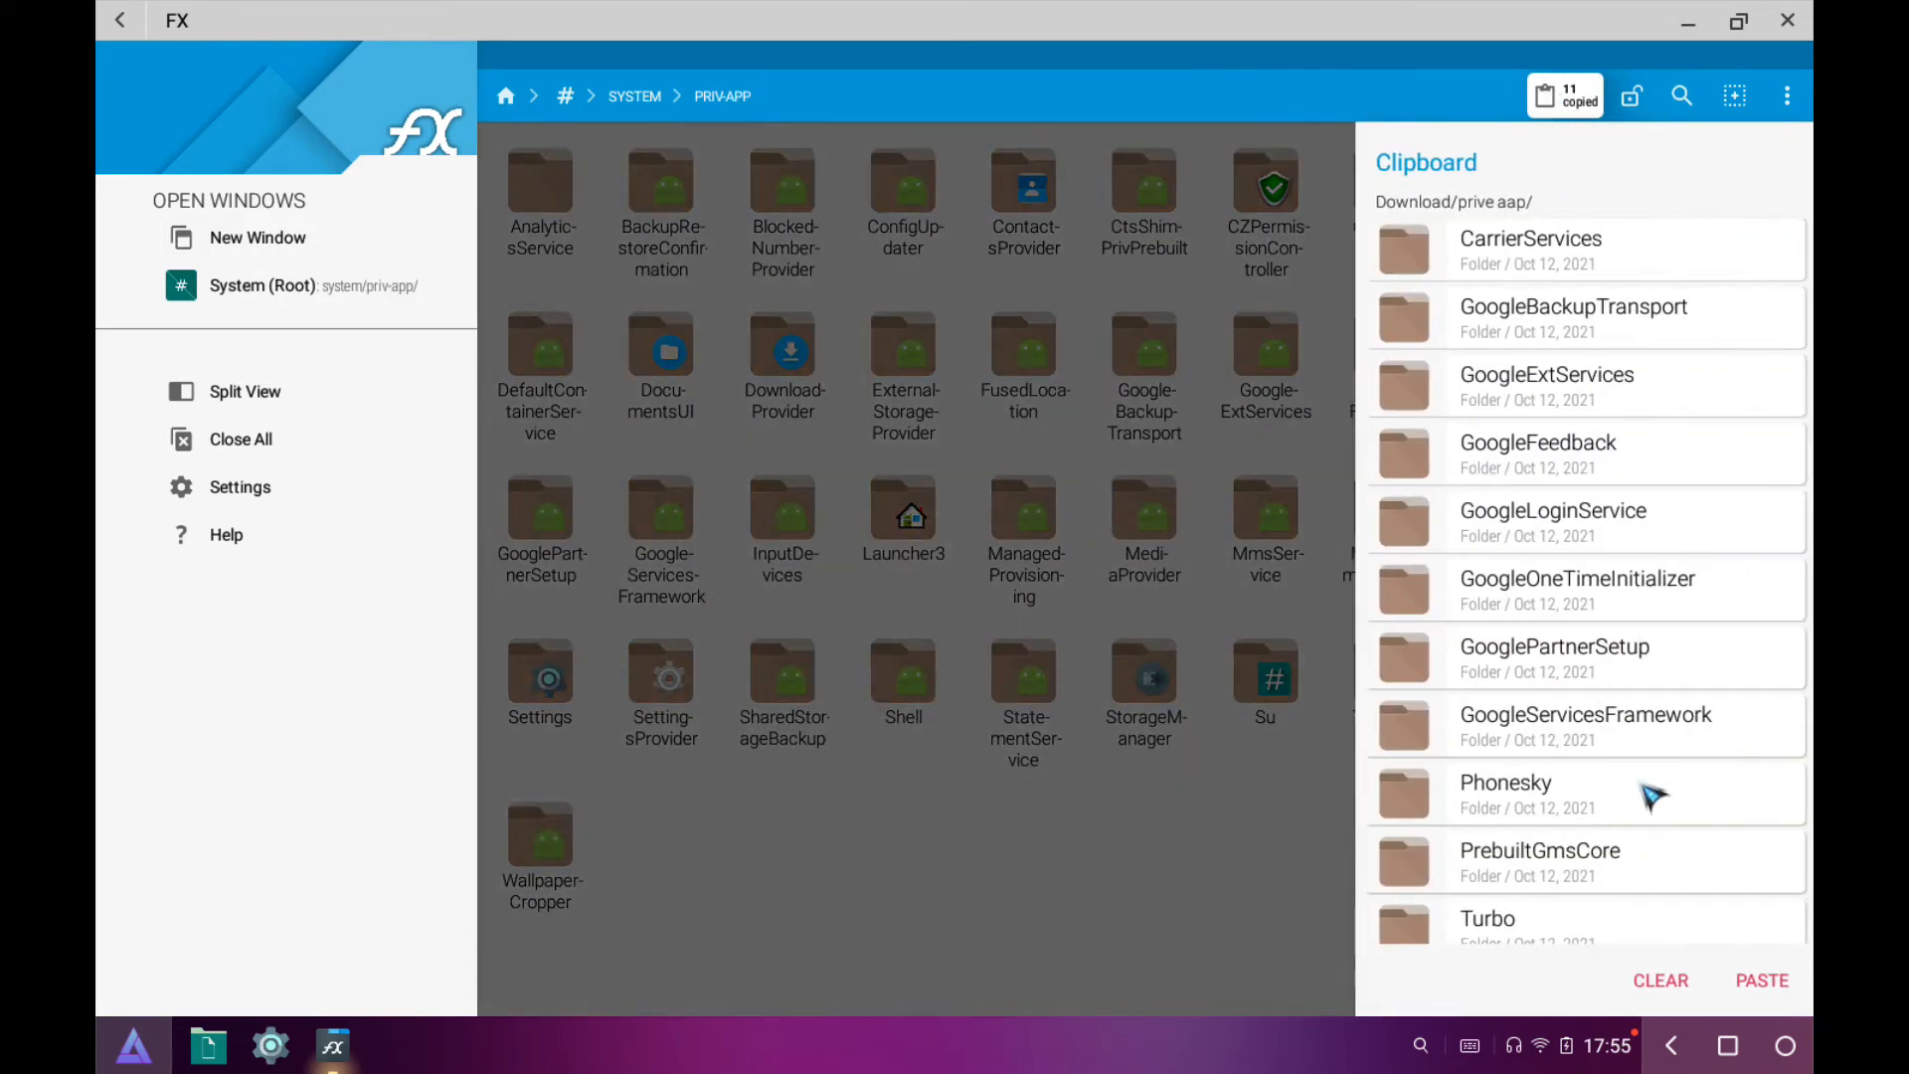
pyautogui.click(1760, 978)
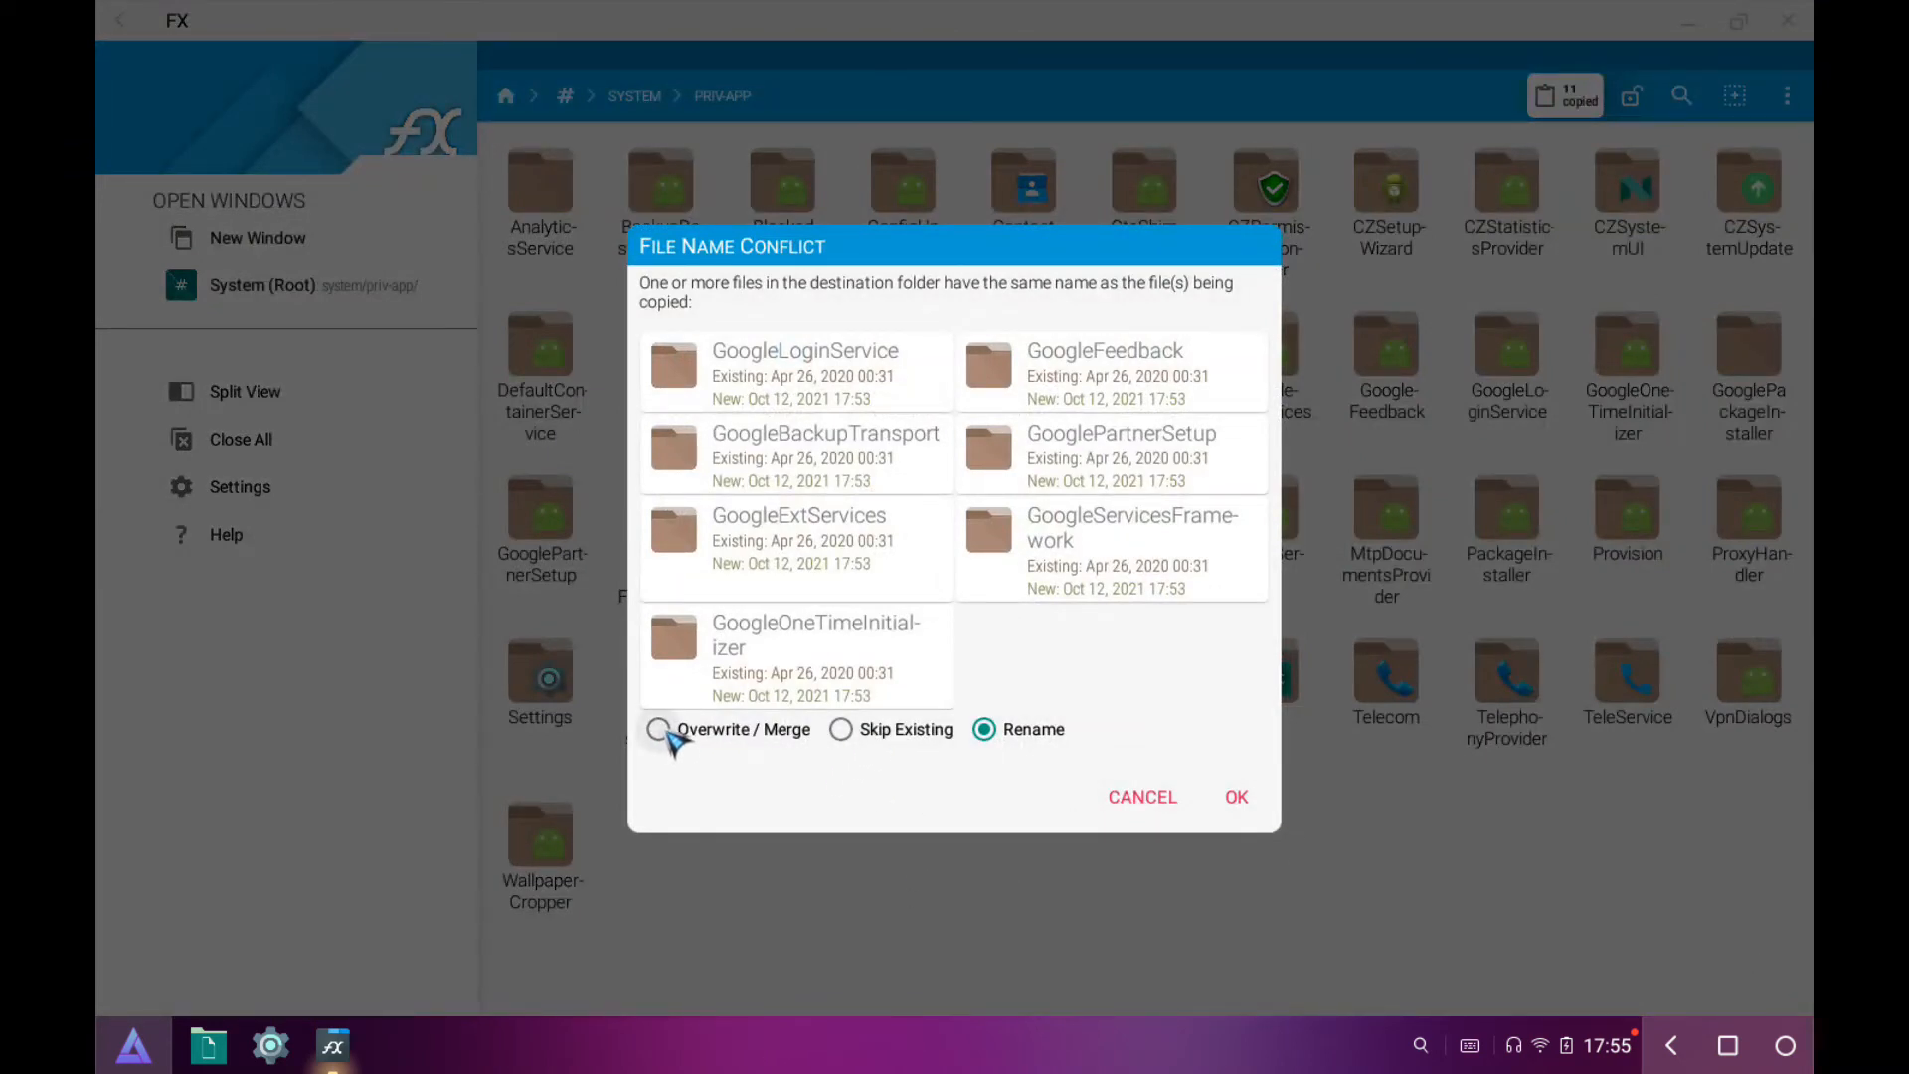
pyautogui.click(657, 728)
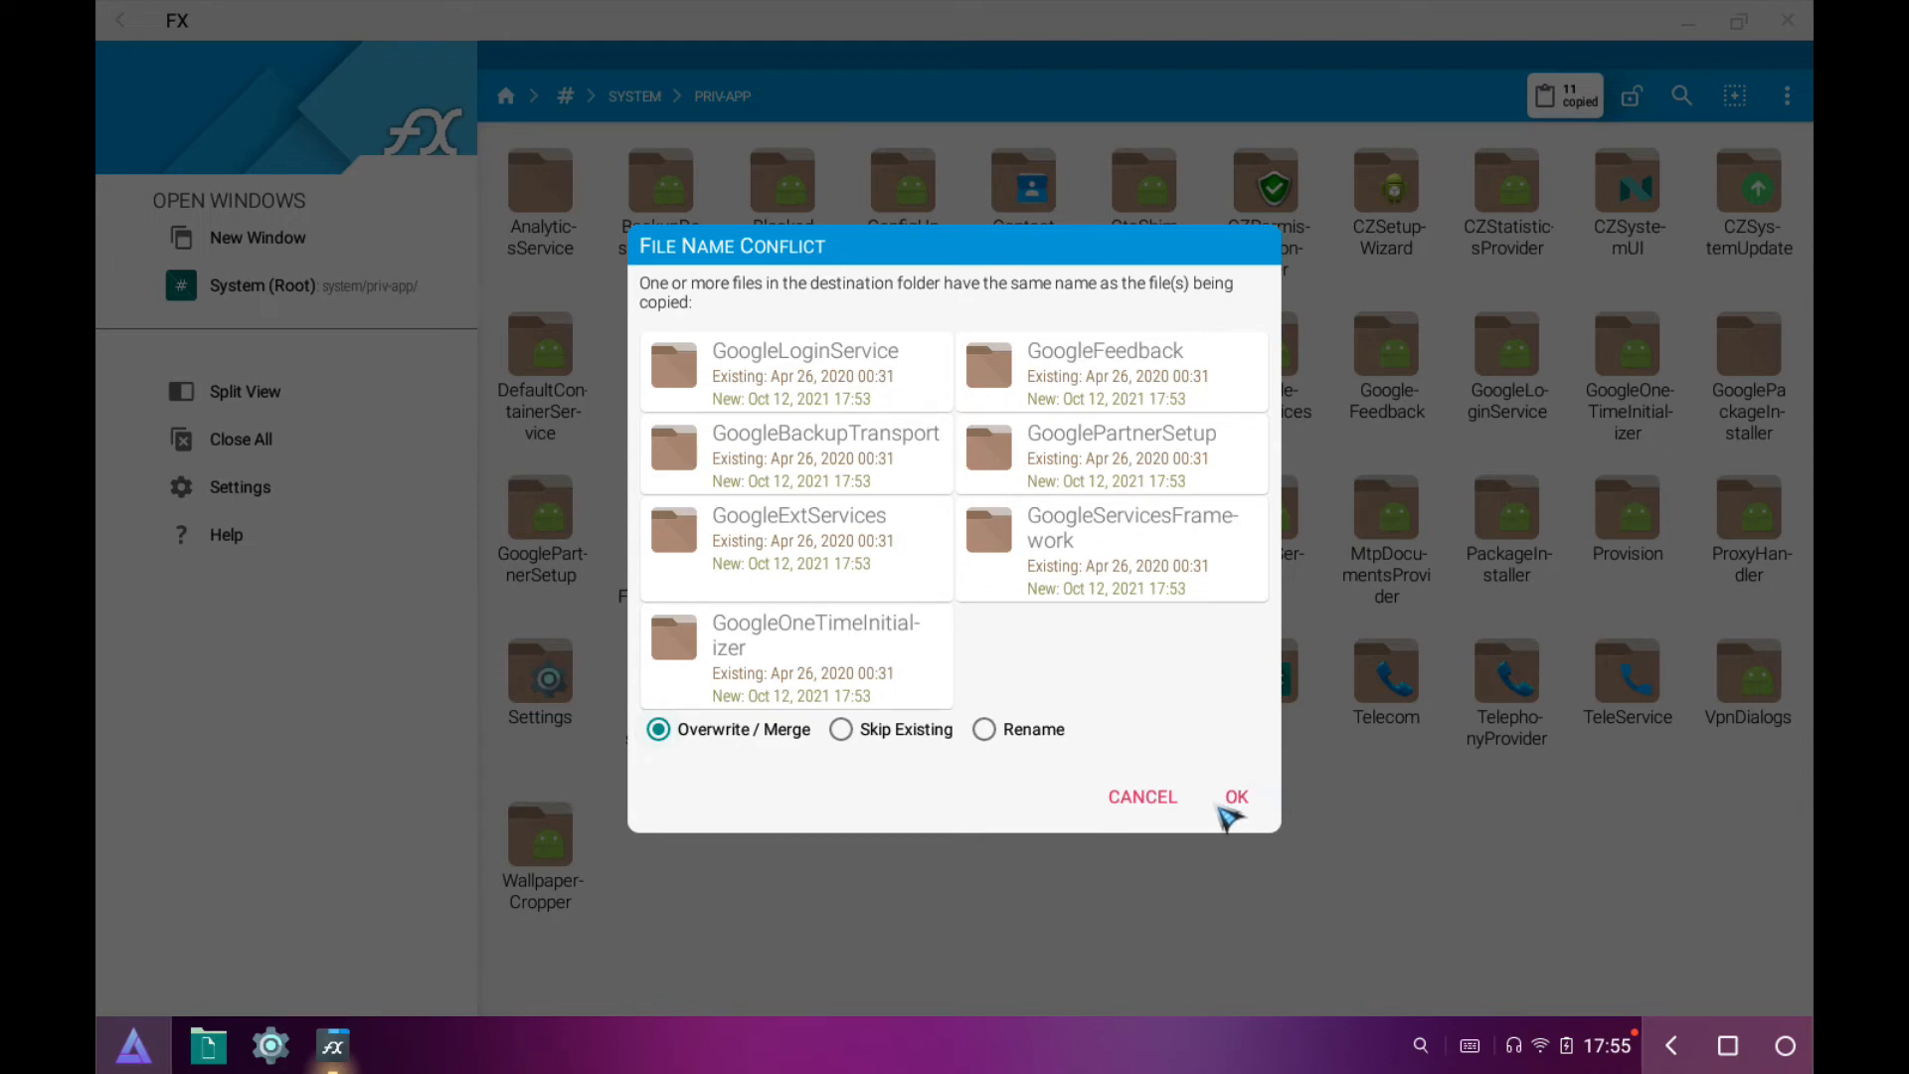
pyautogui.click(1234, 797)
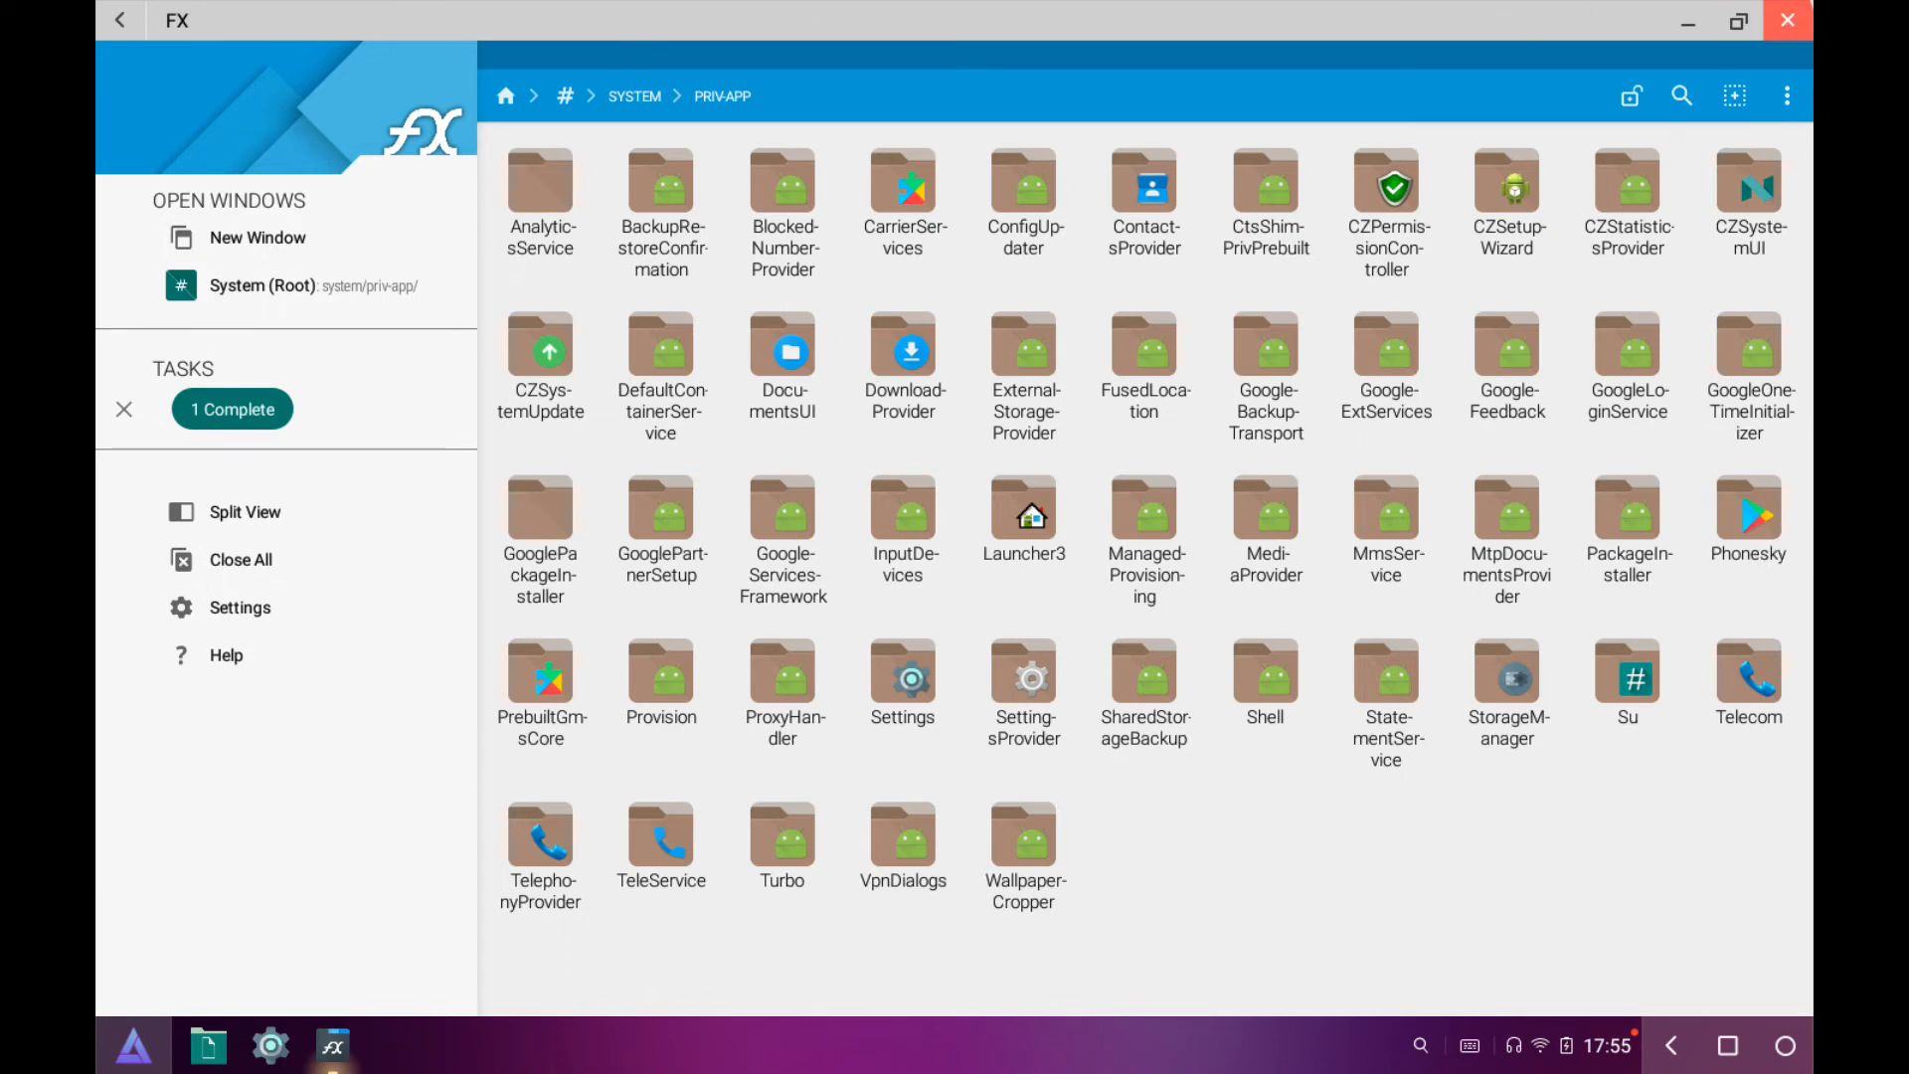
# Close FX File Explorer and bring up the PrimeOS app menu.
pyautogui.click(1785, 22)
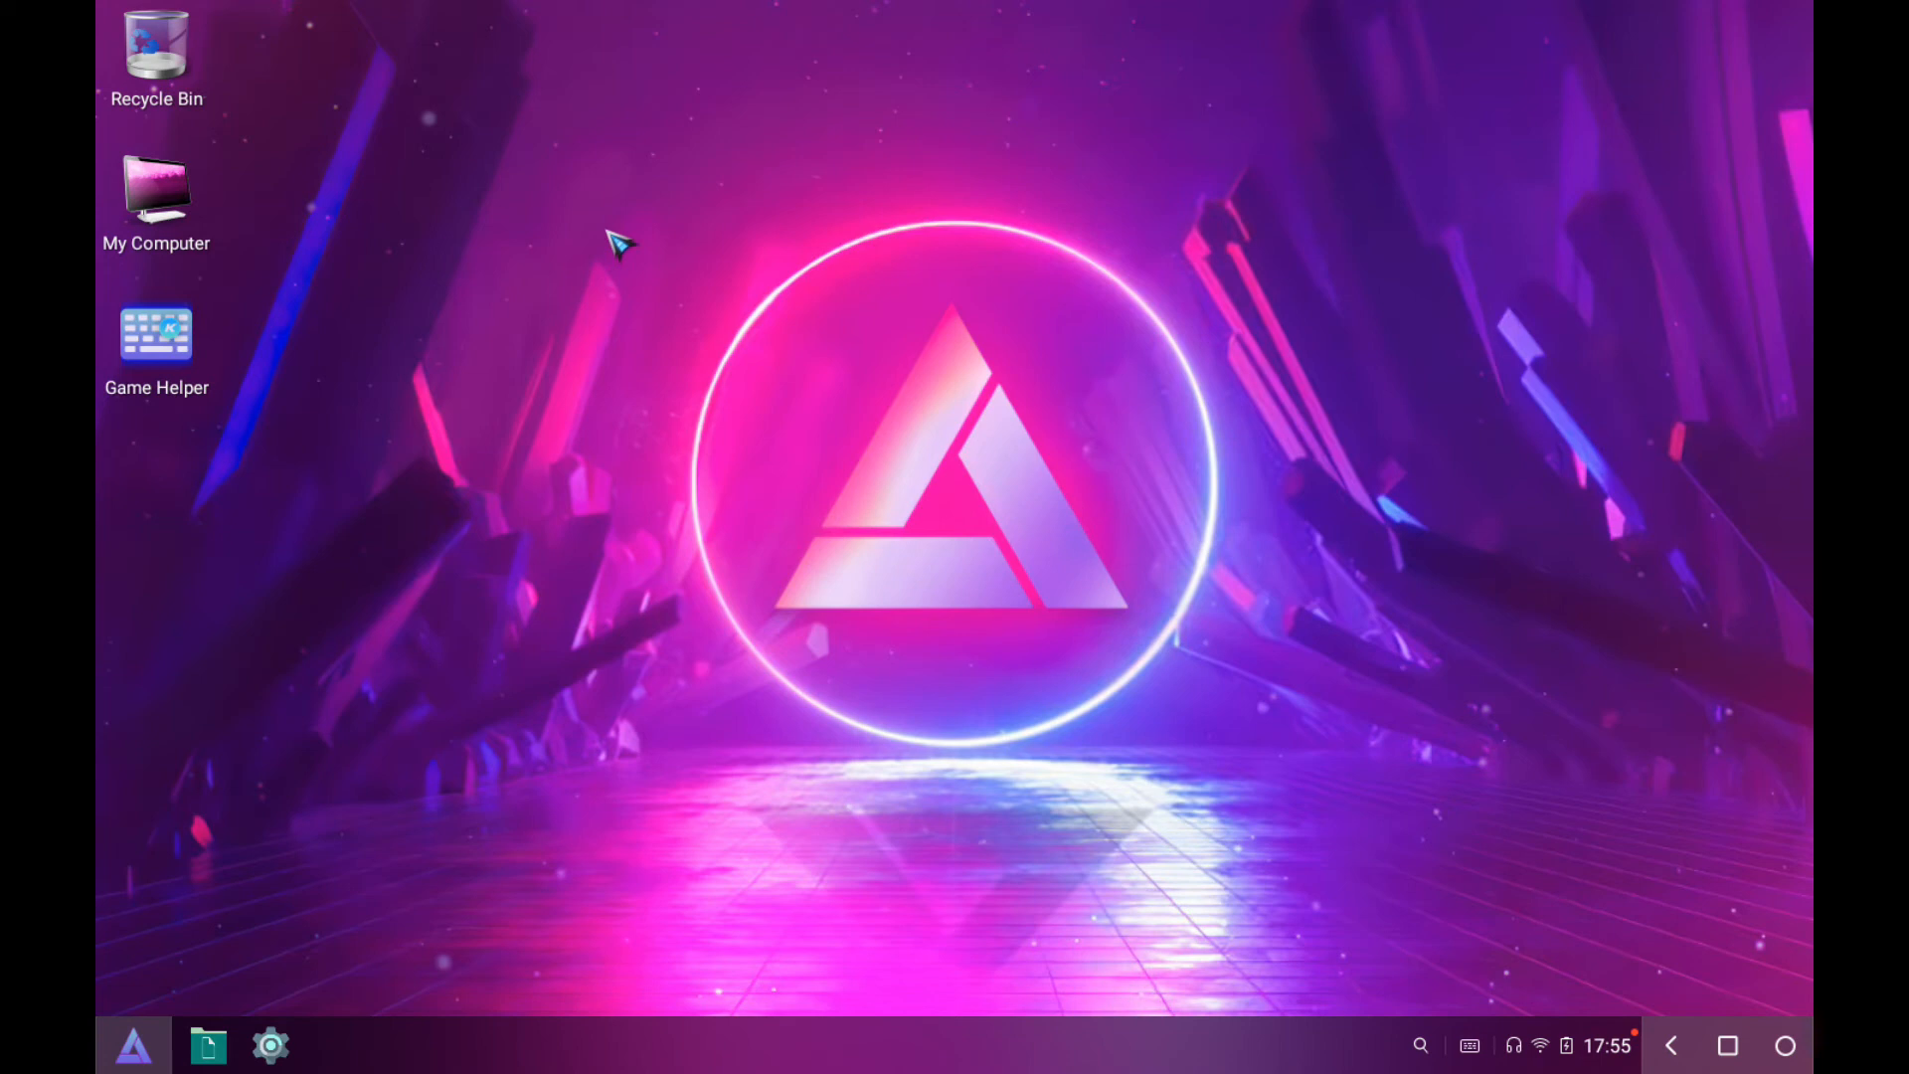
pyautogui.click(132, 1045)
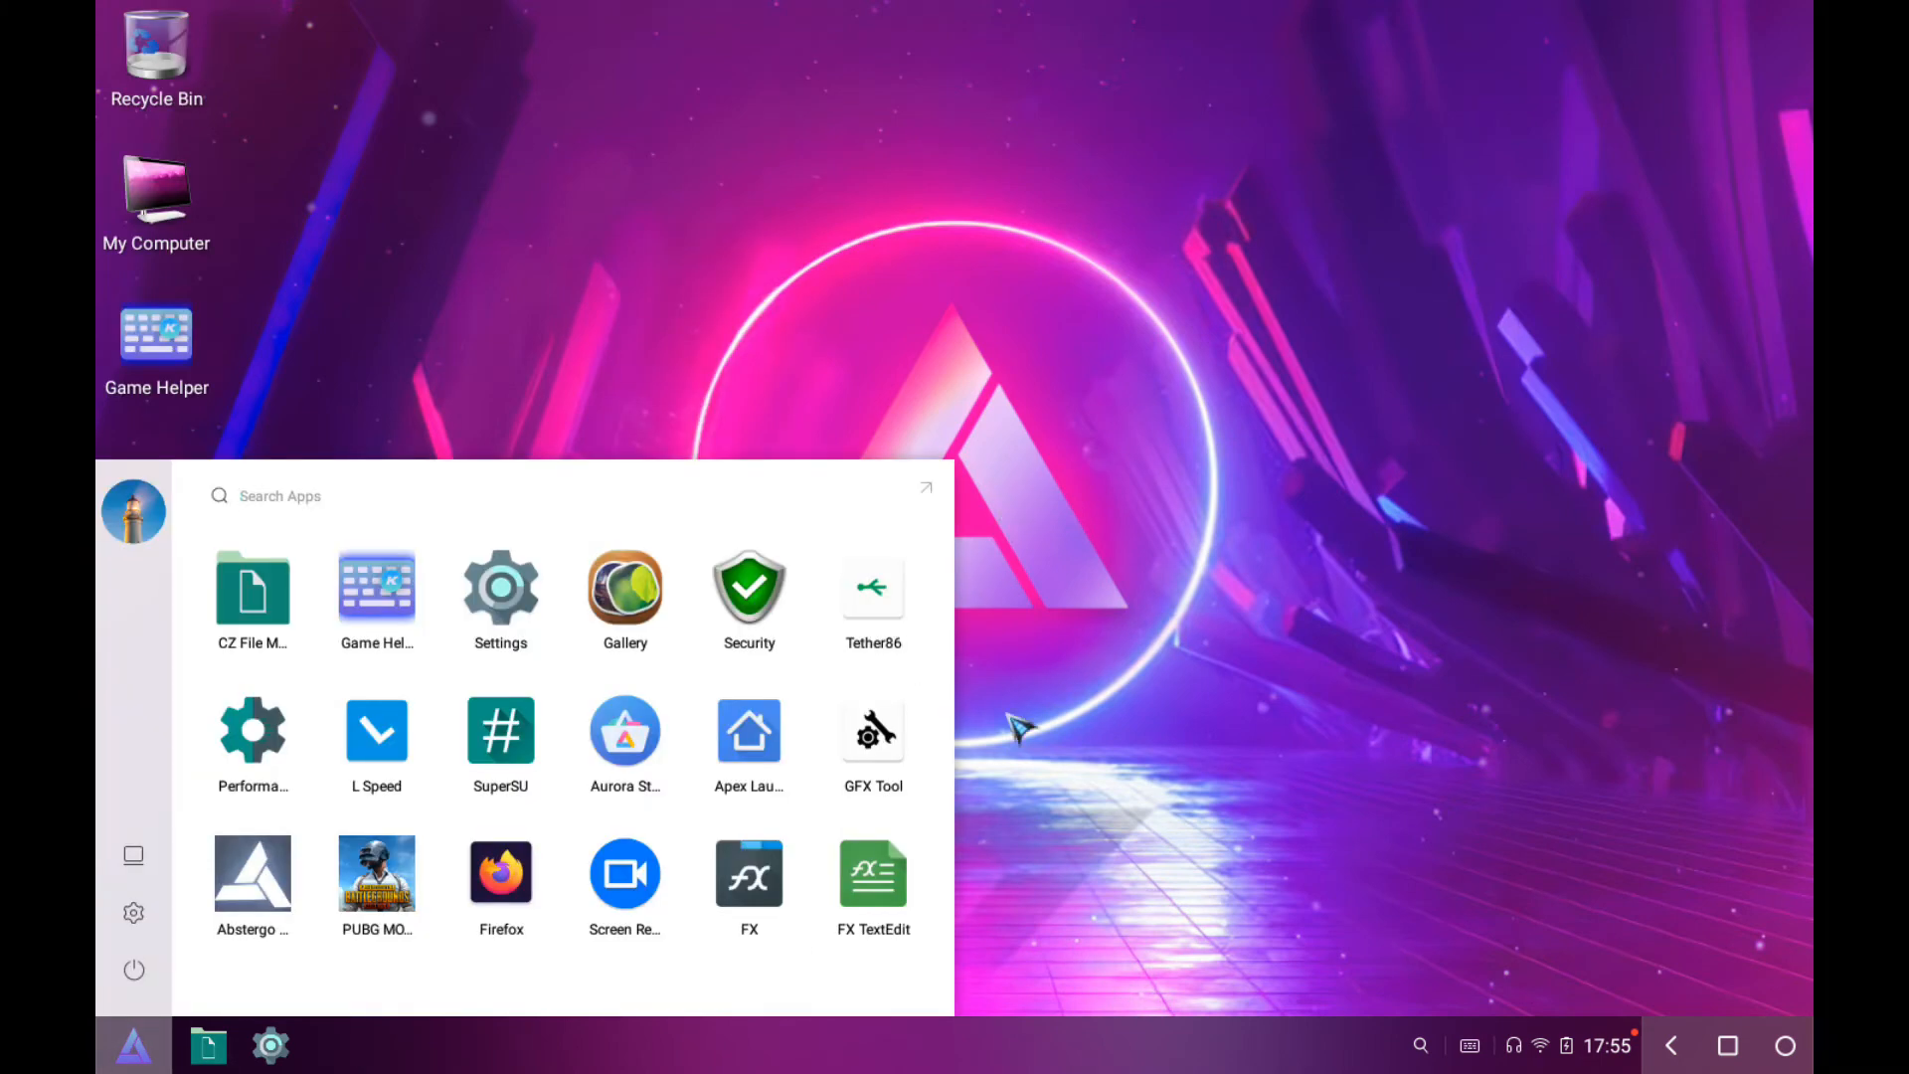
pyautogui.moveTo(980, 294)
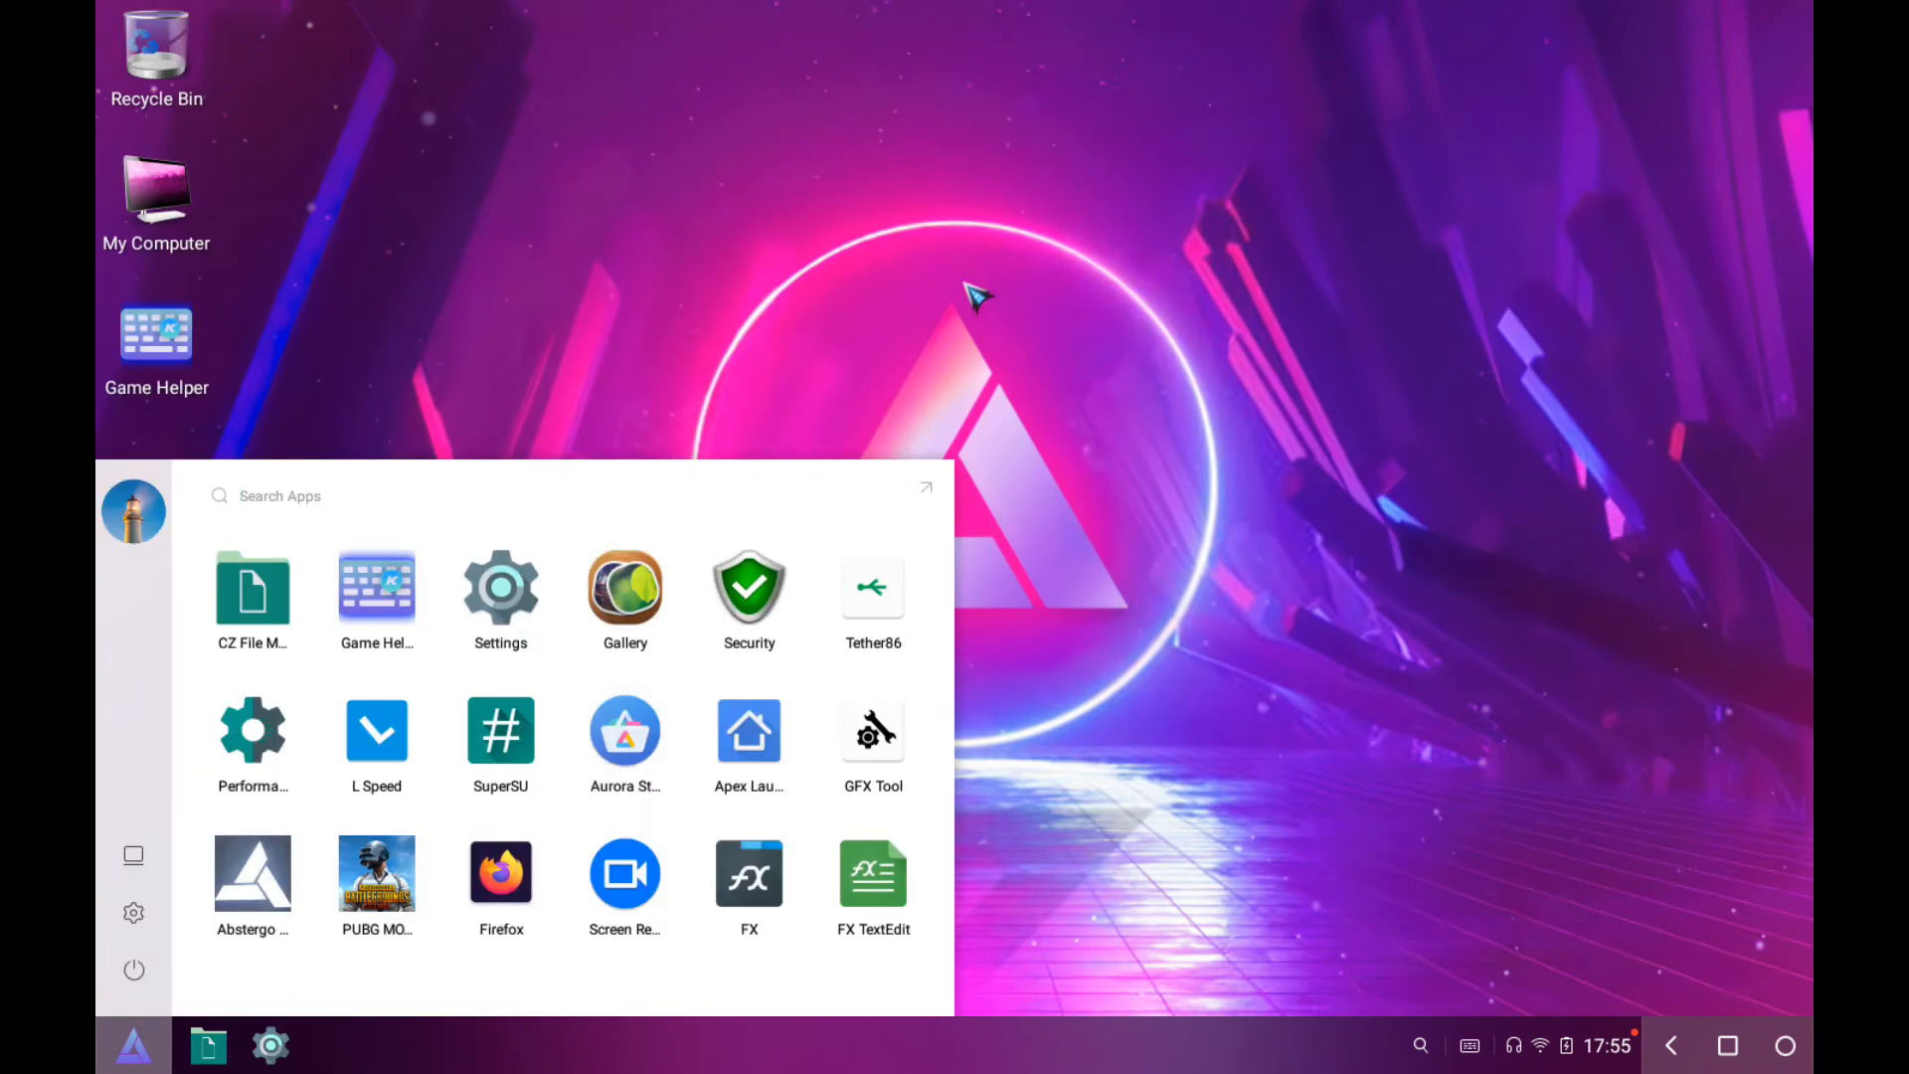
pyautogui.moveTo(959, 277)
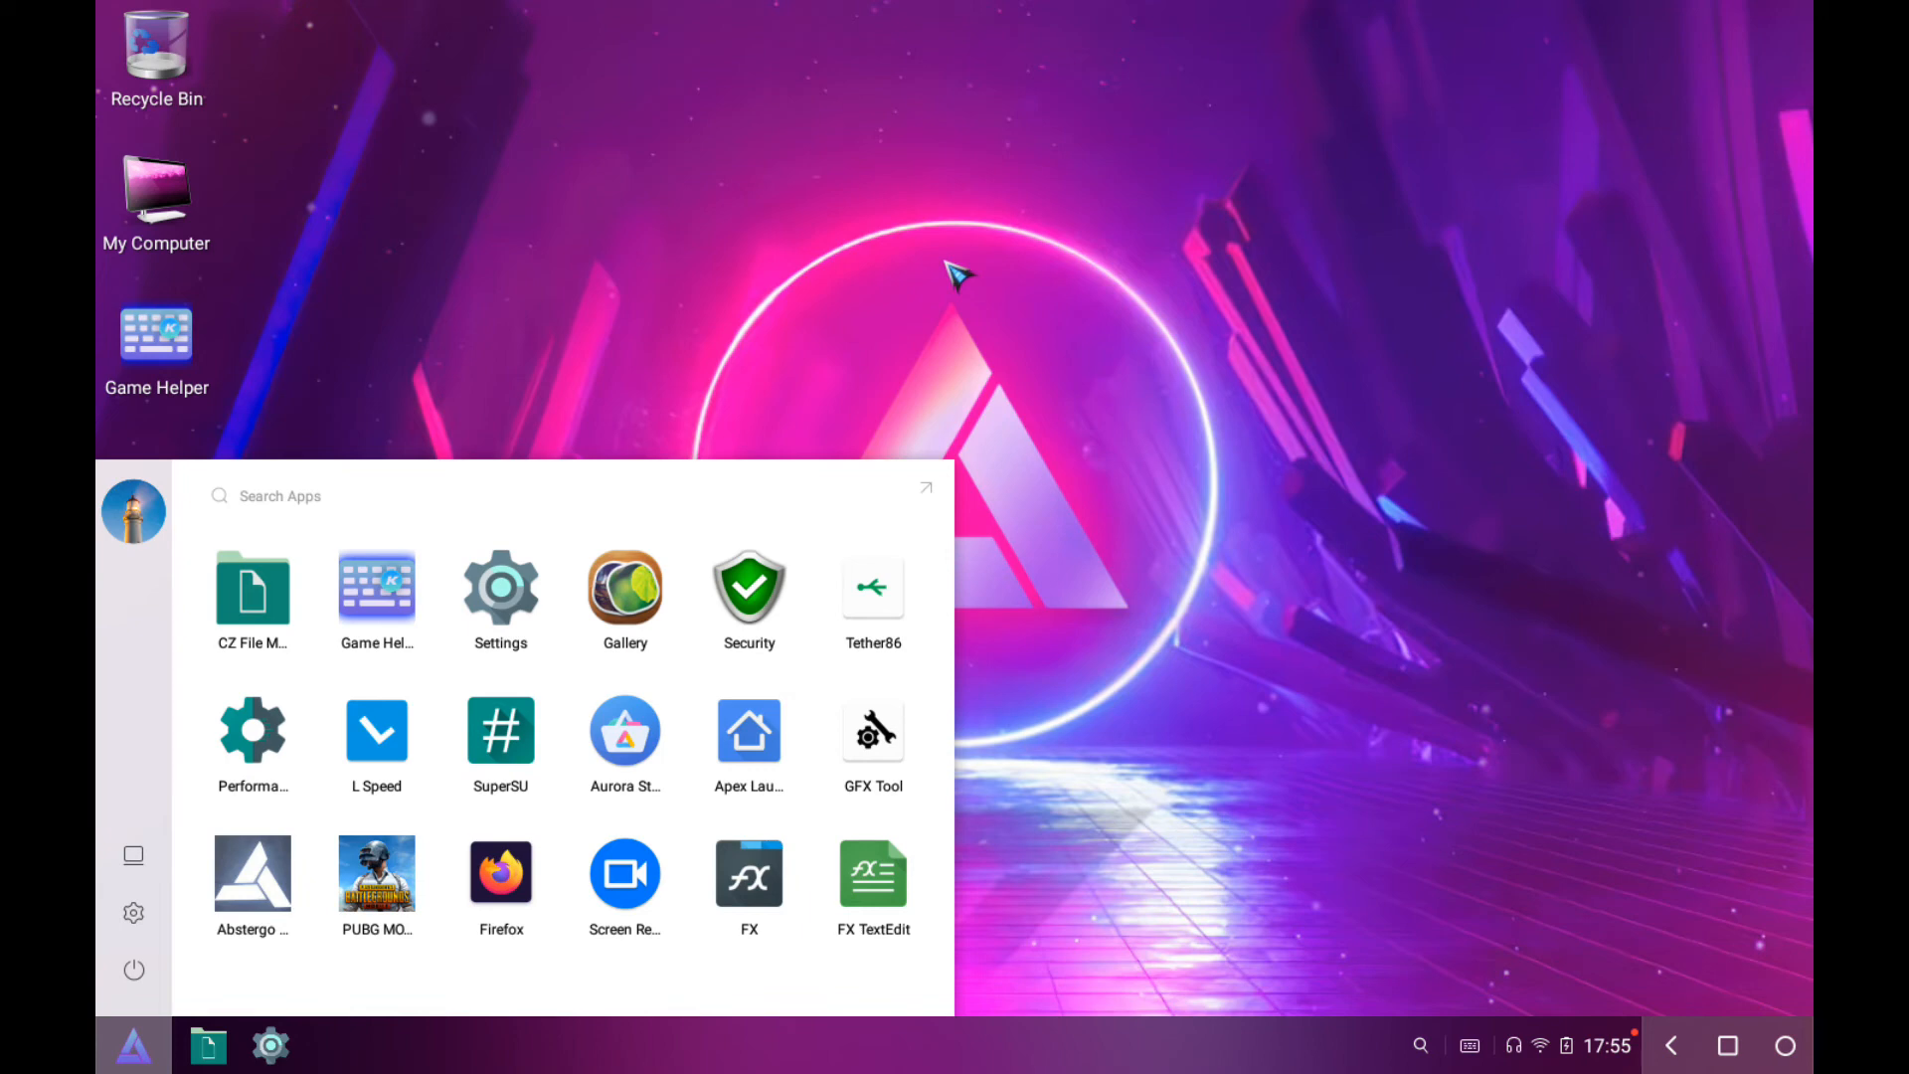
pyautogui.moveTo(1333, 232)
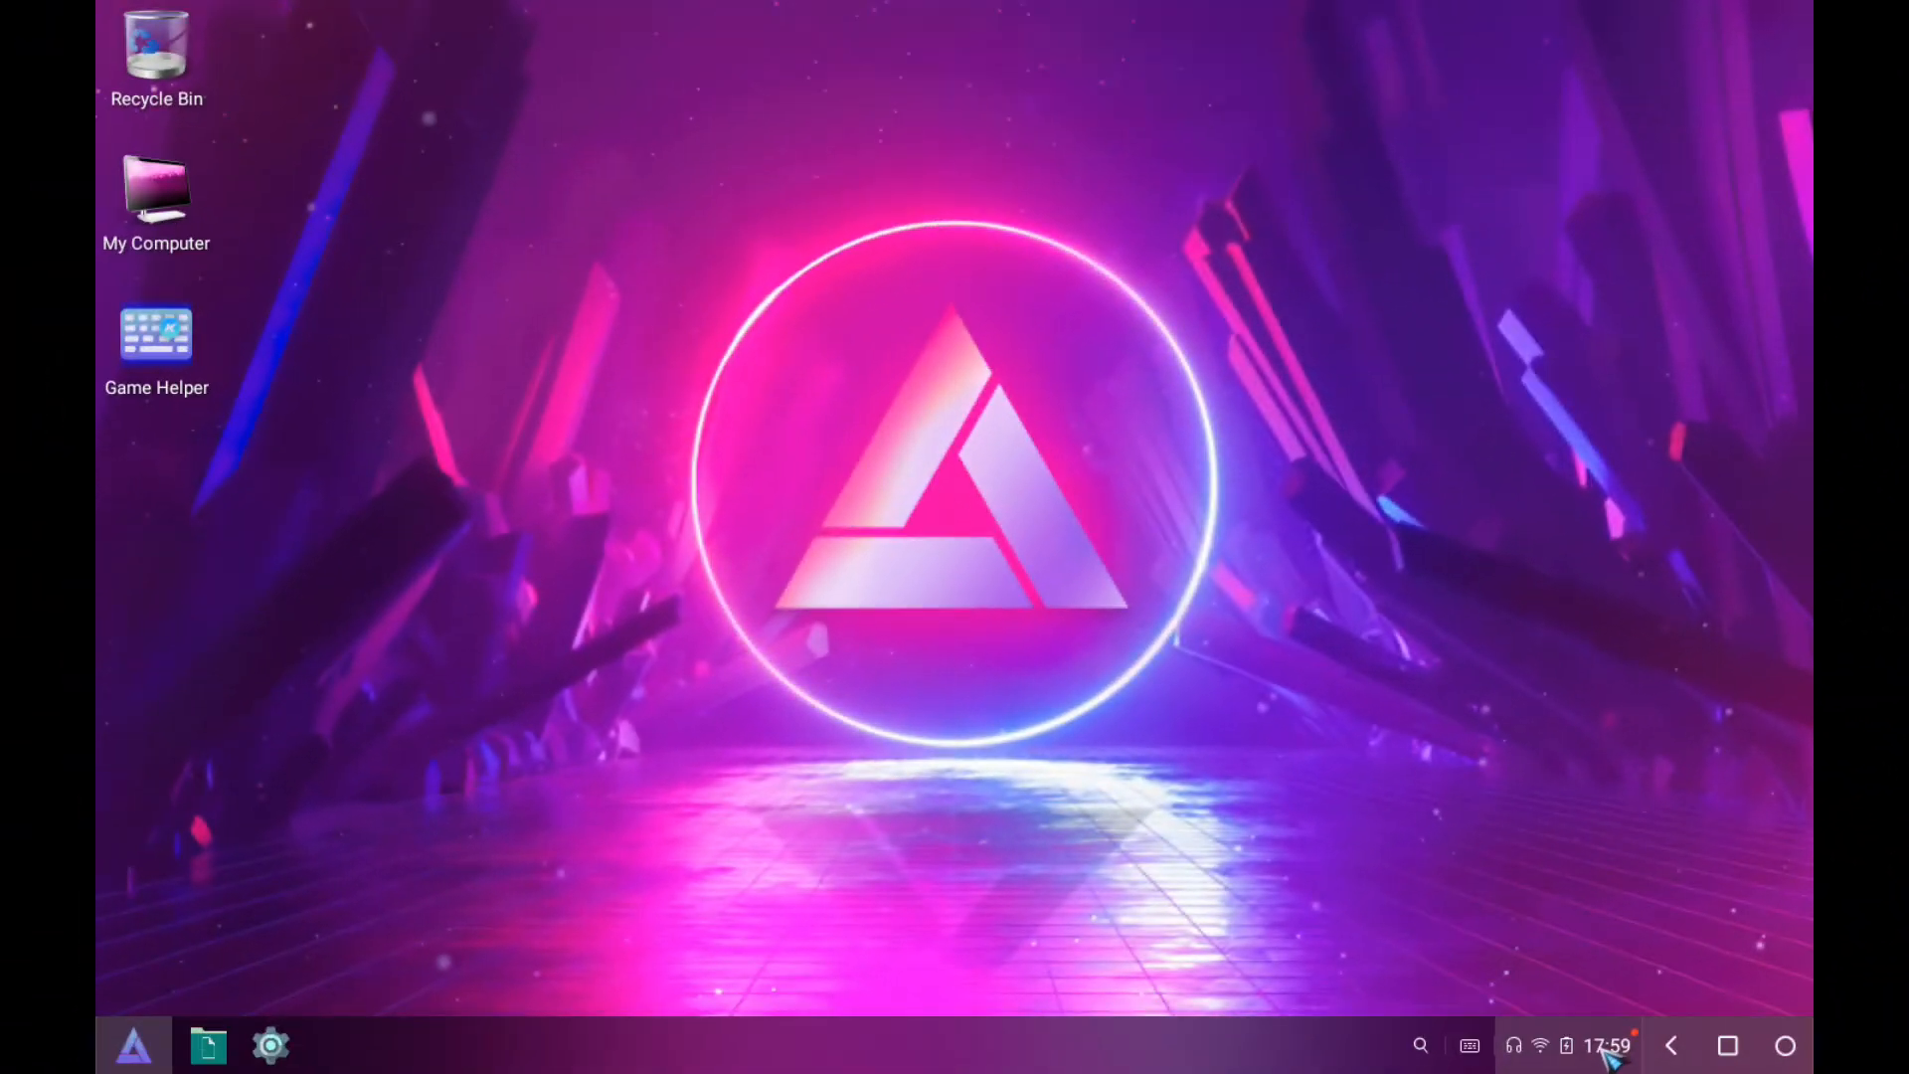
# Glance at the Notification Center, then open the app menu listing Play Store.
pyautogui.click(1608, 1045)
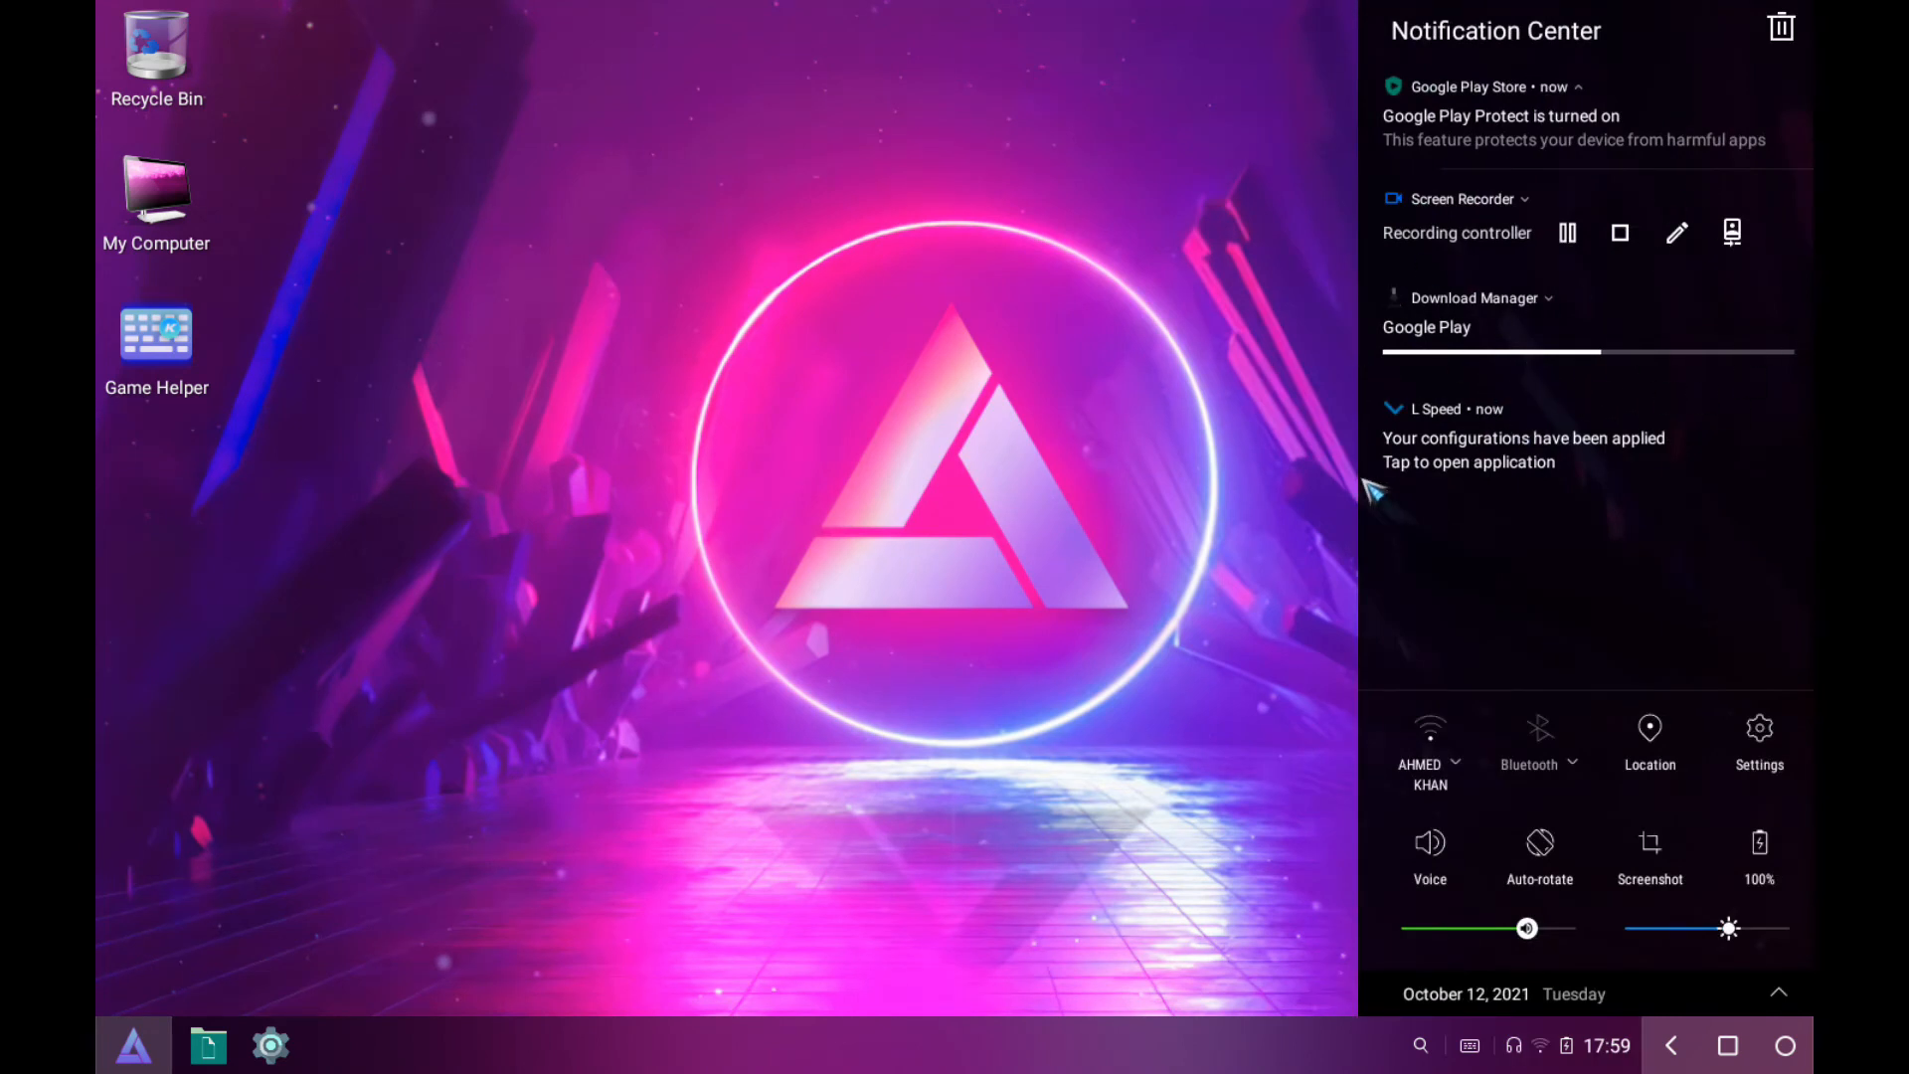
pyautogui.moveTo(1571, 164)
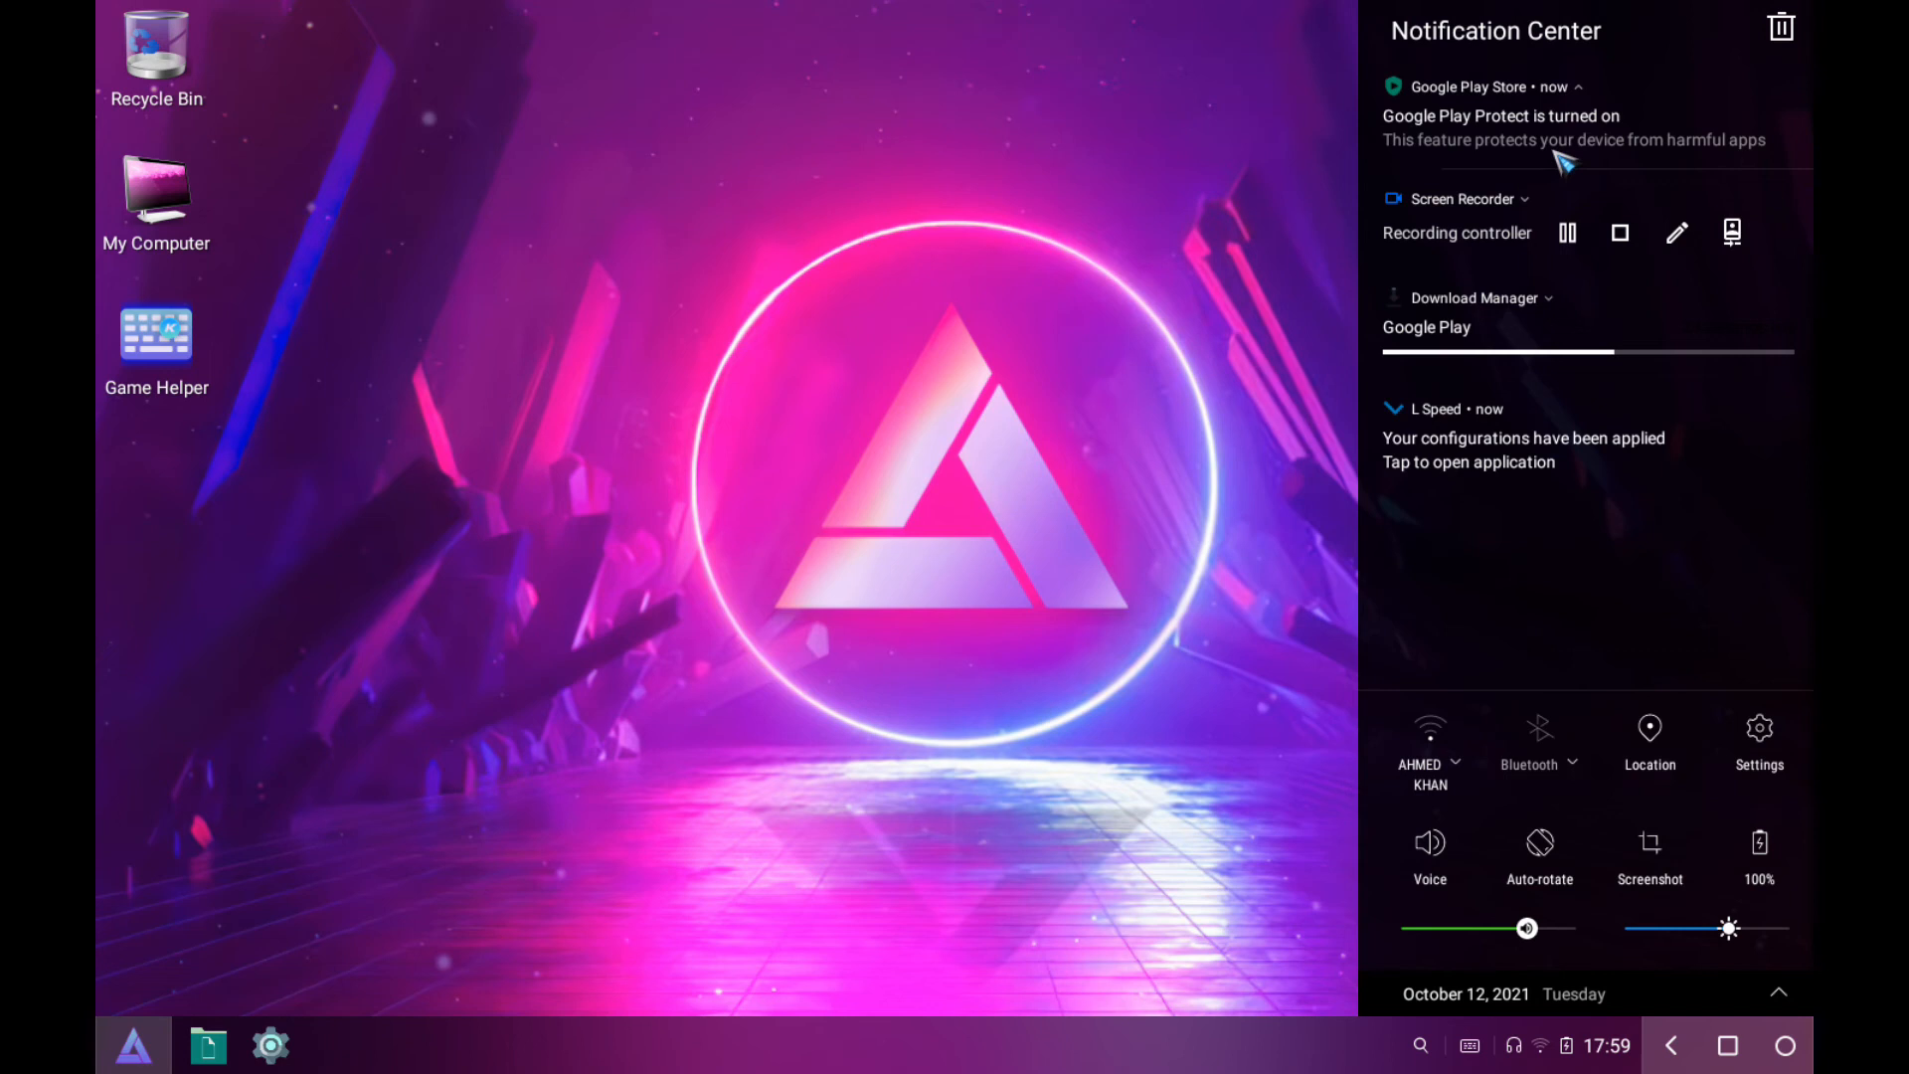
pyautogui.moveTo(837, 353)
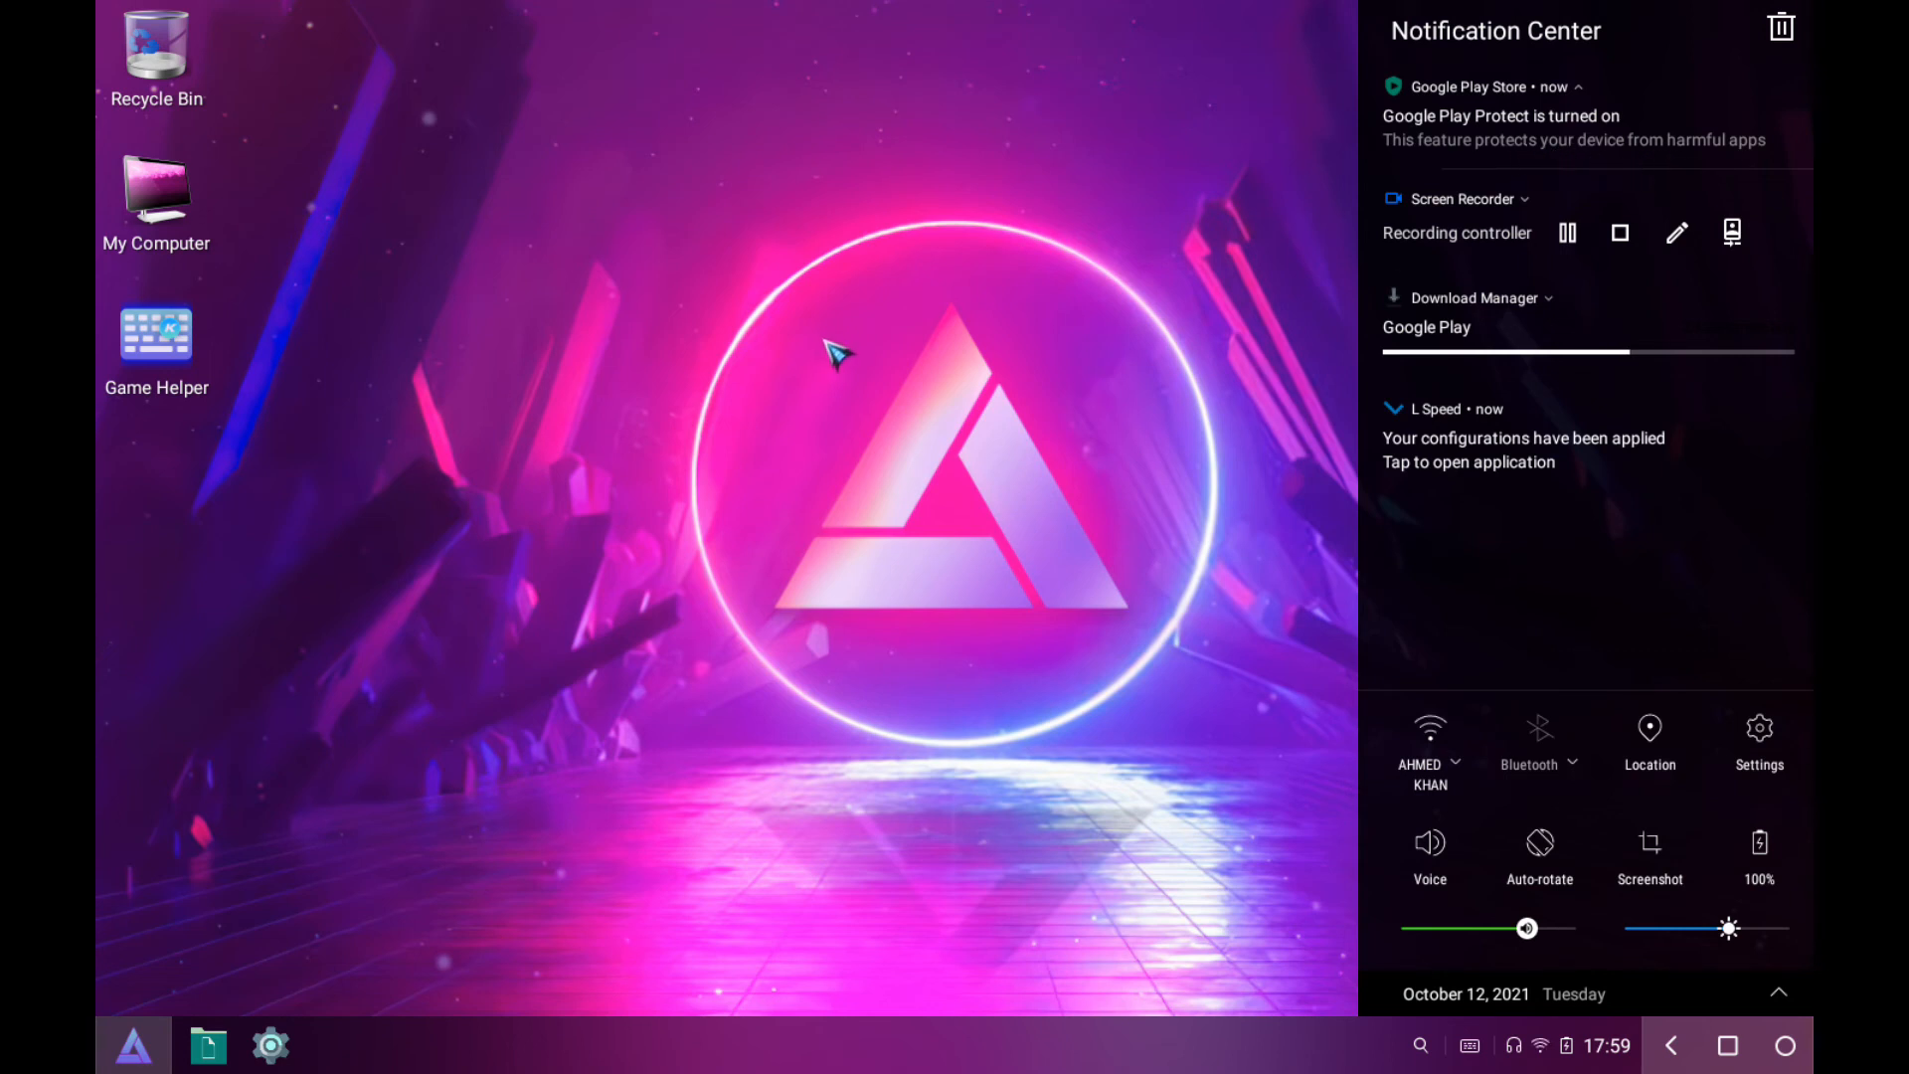
pyautogui.click(132, 1045)
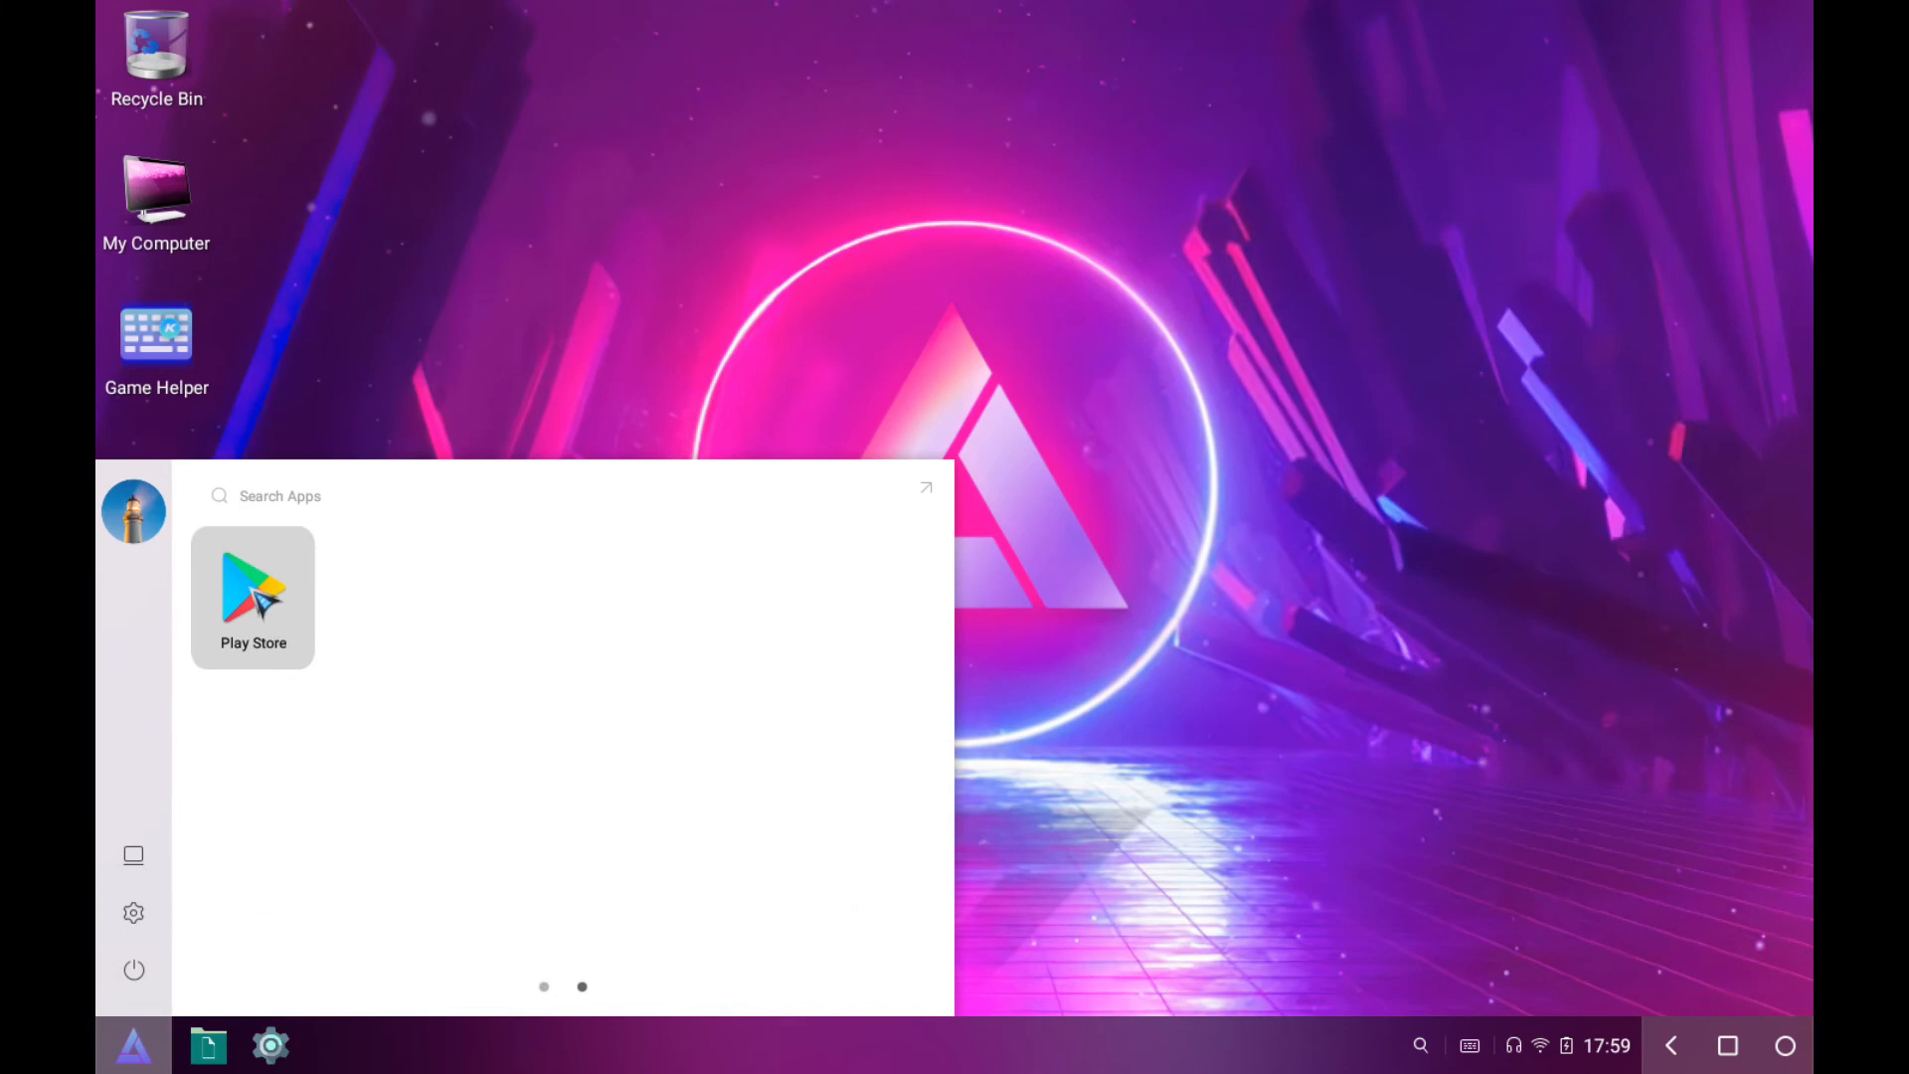
# Launch Google Play Store and start signing in with a Google account.
pyautogui.click(251, 597)
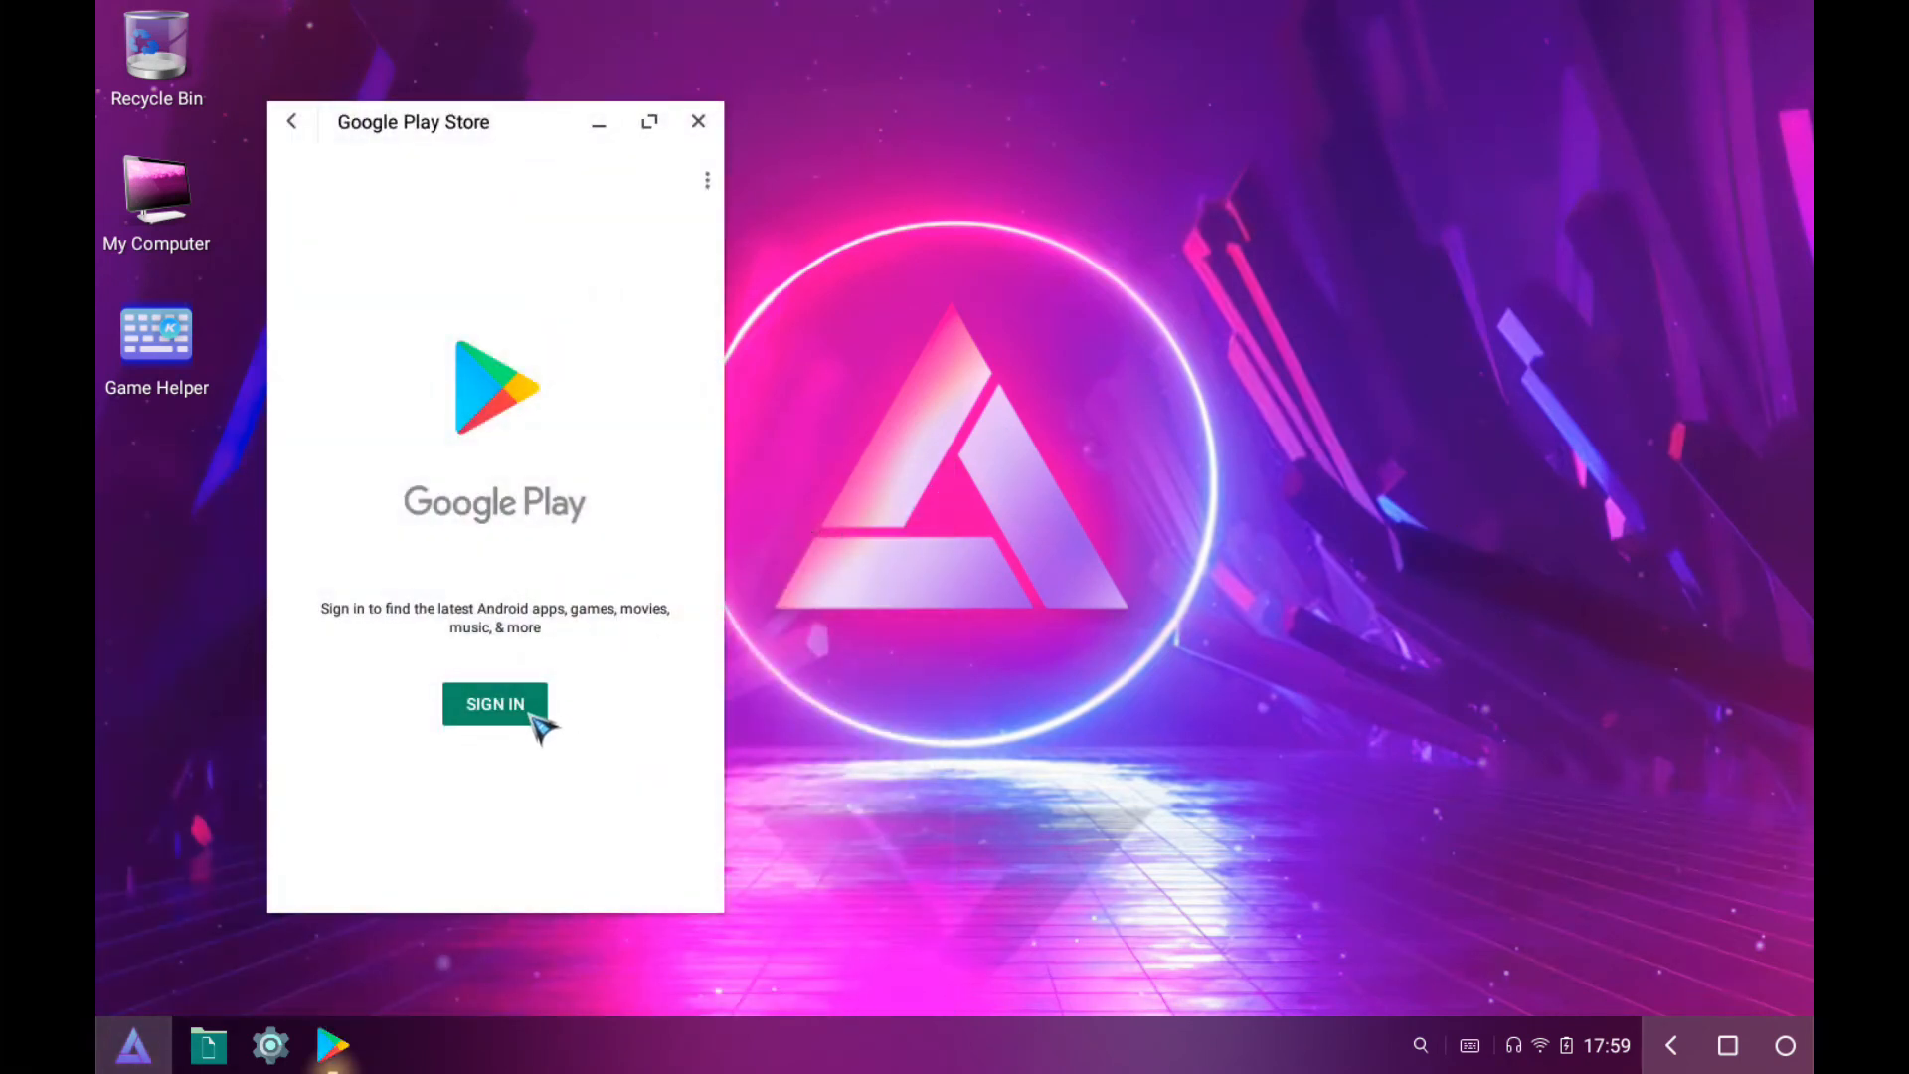
pyautogui.click(494, 704)
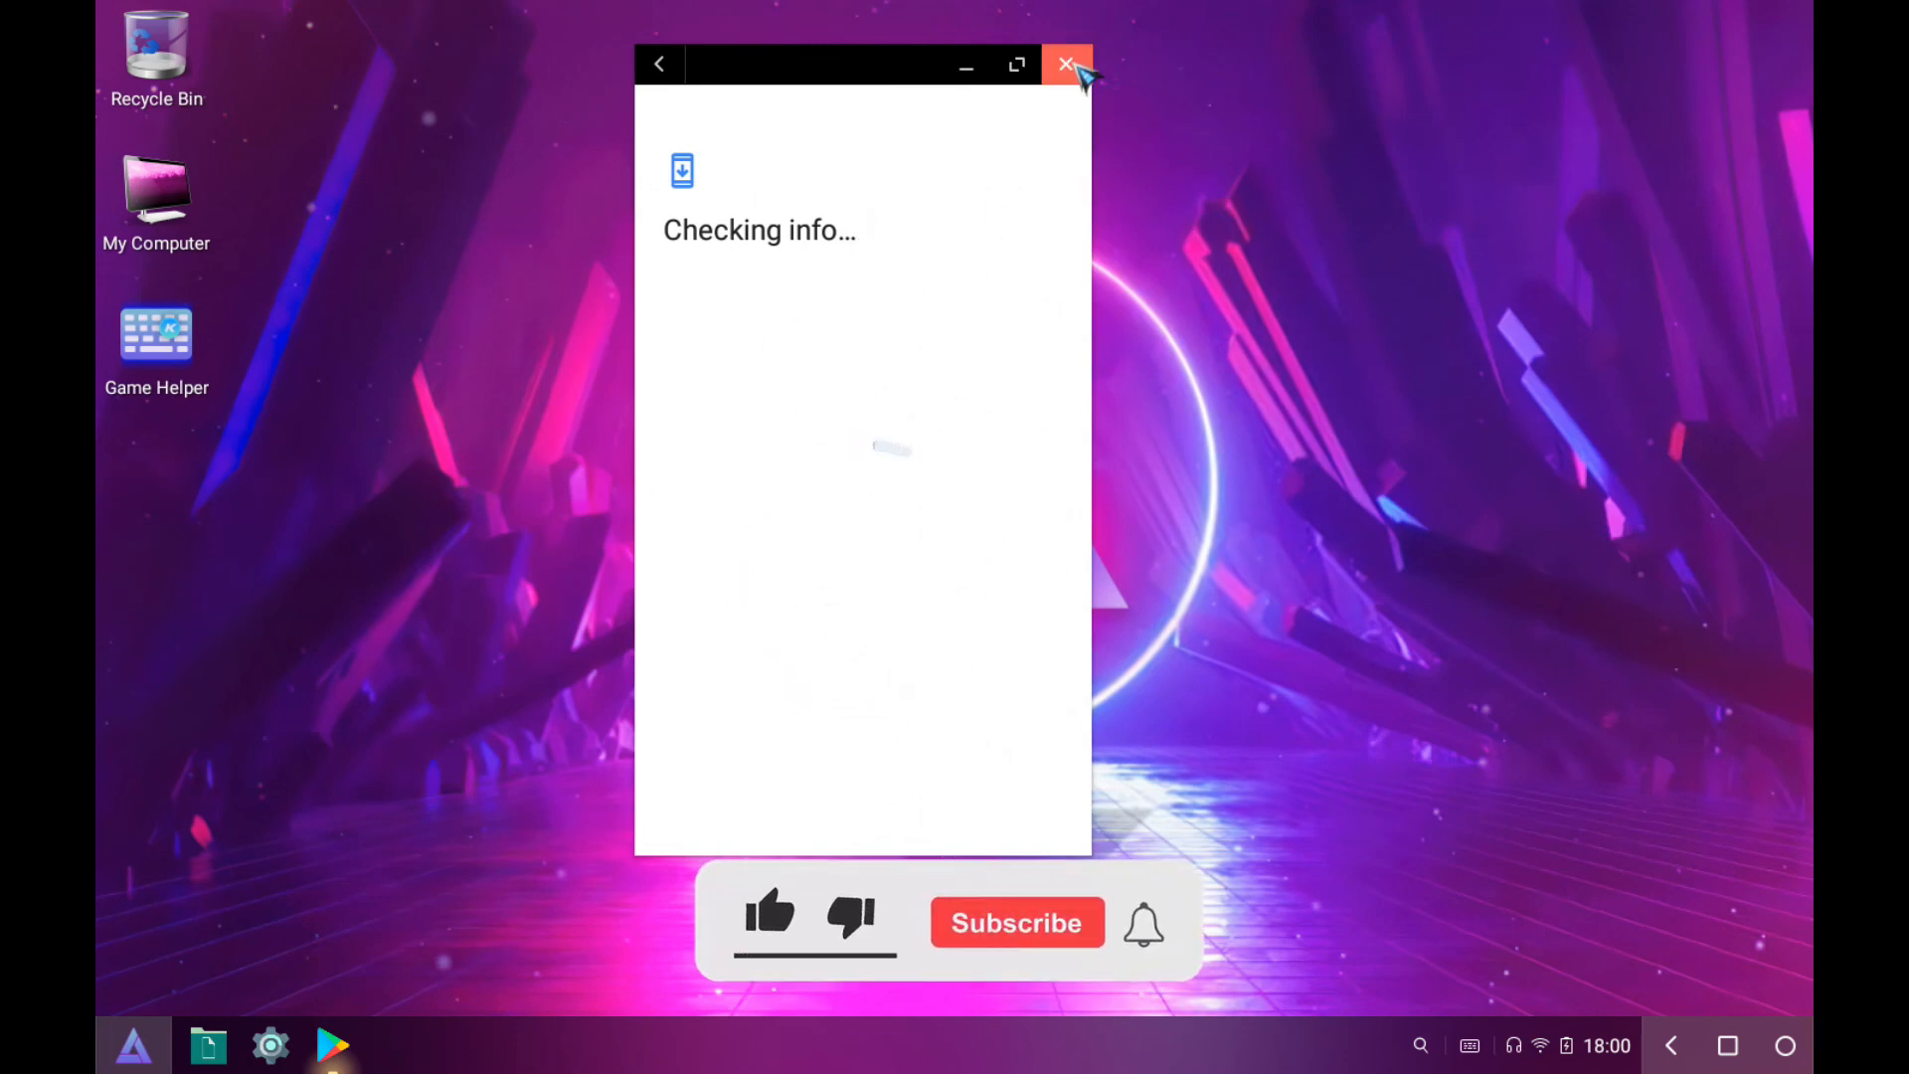
pyautogui.moveTo(1047, 943)
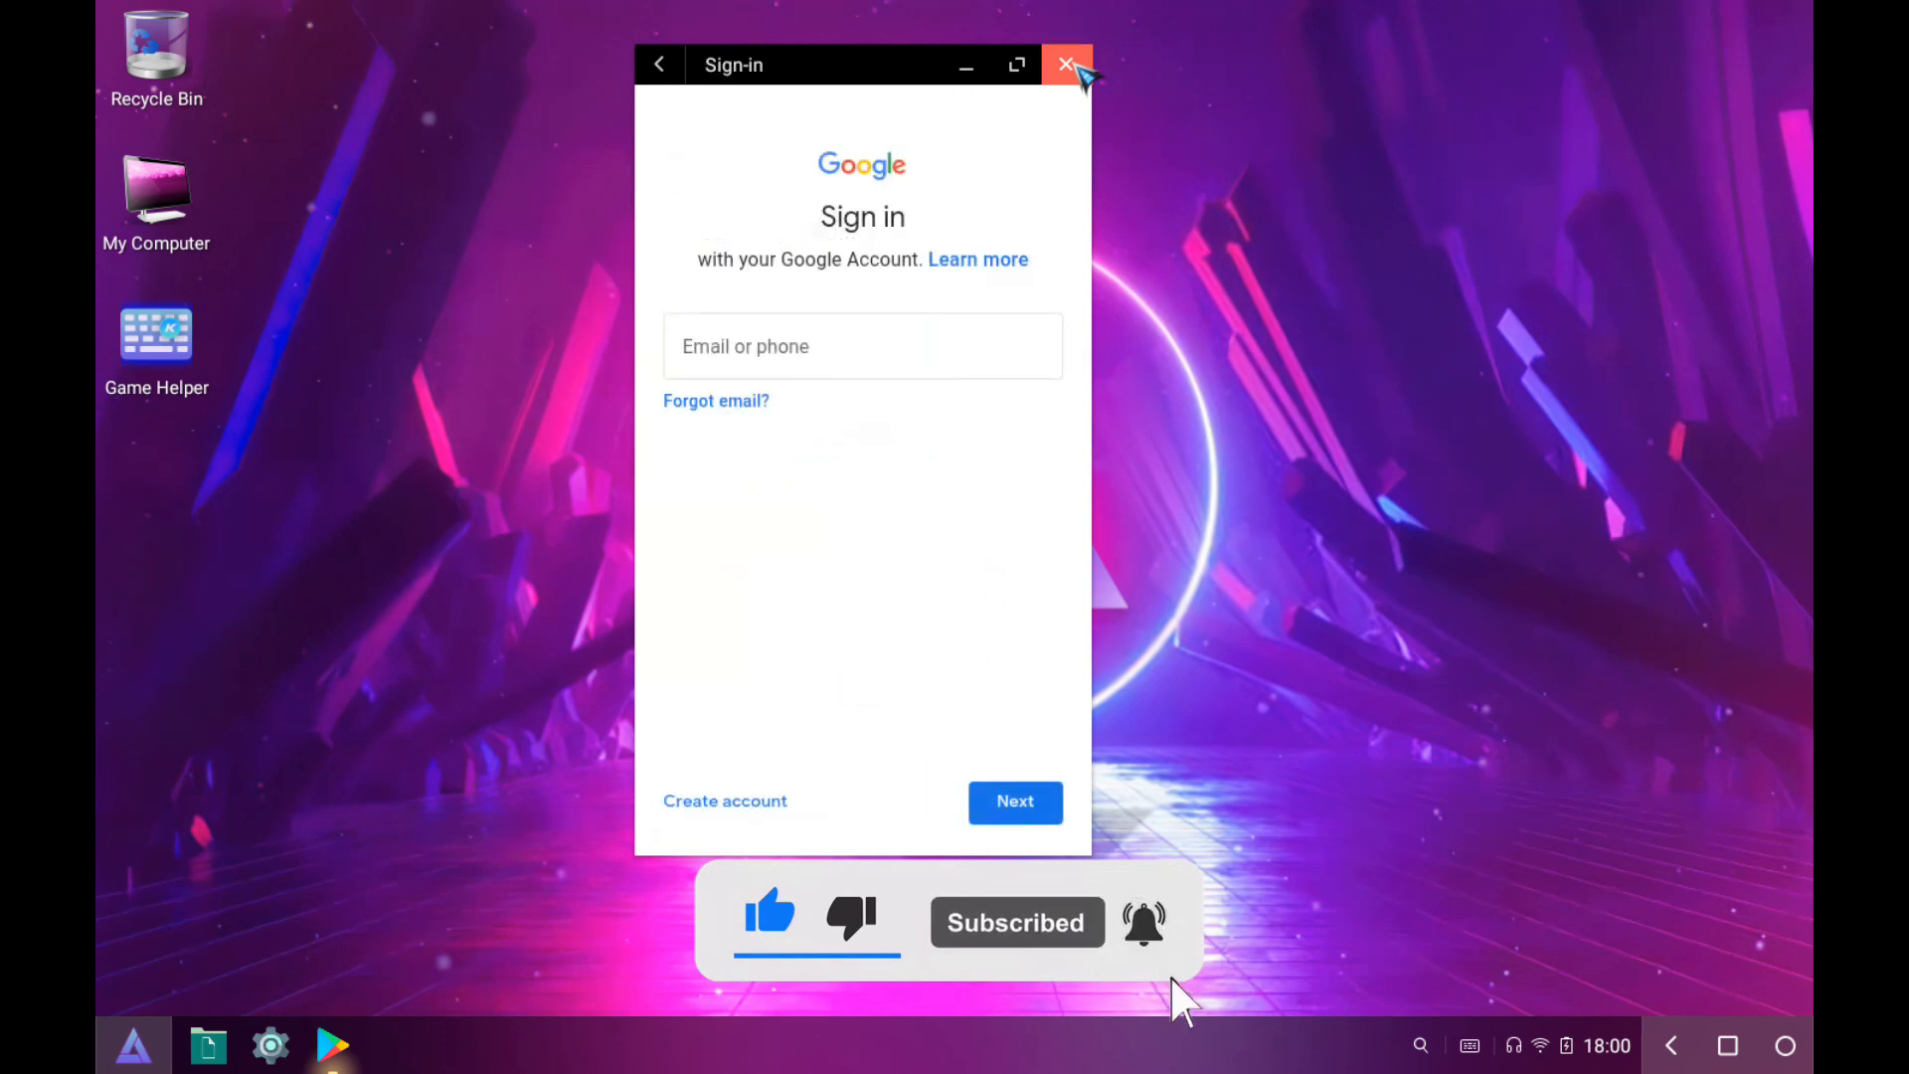
pyautogui.moveTo(1181, 1002)
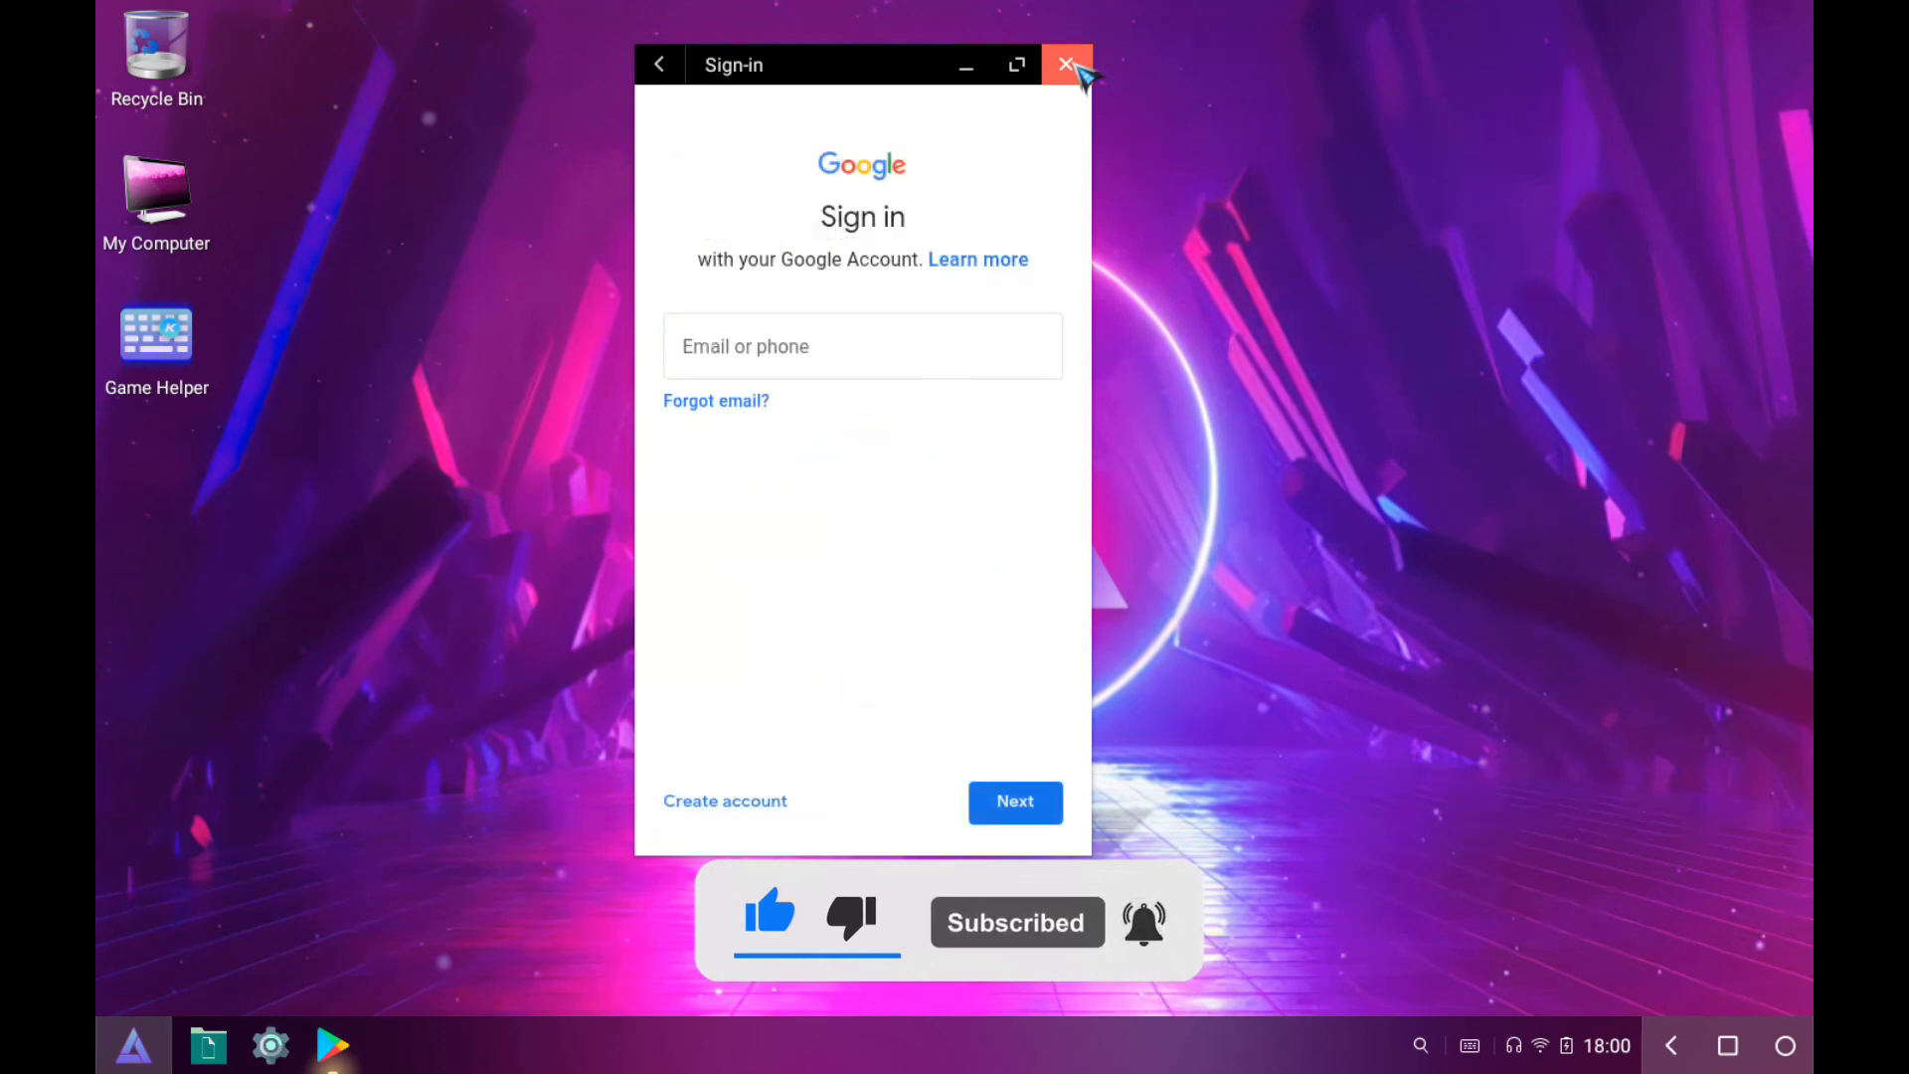